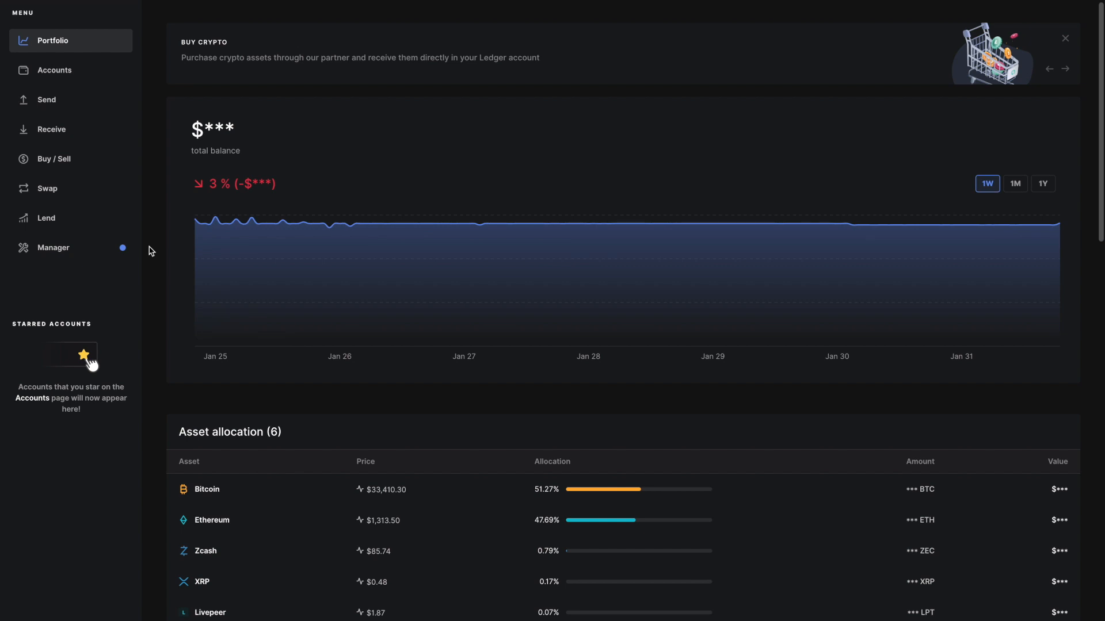
View the accounts list, then return to the portfolio overview and scroll it
left_click(54, 70)
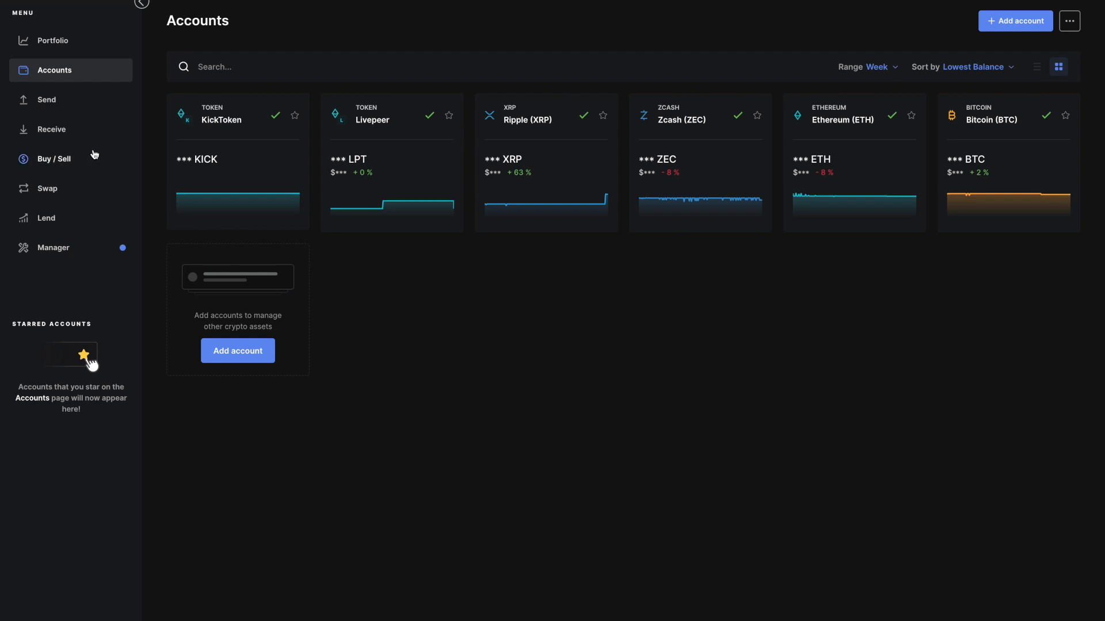
left_click(53, 40)
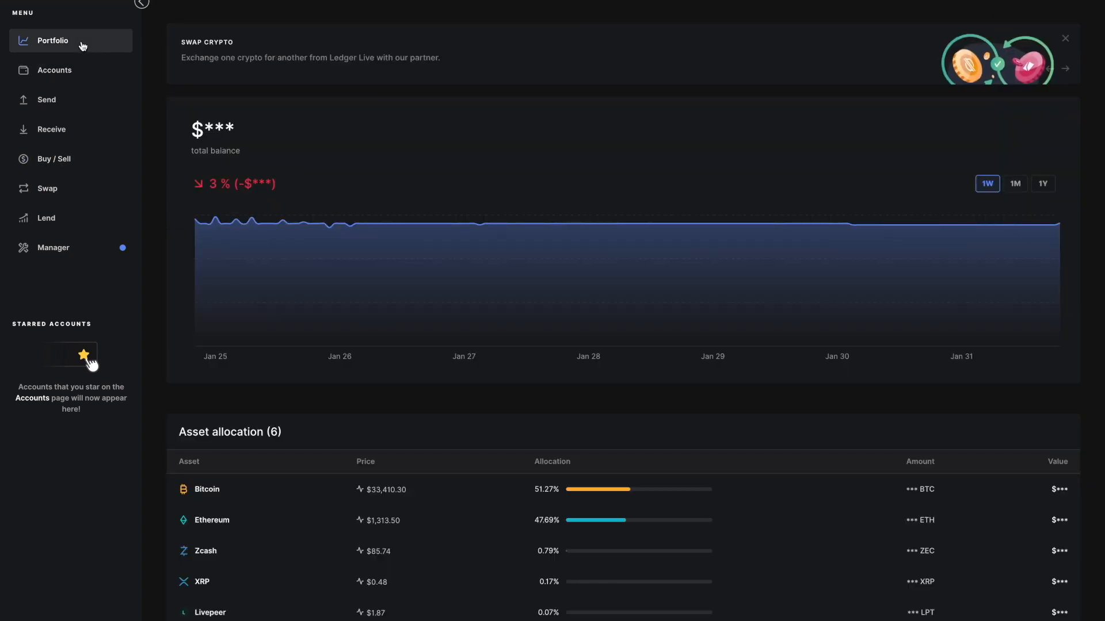
mouse_move(163, 165)
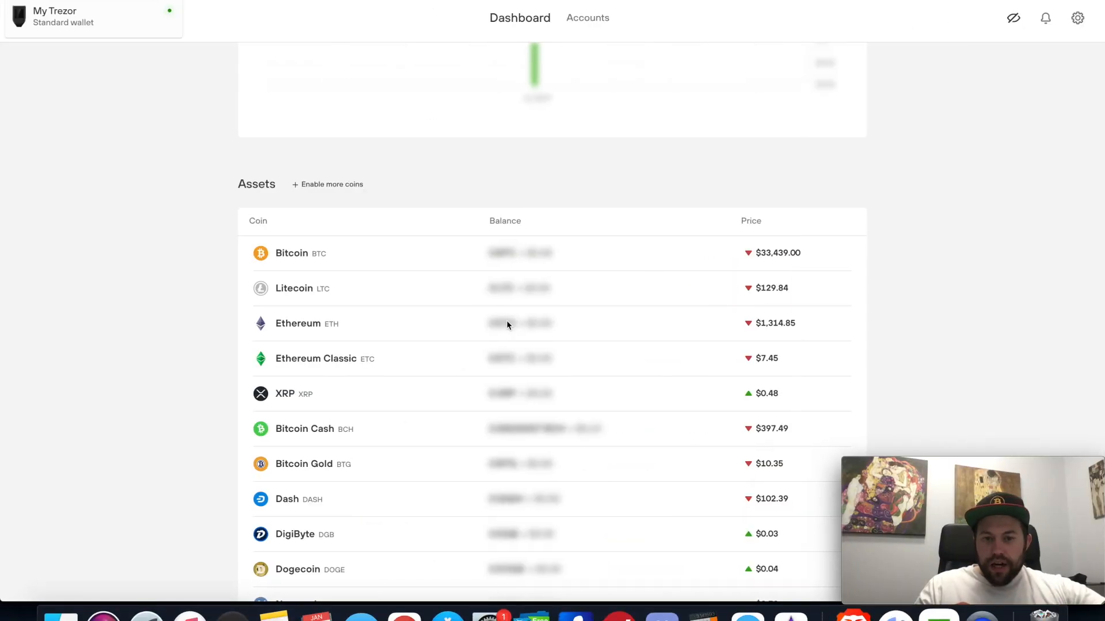
mouse_move(525, 359)
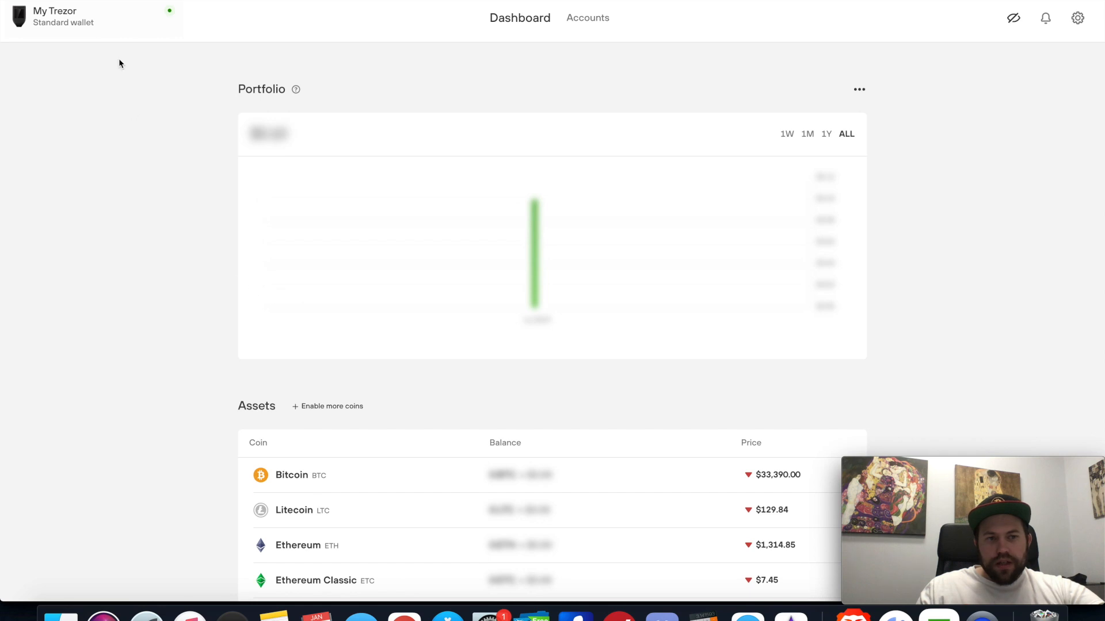
mouse_move(521, 96)
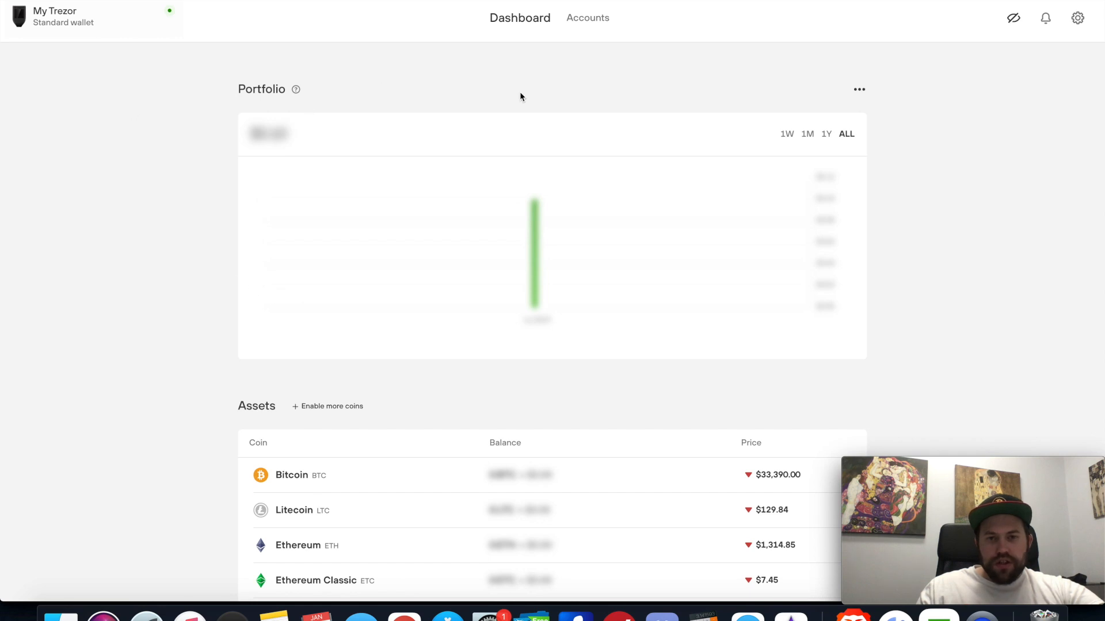
mouse_move(493, 87)
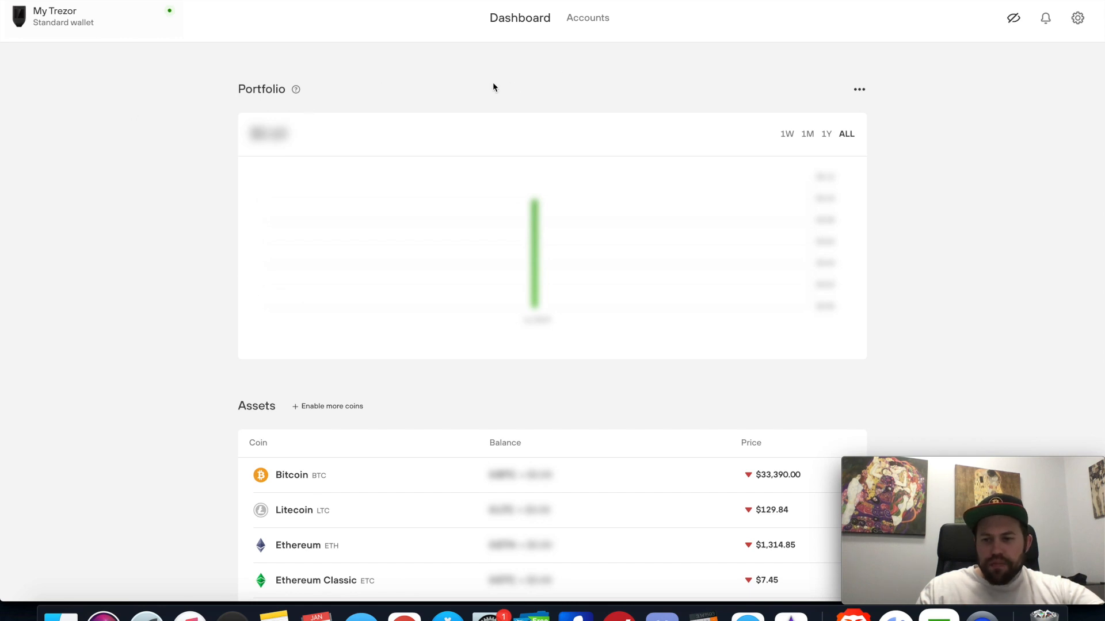
mouse_move(490, 169)
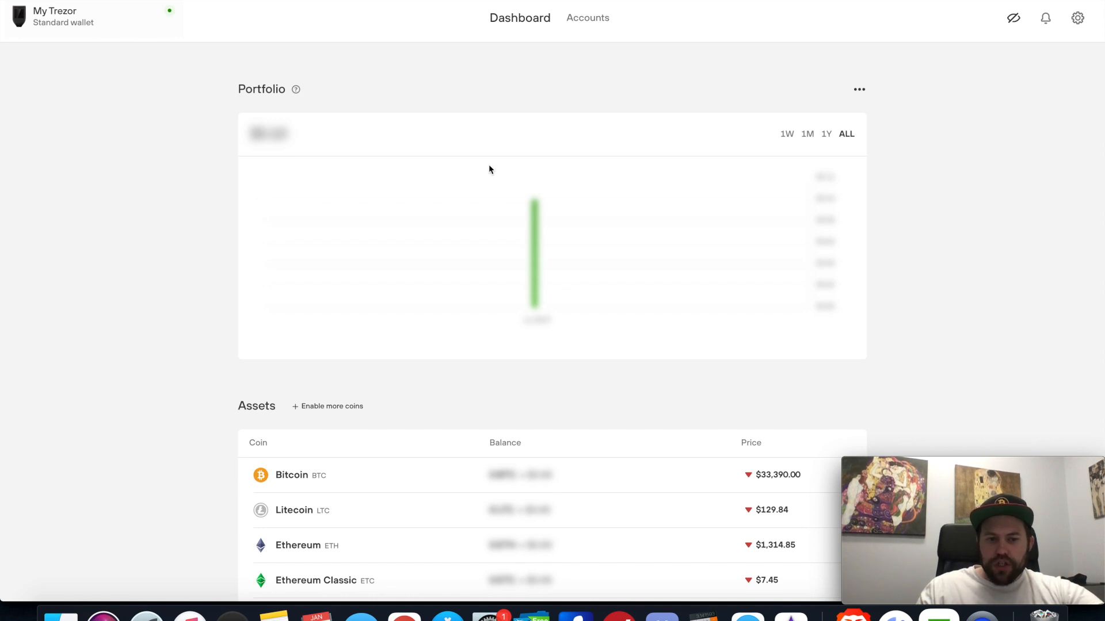
scroll("down", 3)
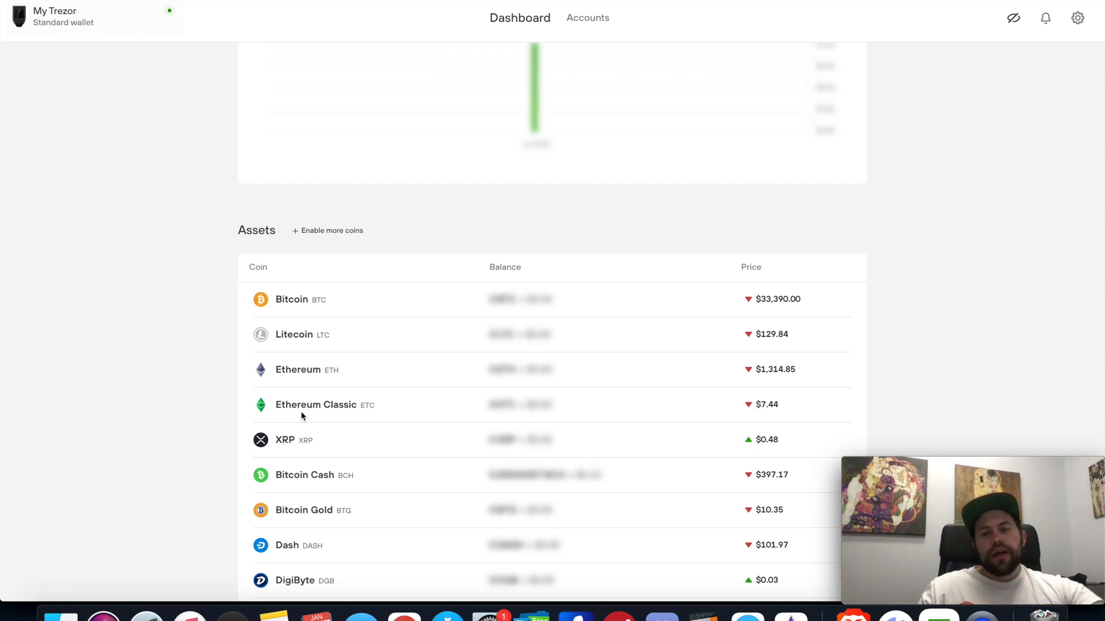
mouse_move(183, 450)
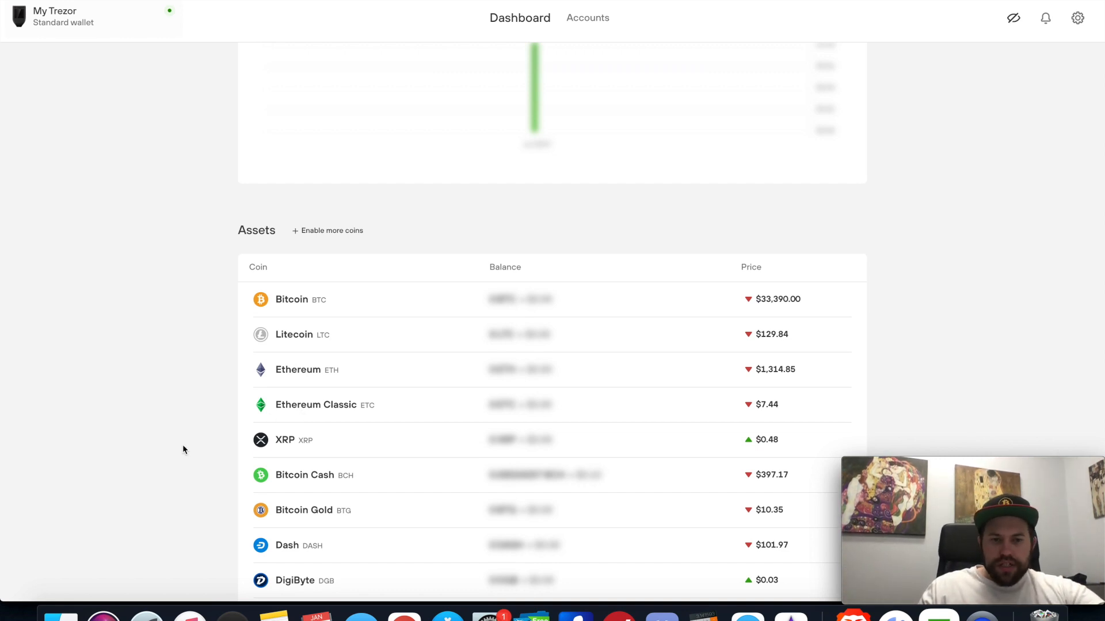
mouse_move(185, 449)
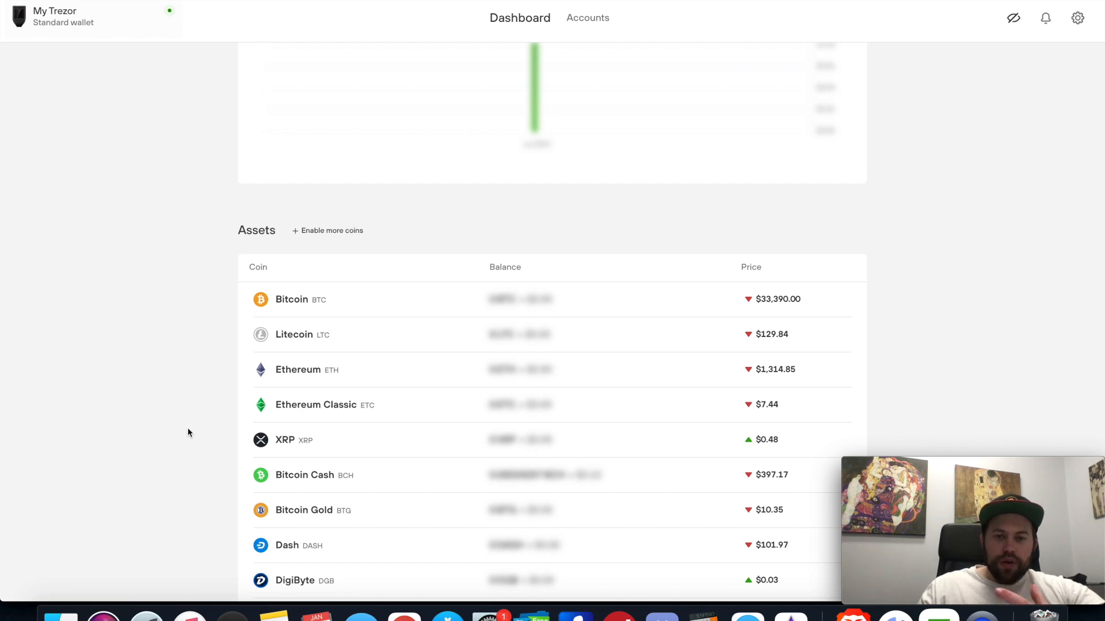
mouse_move(546, 354)
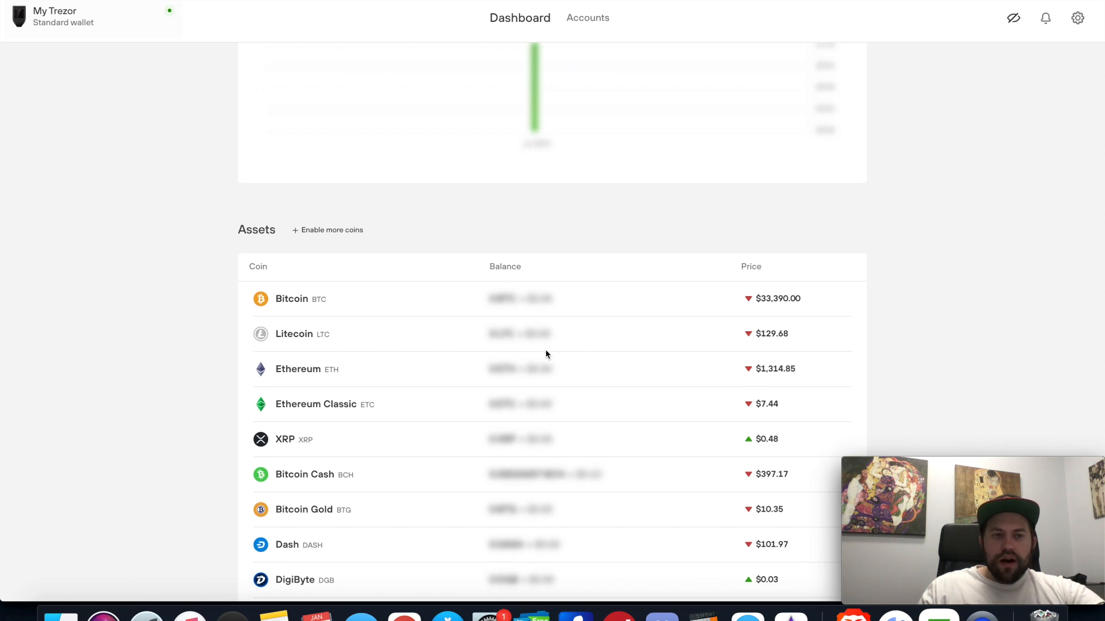
Scroll down to 'Enable more coins' and review the enabled coins and testnet coins list
scroll("down", 3)
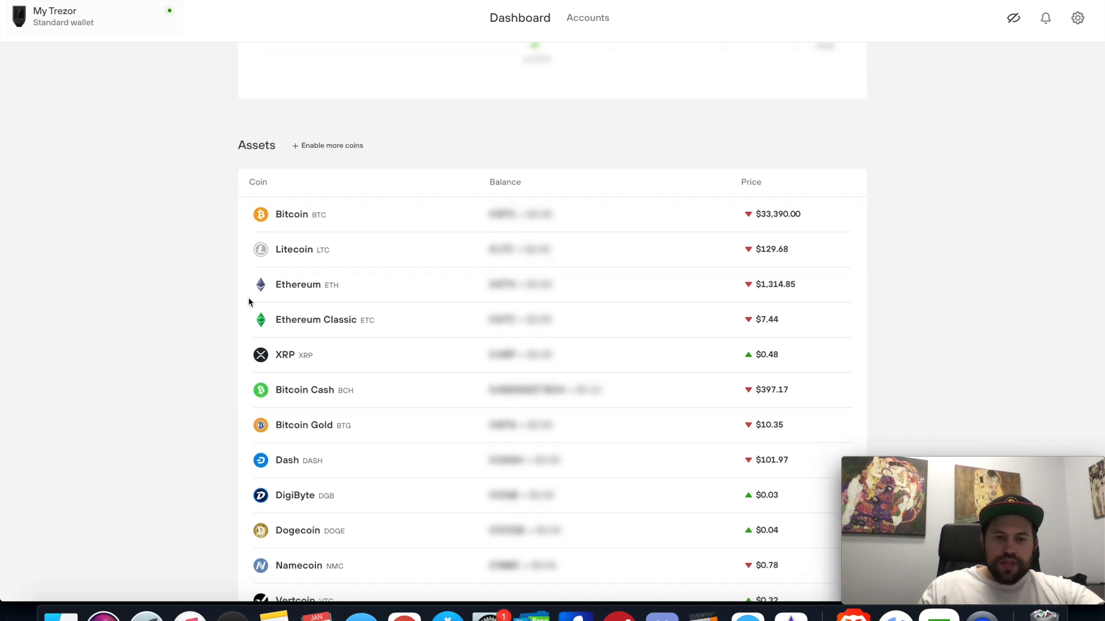
scroll("down", 3)
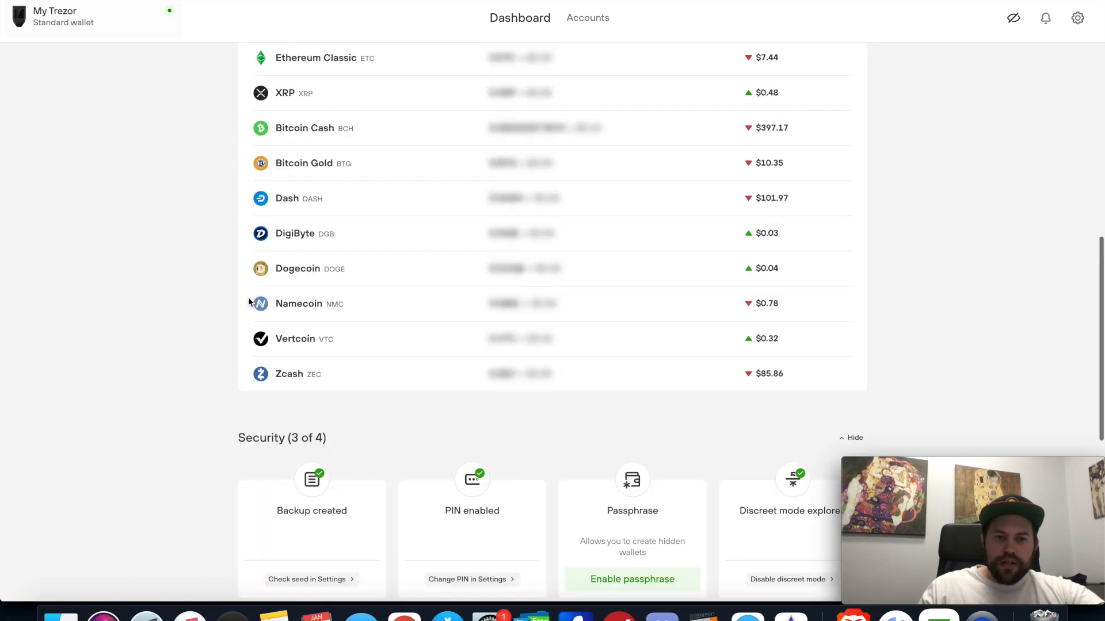
scroll("down", 3)
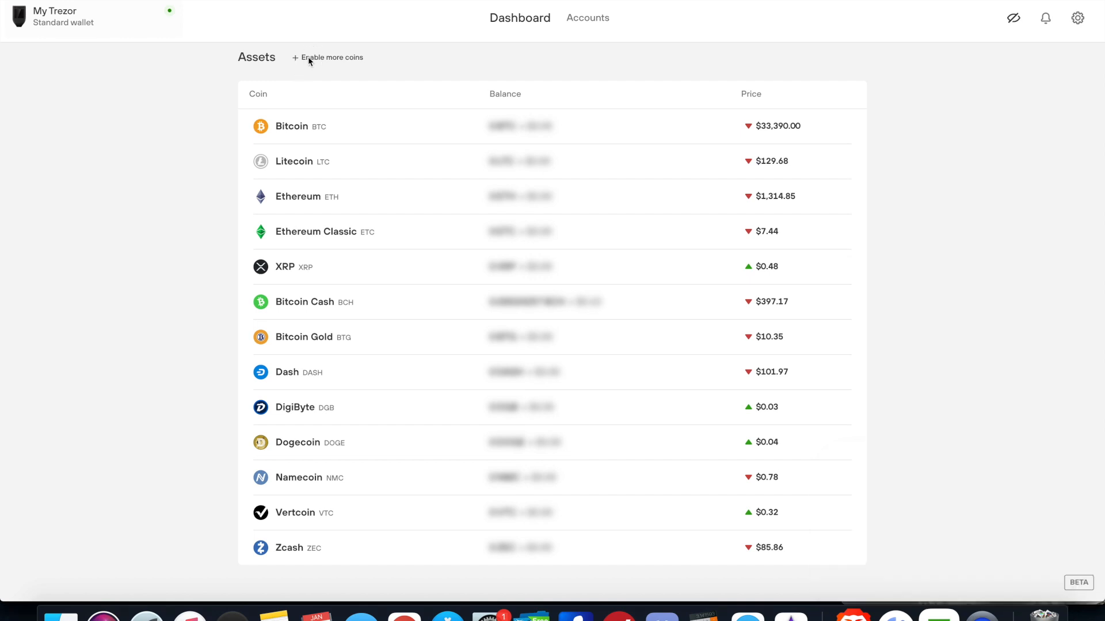
left_click(327, 57)
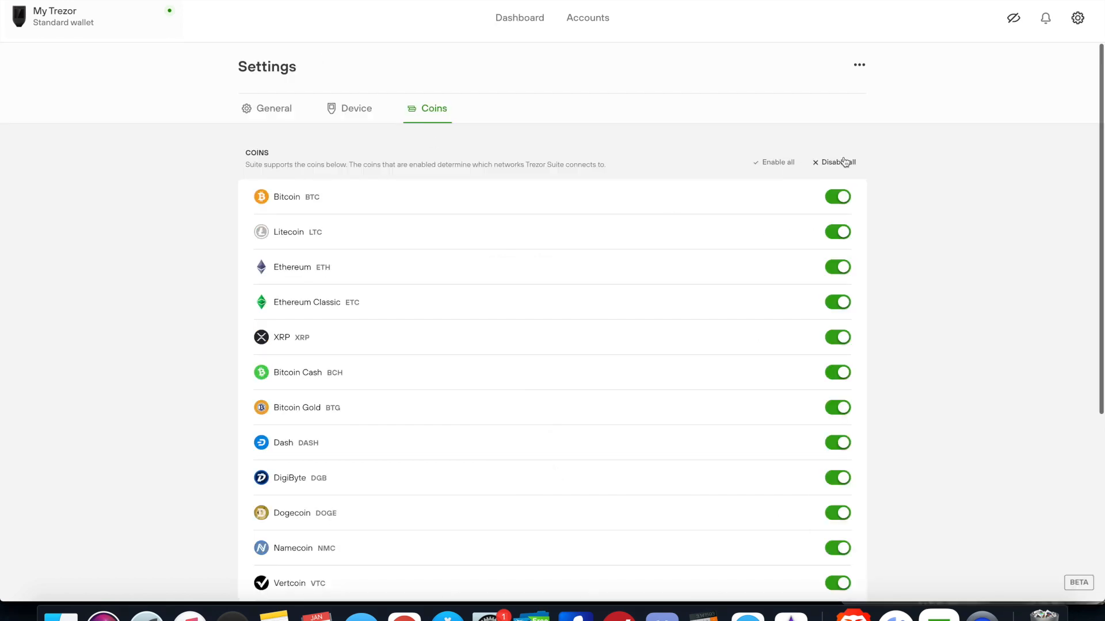
scroll("down", 3)
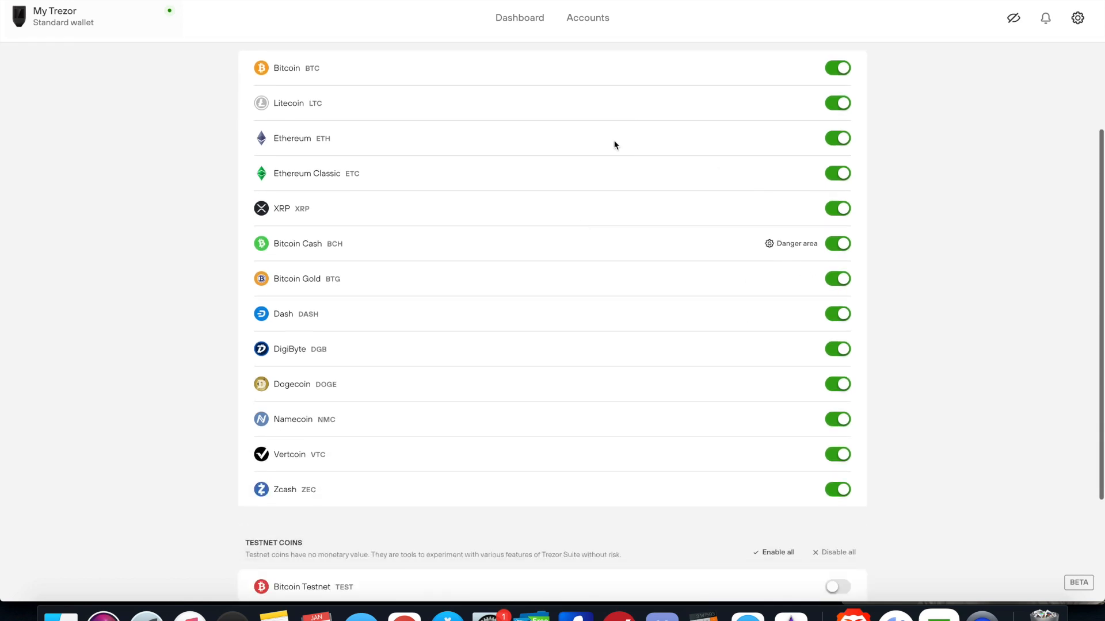
mouse_move(326, 283)
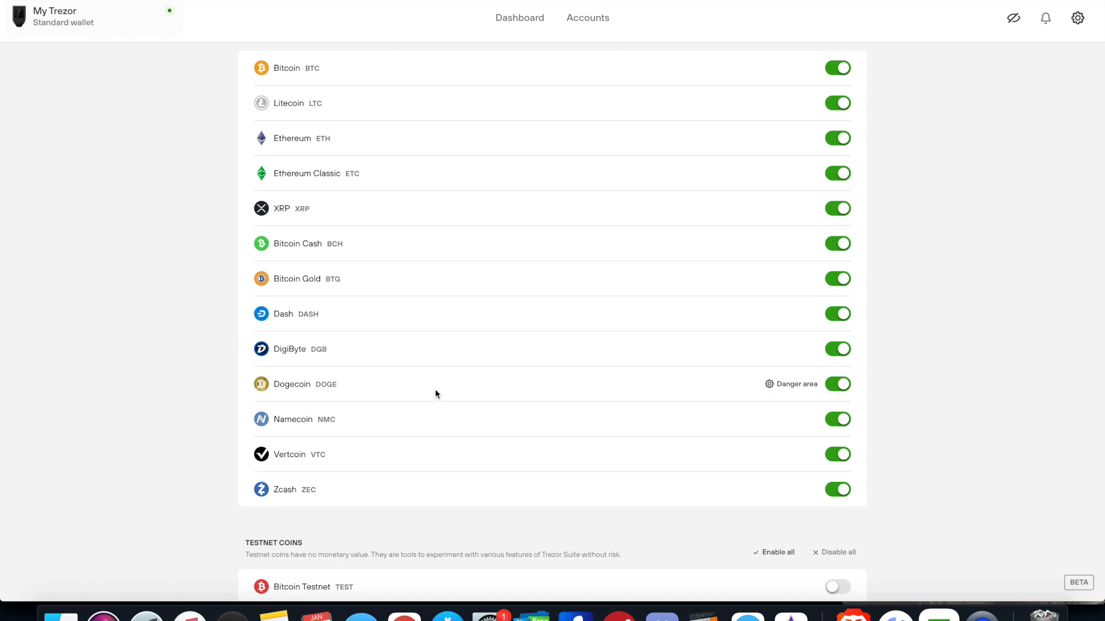
mouse_move(438, 392)
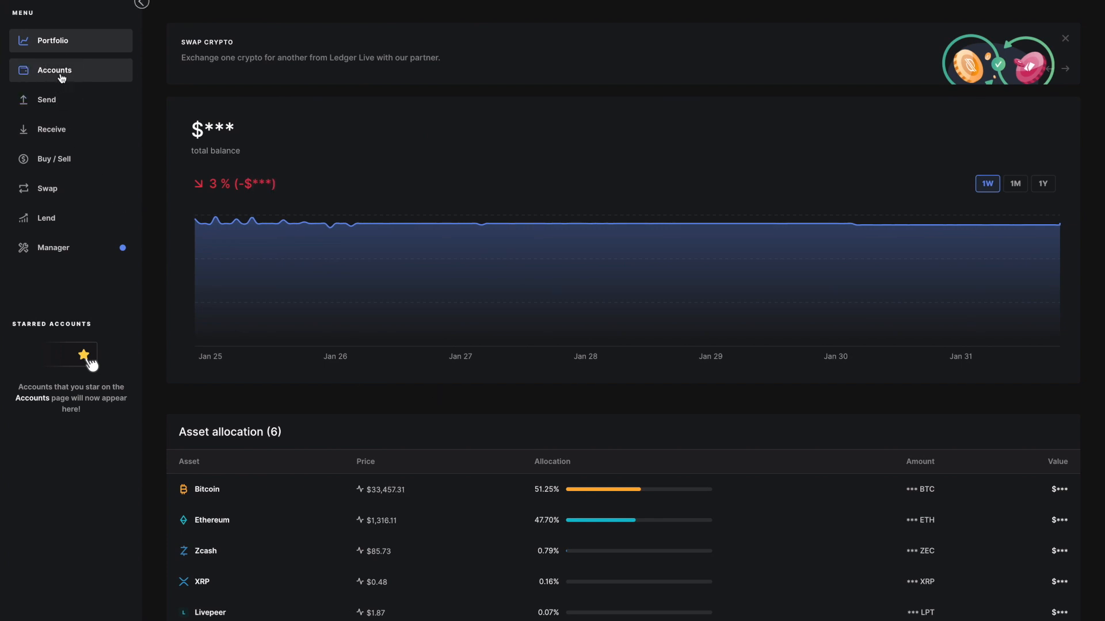
From Accounts, add a DigiByte (DGB) account and continue to the connect-device step
left_click(54, 70)
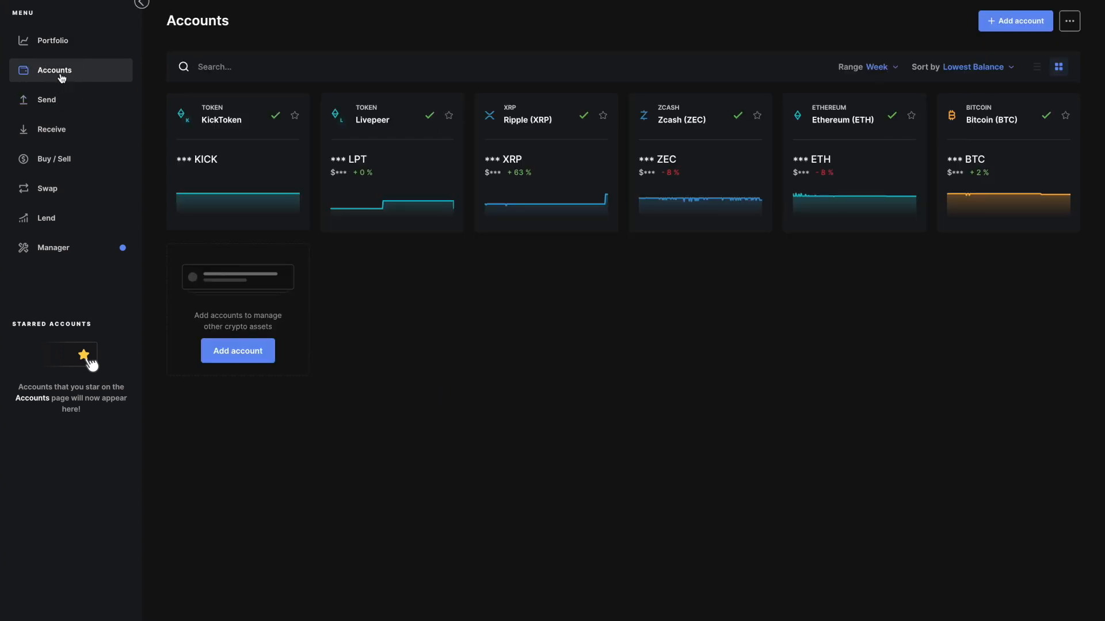
mouse_move(252, 312)
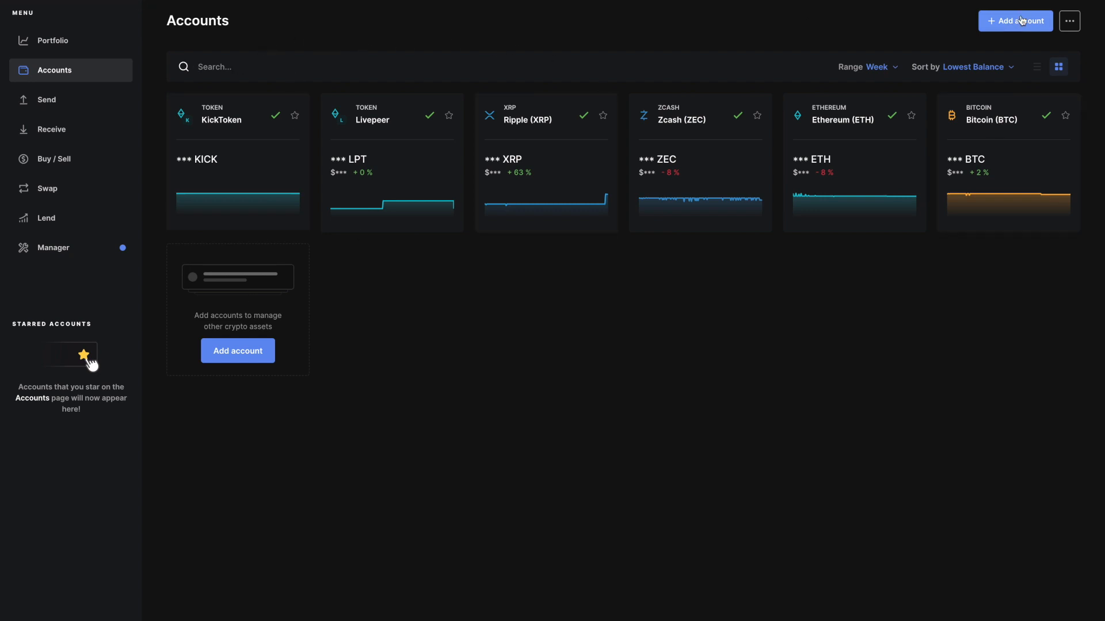
left_click(1015, 20)
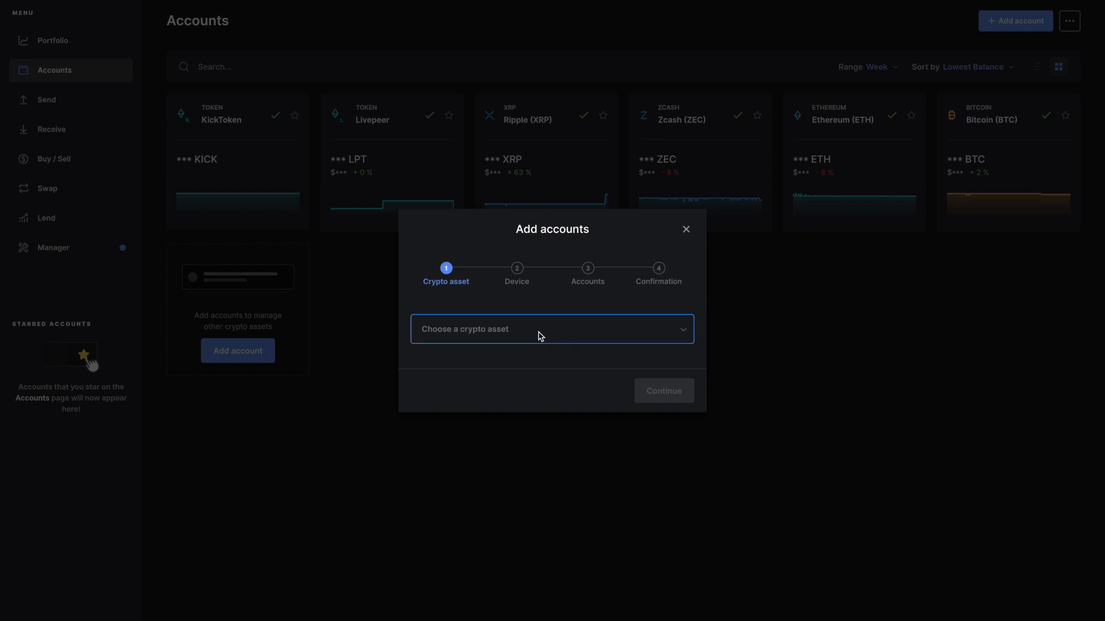
left_click(552, 329)
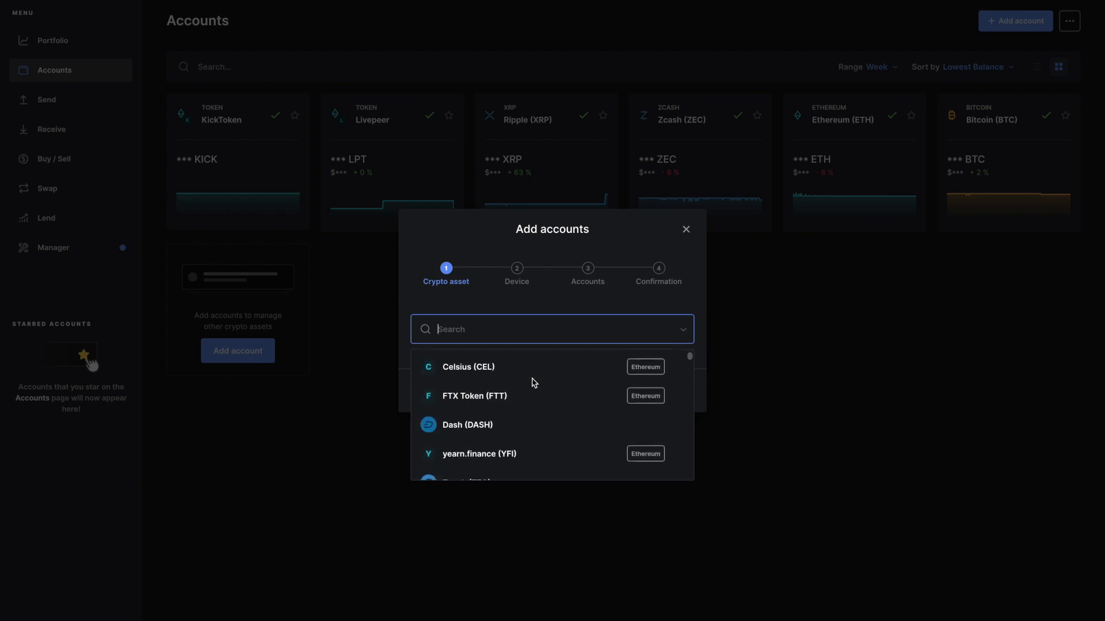
scroll("down", 3)
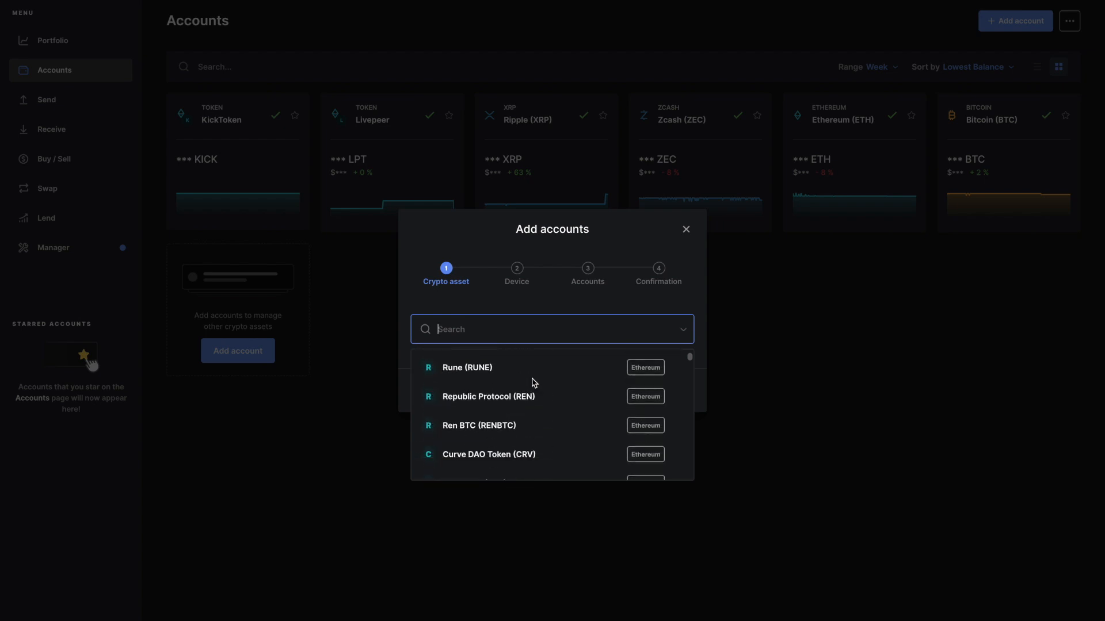
scroll("down", 3)
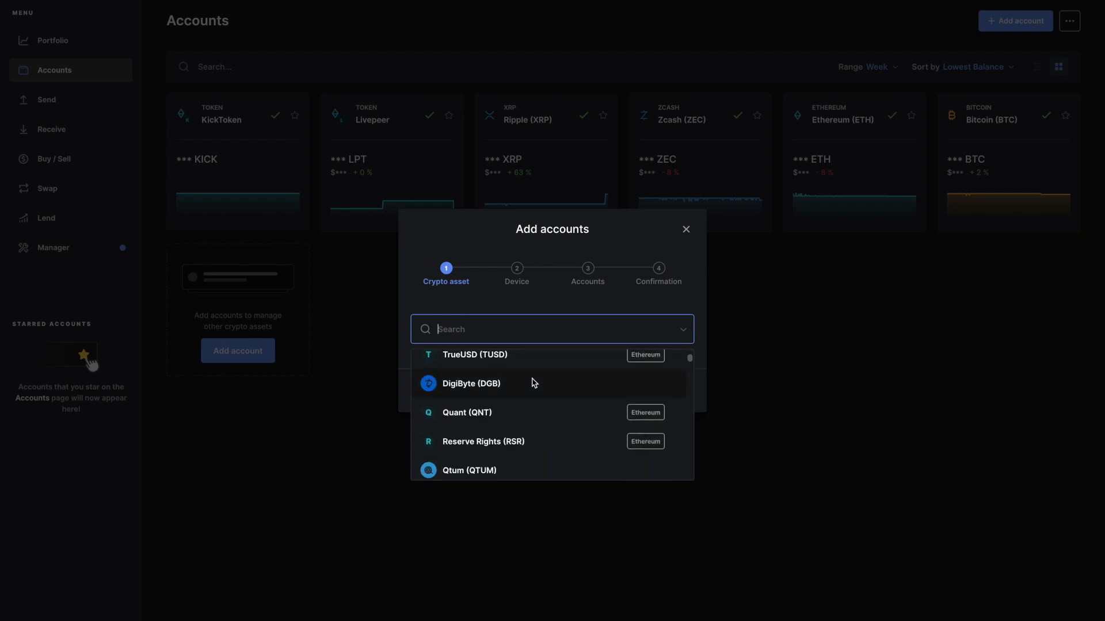
left_click(471, 383)
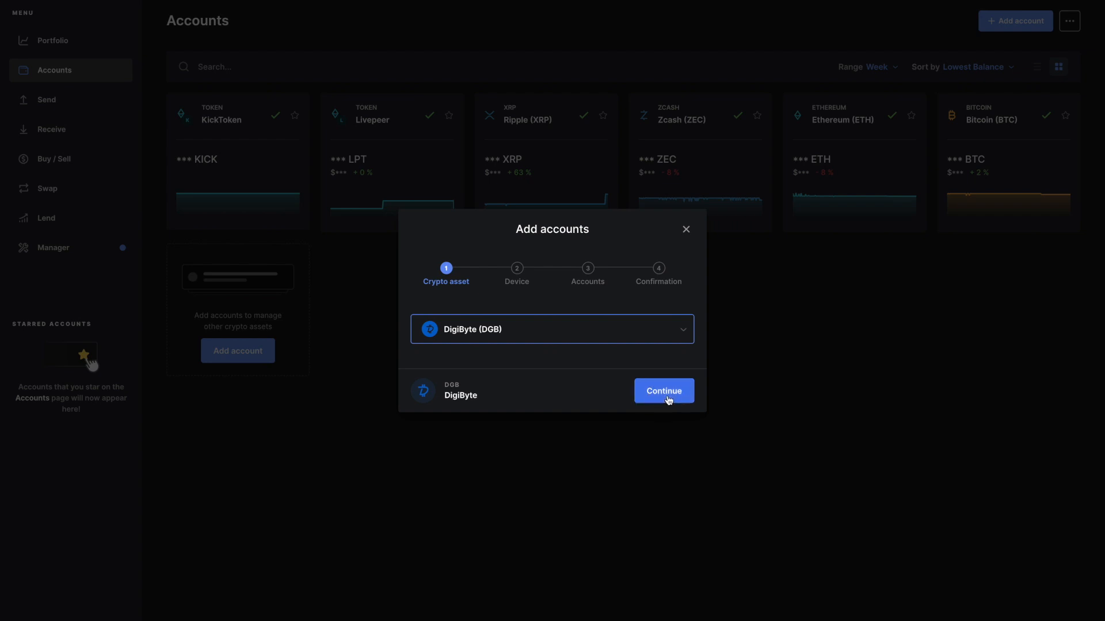
left_click(663, 392)
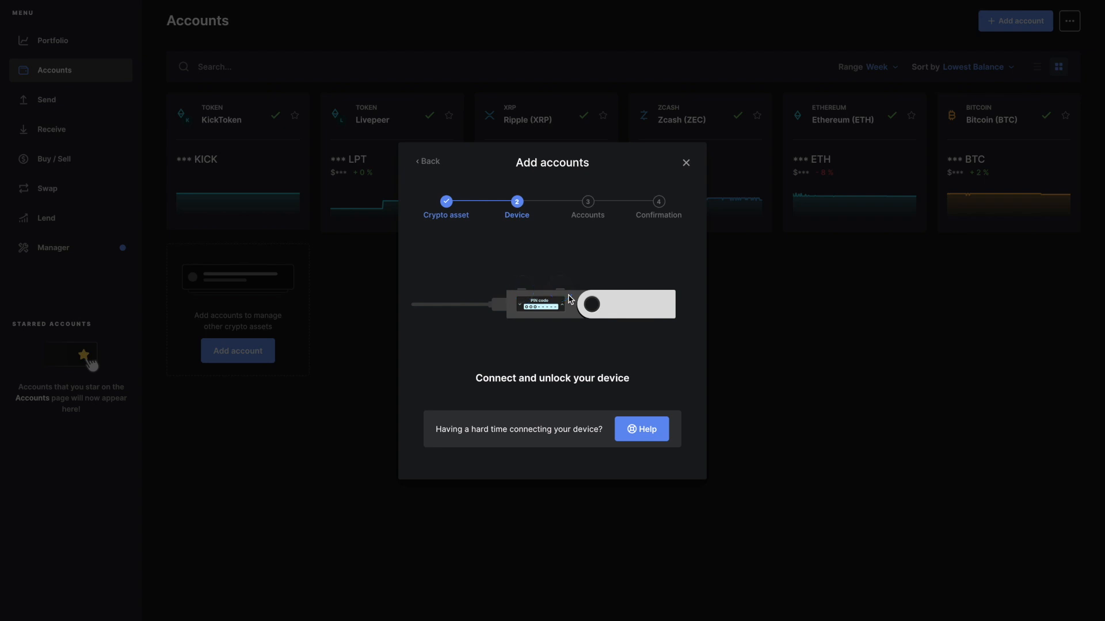
left_click(684, 163)
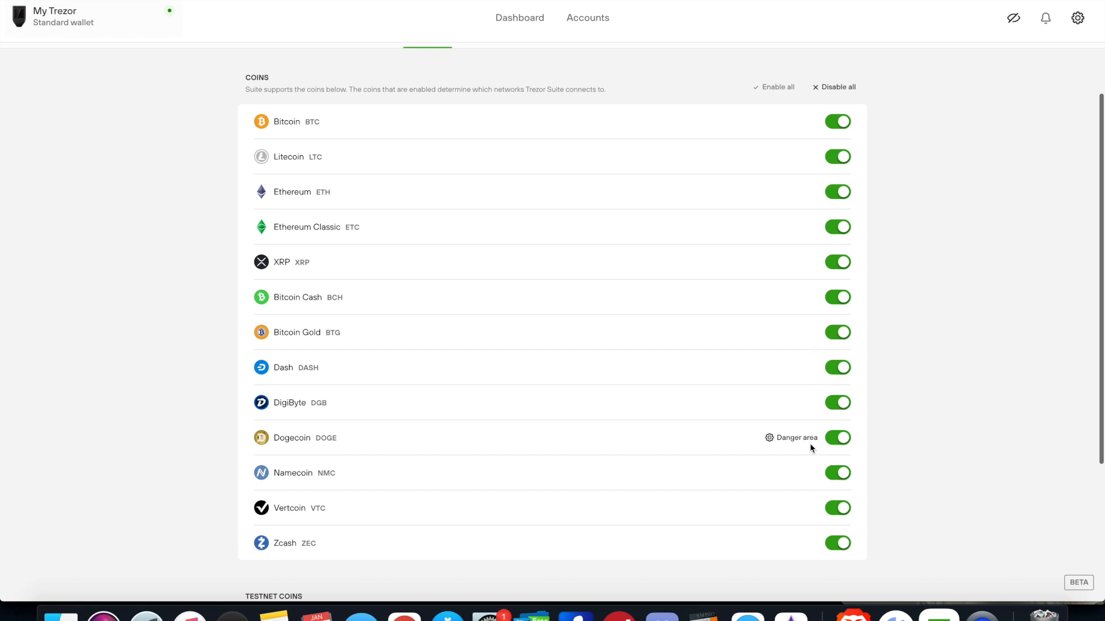
mouse_move(721, 380)
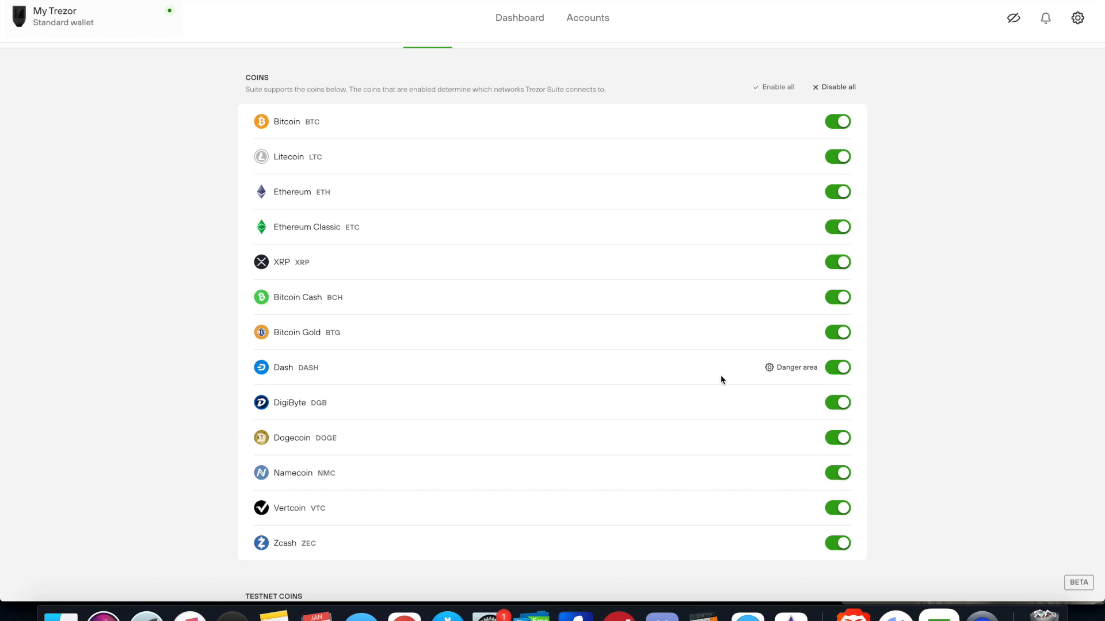
Switch to the Ledger Live window
left_click(588, 18)
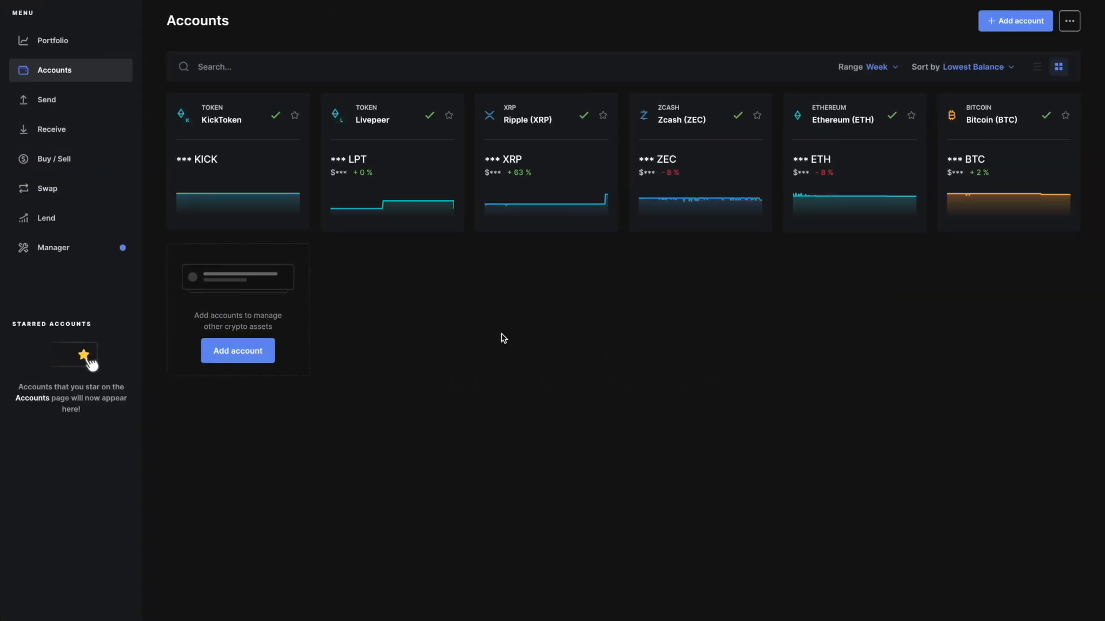
mouse_move(53, 40)
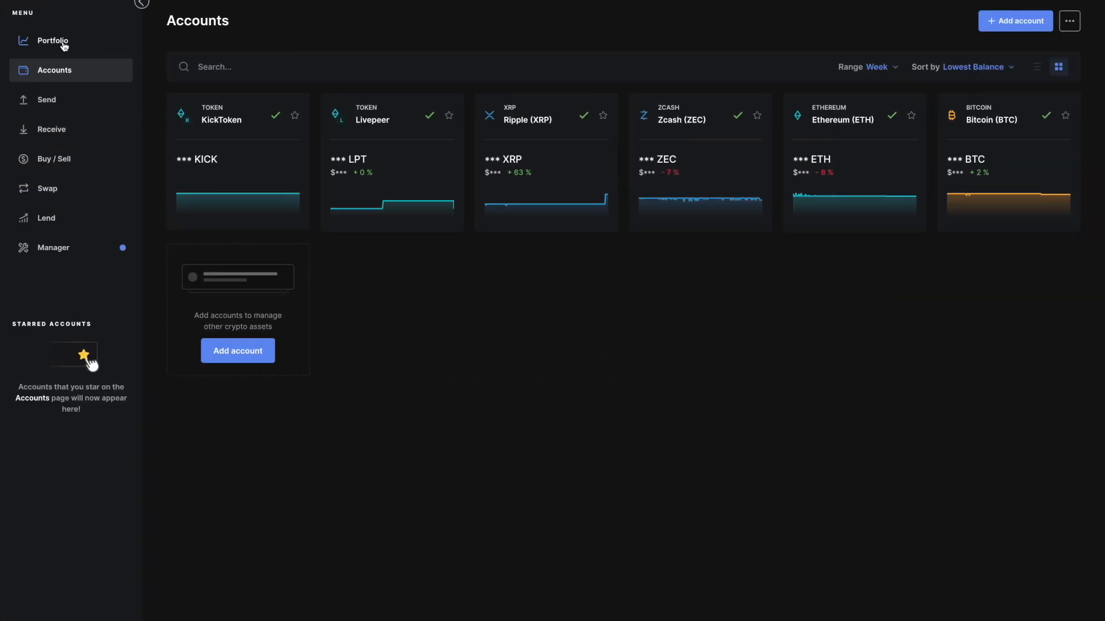
mouse_move(46, 104)
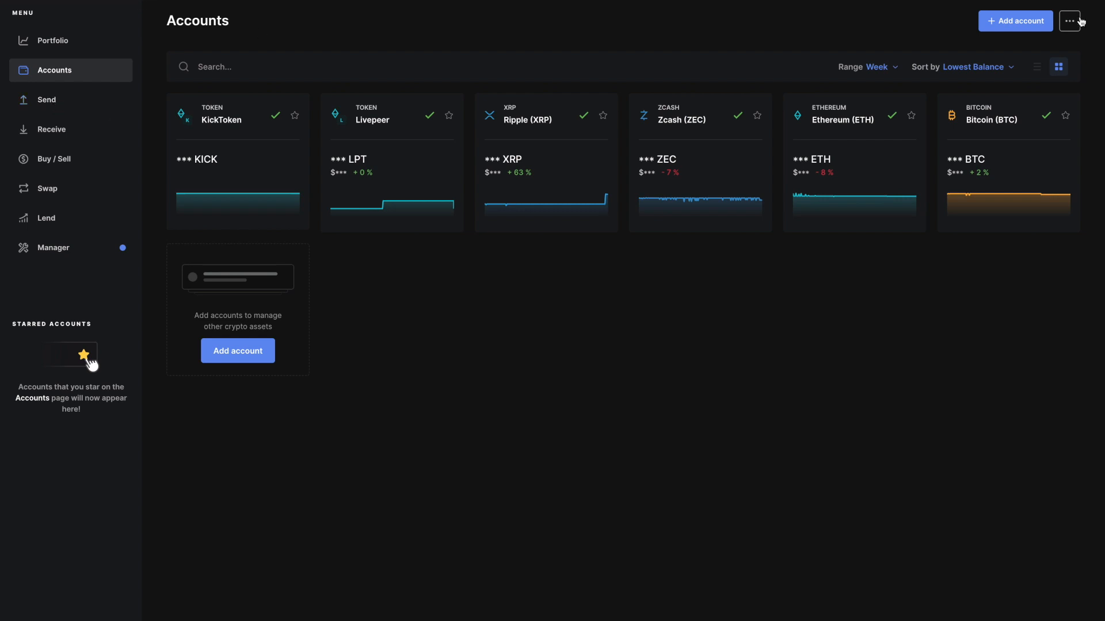
left_click(1068, 21)
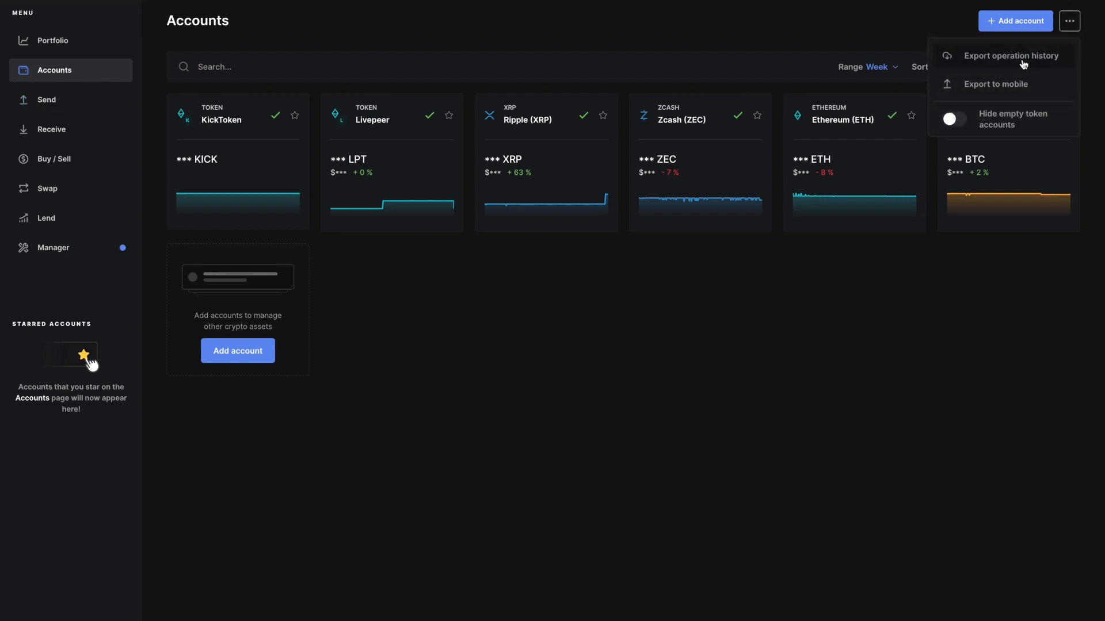
mouse_move(1014, 84)
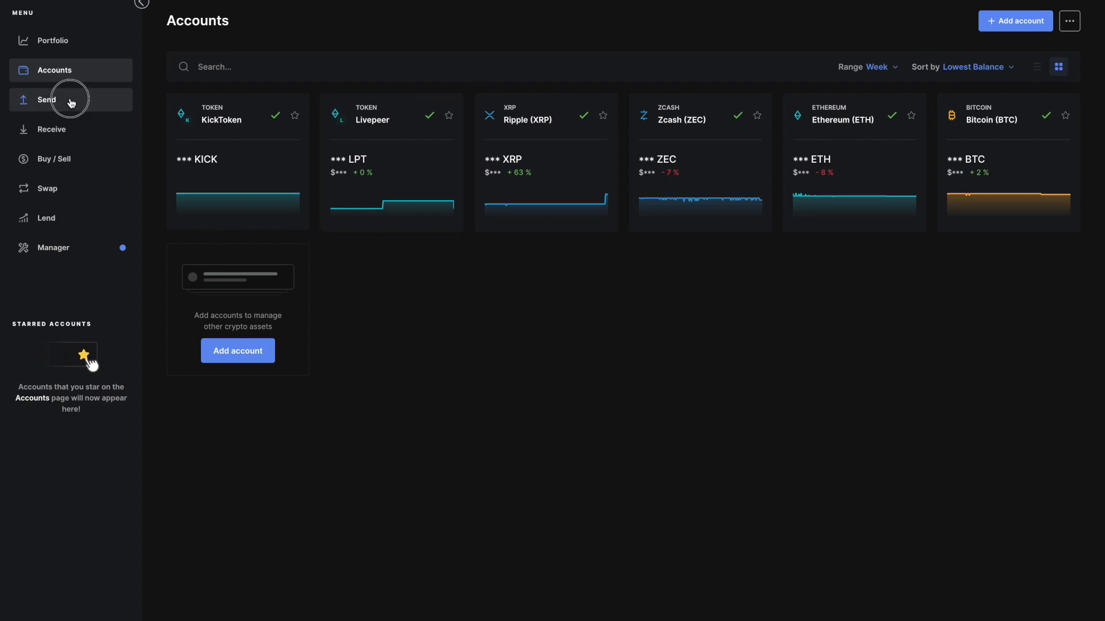
left_click(46, 100)
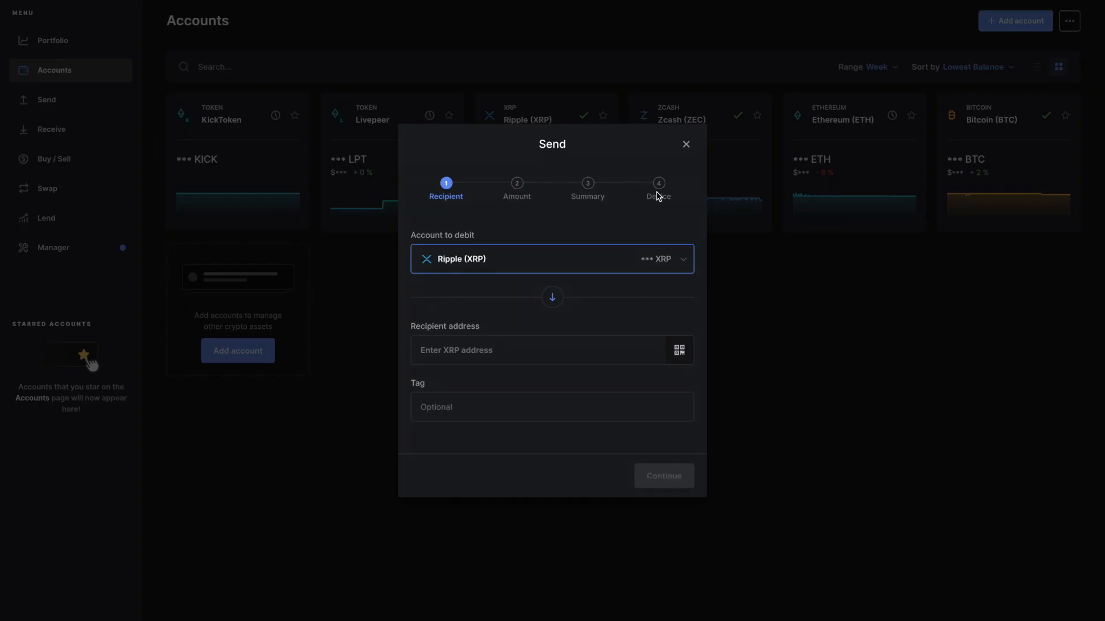
left_click(685, 145)
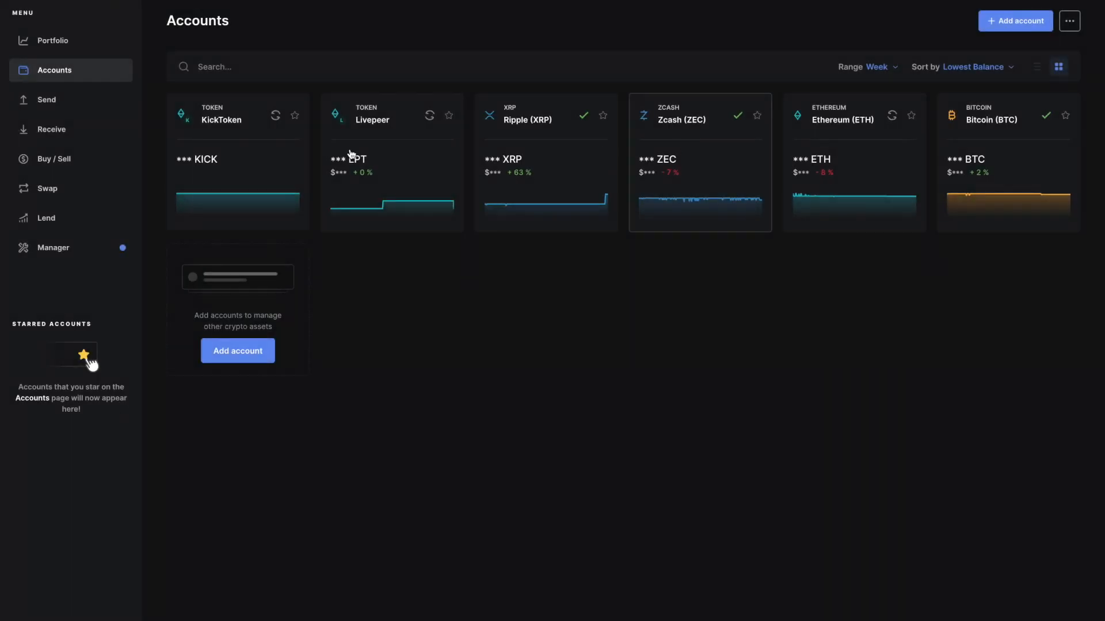
Switch to the Trezor Suite window showing its coin settings
left_click(53, 159)
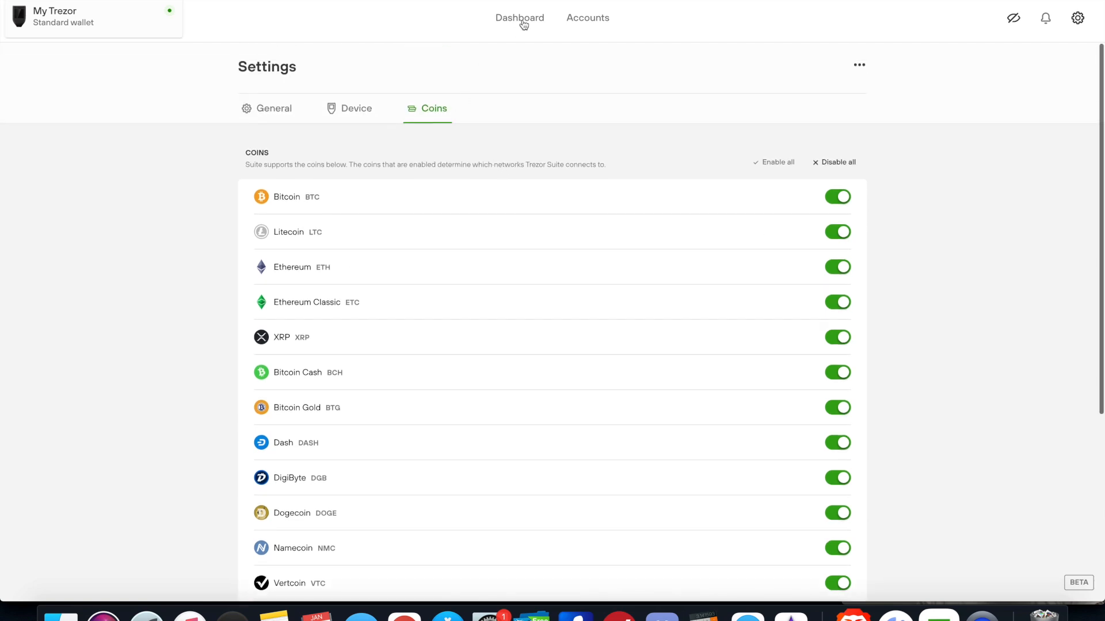
Scroll the Trezor Suite dashboard, then open Accounts to view the empty Bitcoin #1 account
left_click(519, 18)
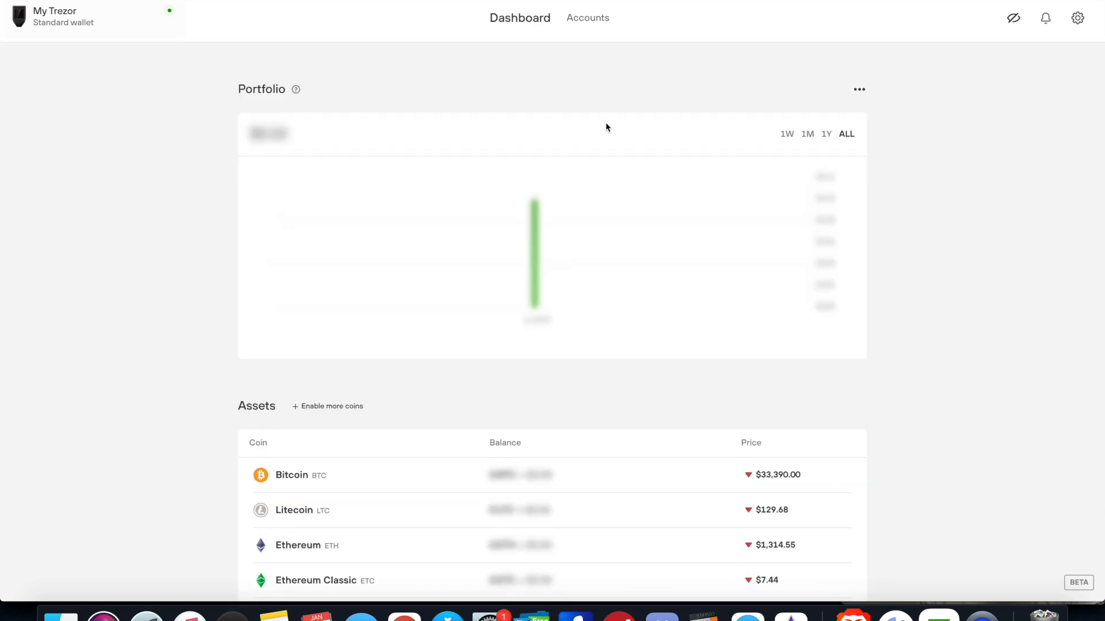
scroll("down", 3)
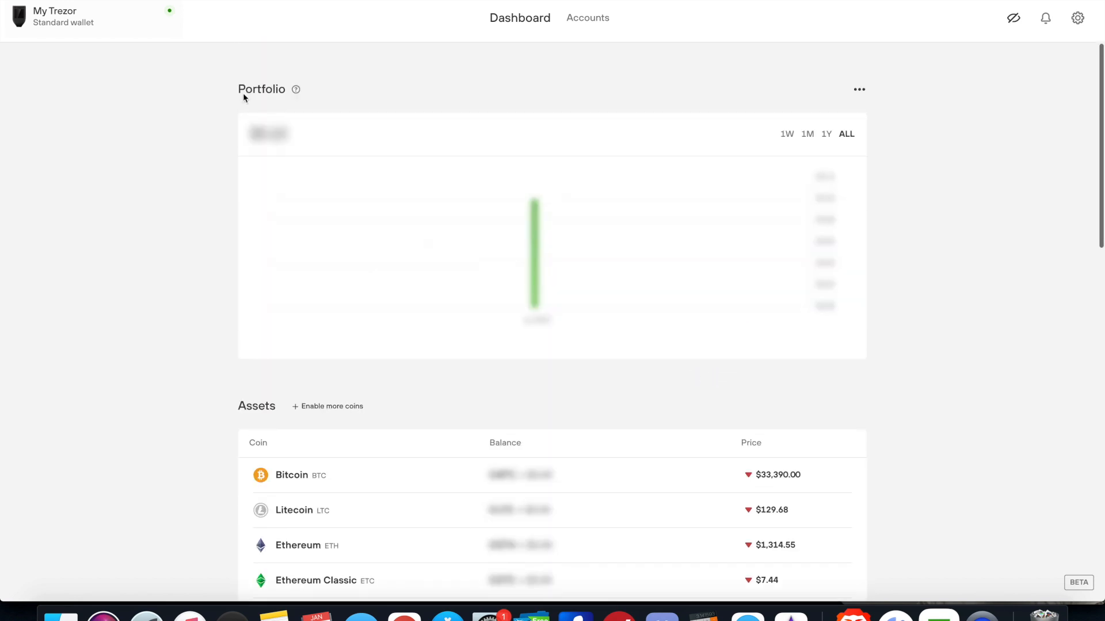
left_click(587, 17)
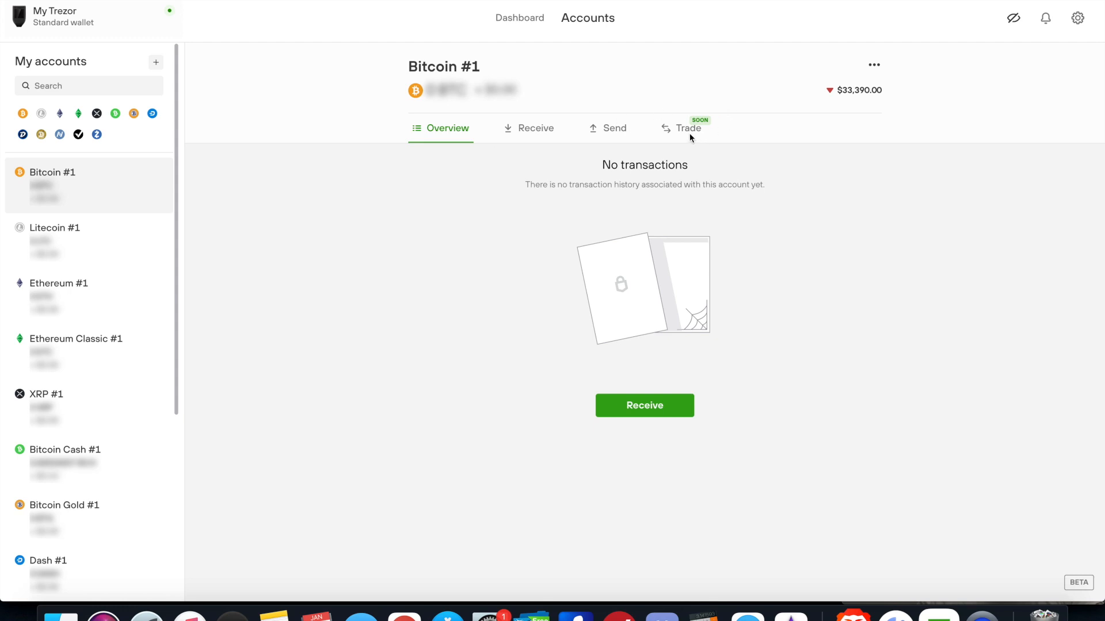
mouse_move(688, 170)
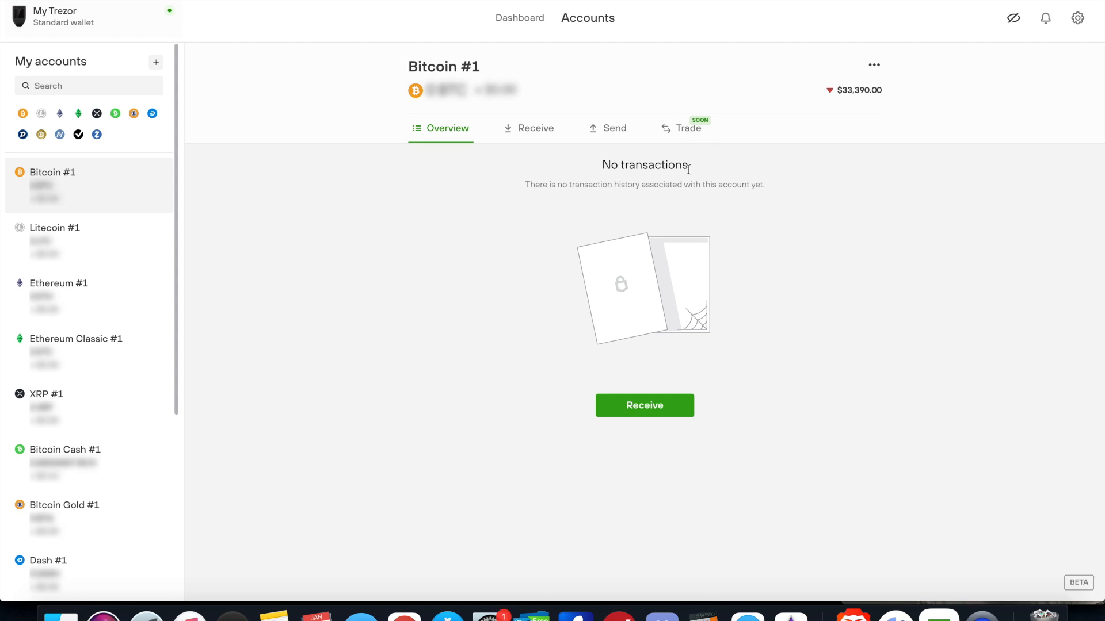
mouse_move(692, 170)
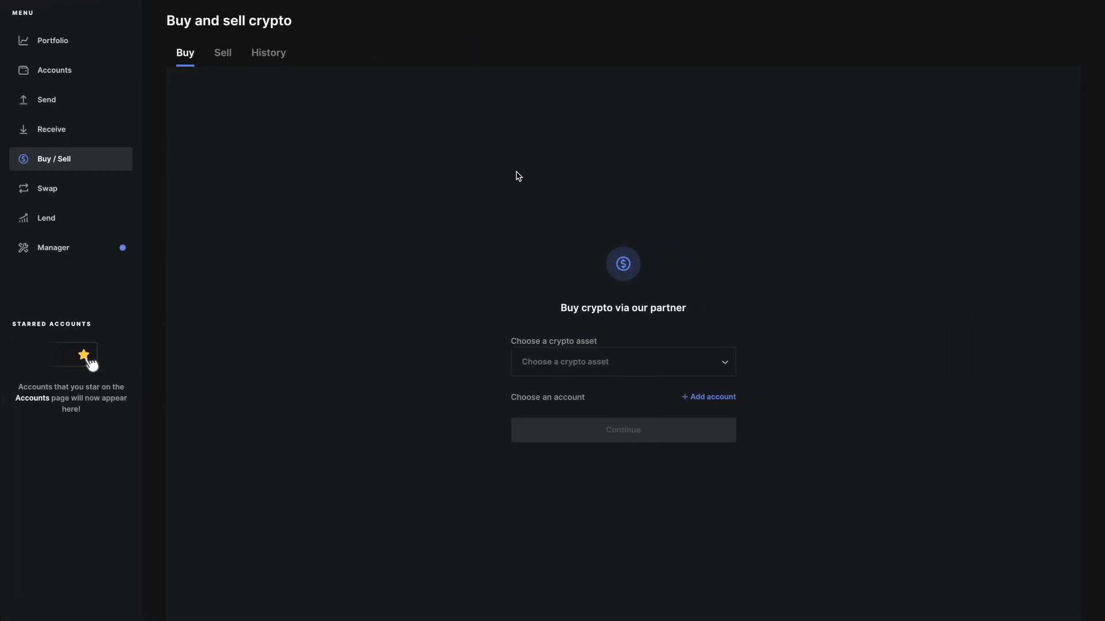
Open Swap and tick, then untick, the location-data consent checkbox
left_click(47, 188)
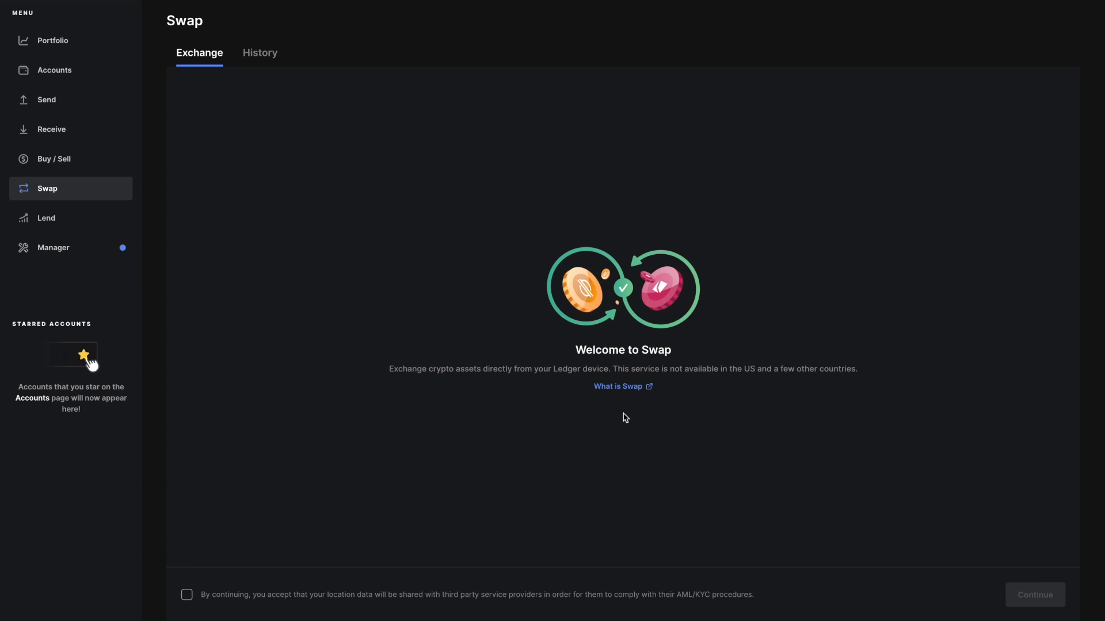
mouse_move(489, 377)
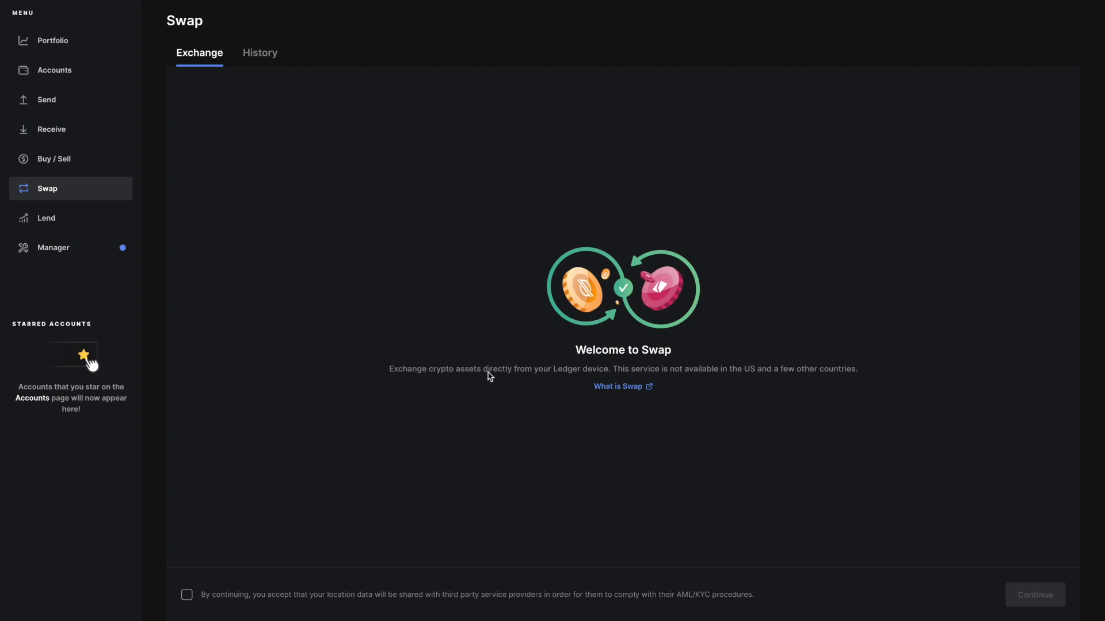
mouse_move(537, 613)
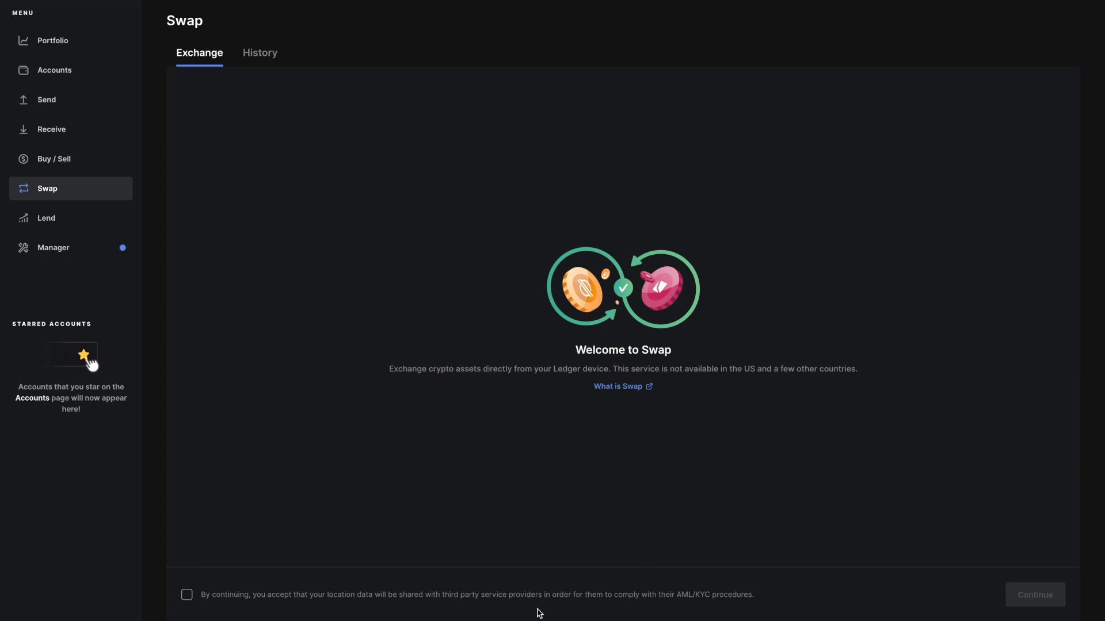
left_click(186, 595)
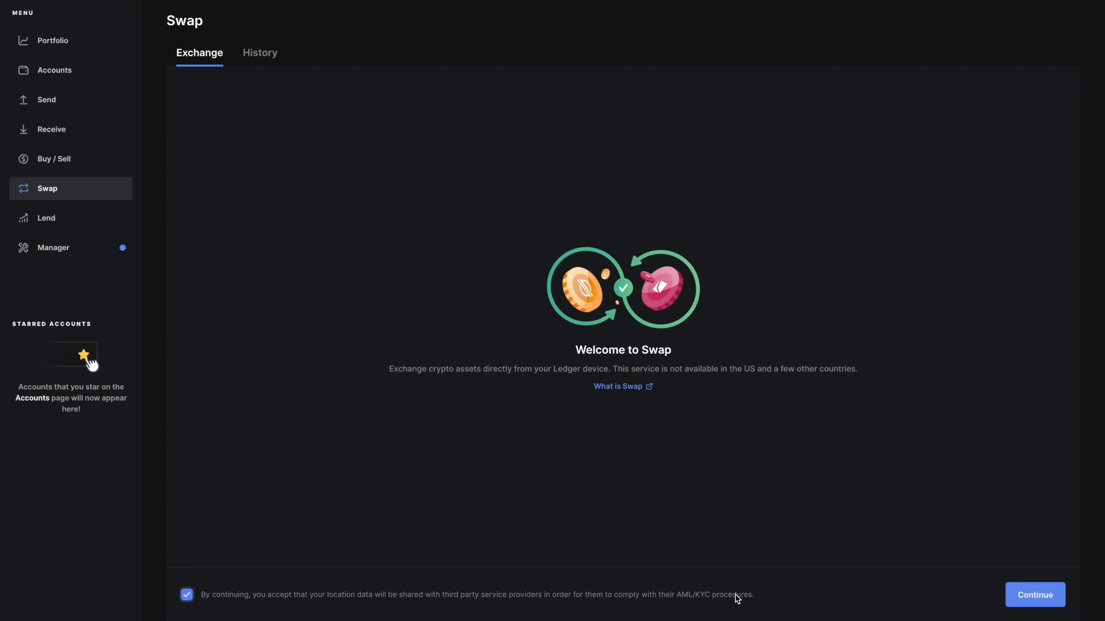
mouse_move(953, 601)
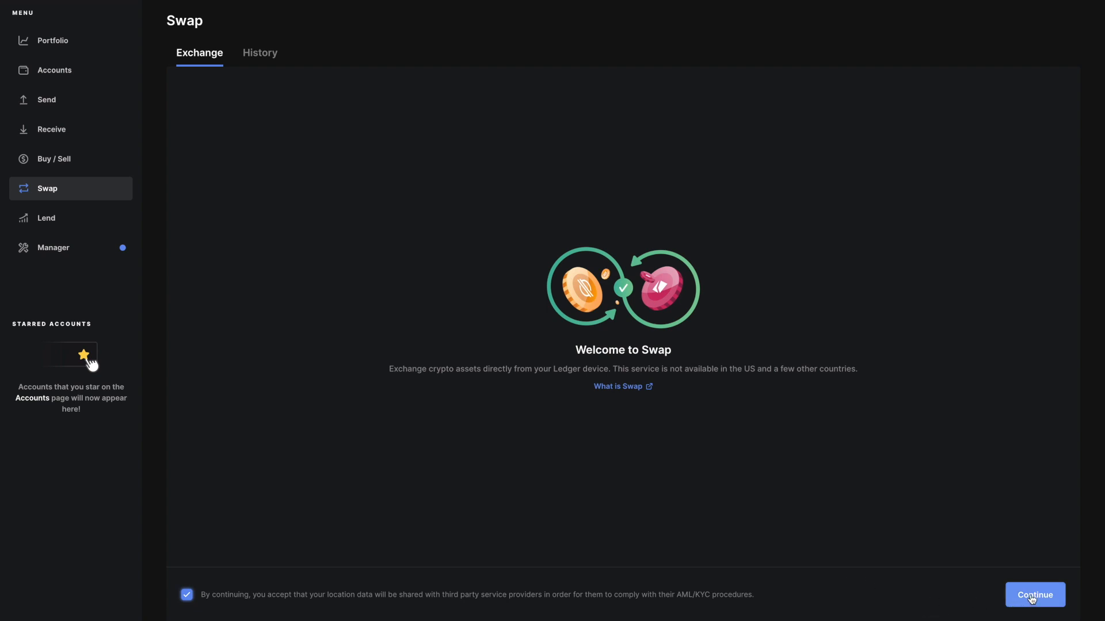
mouse_move(195, 602)
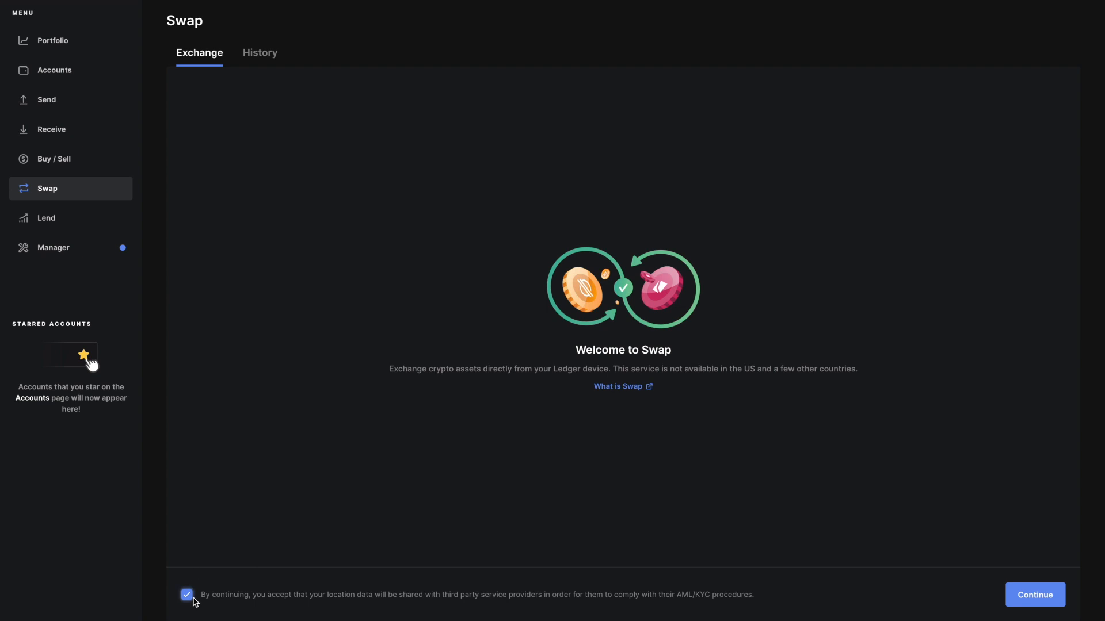
left_click(187, 594)
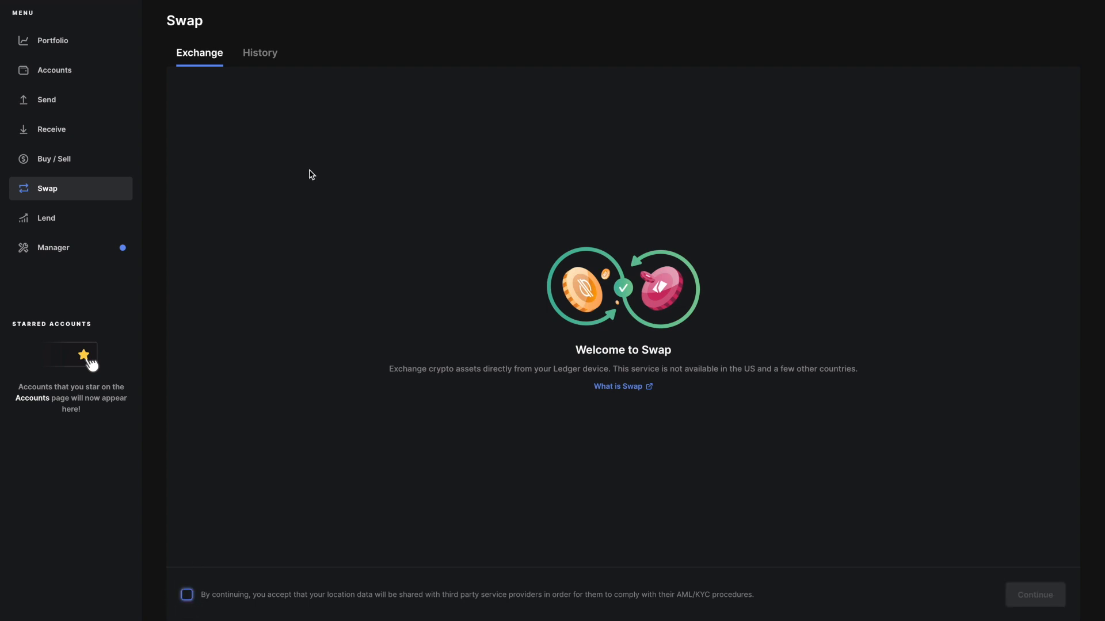
mouse_move(259, 53)
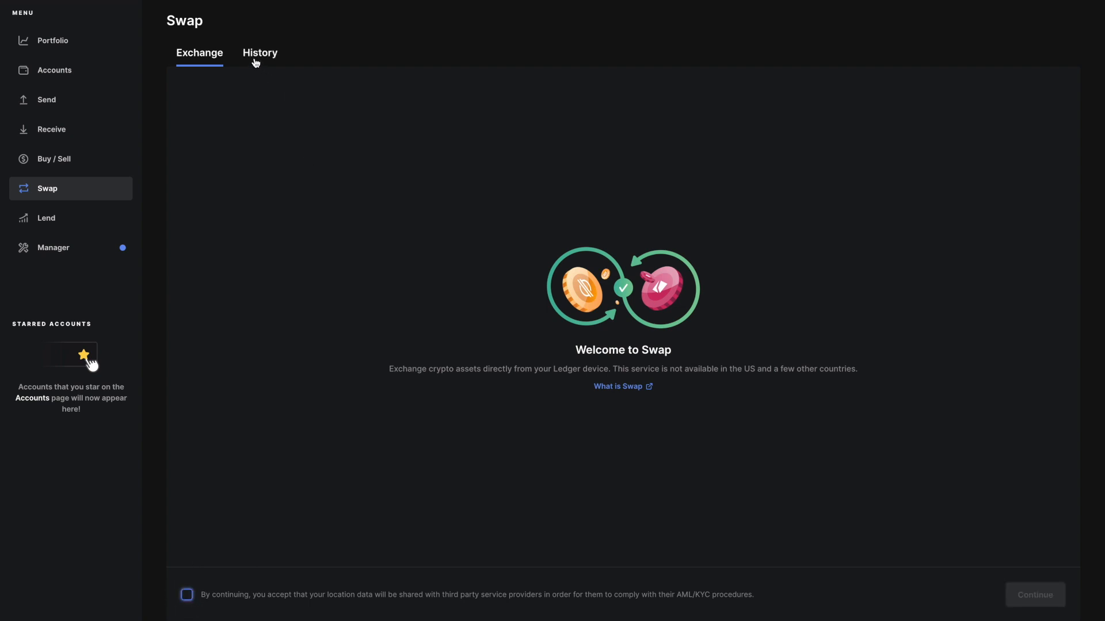
Check the empty swap History, return to Exchange, then go to Lend crypto
left_click(259, 53)
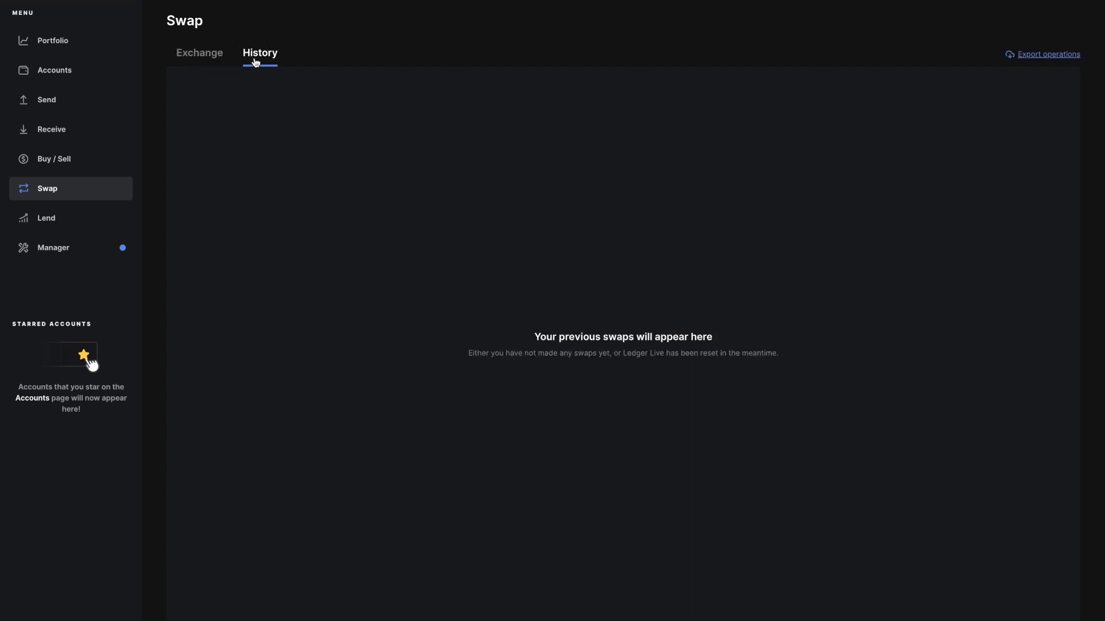
mouse_move(625, 129)
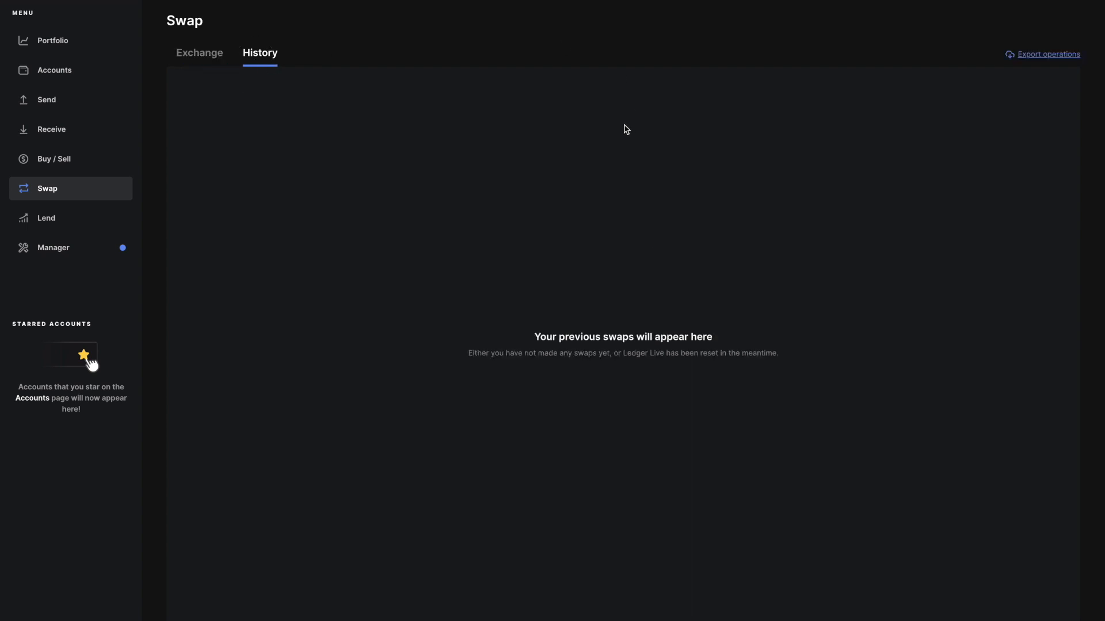
left_click(200, 53)
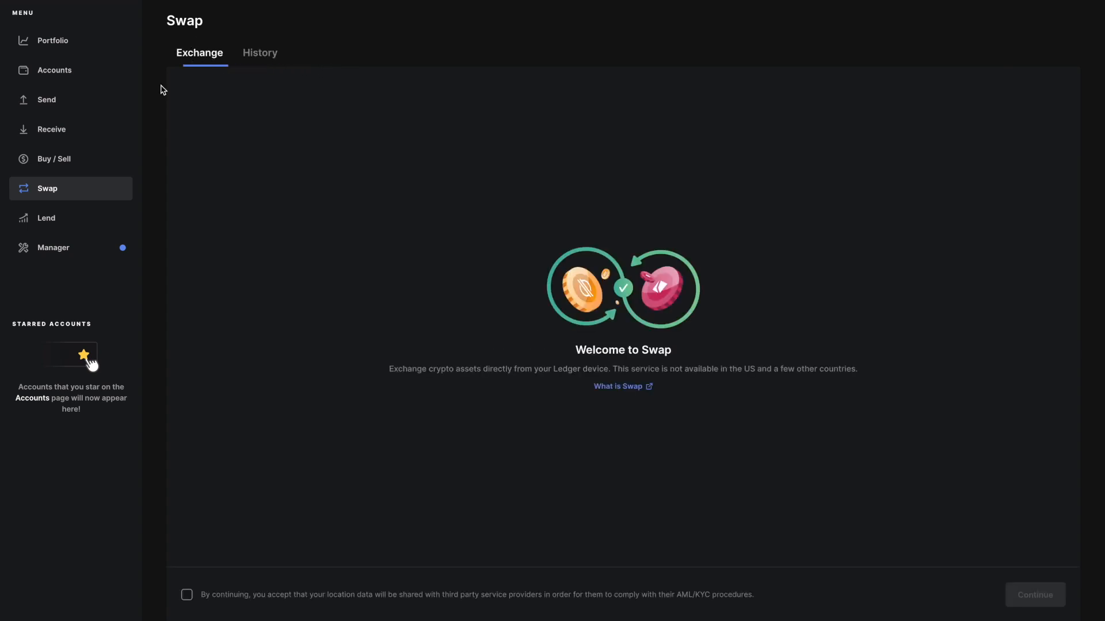
left_click(46, 217)
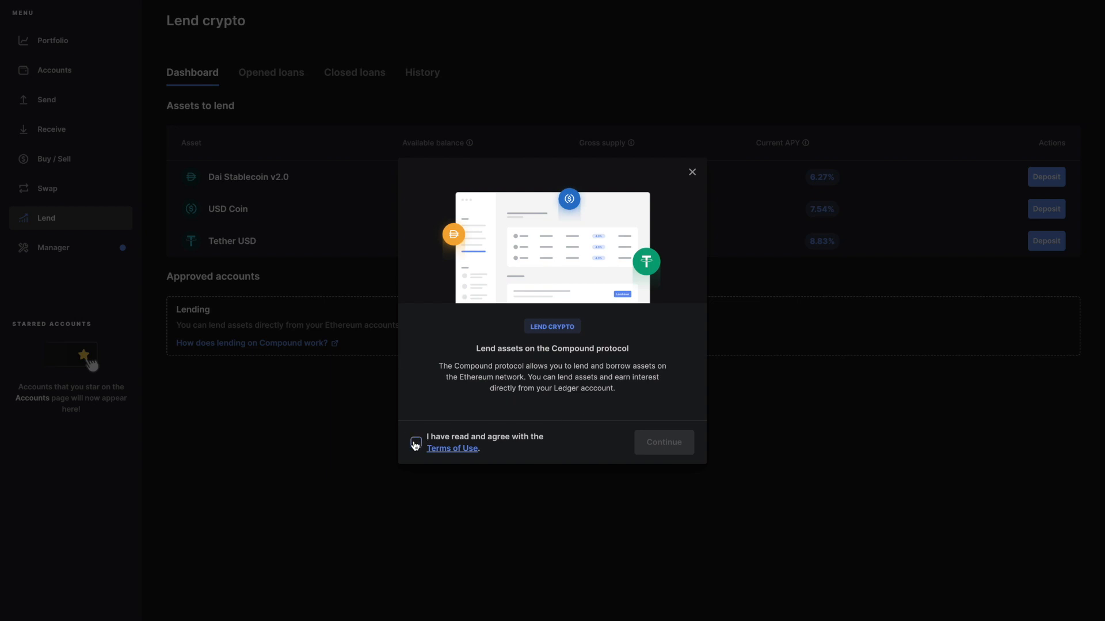
Accept the Terms of Use and continue through the Compound intro to the DAI/USDC/USDT dashboard
left_click(416, 443)
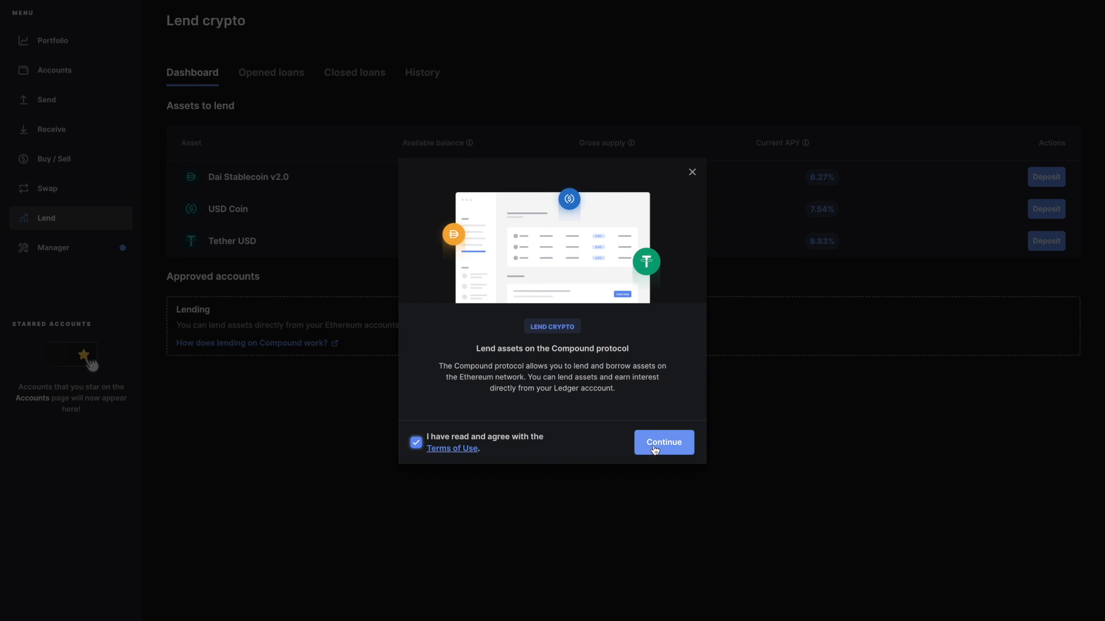
left_click(663, 442)
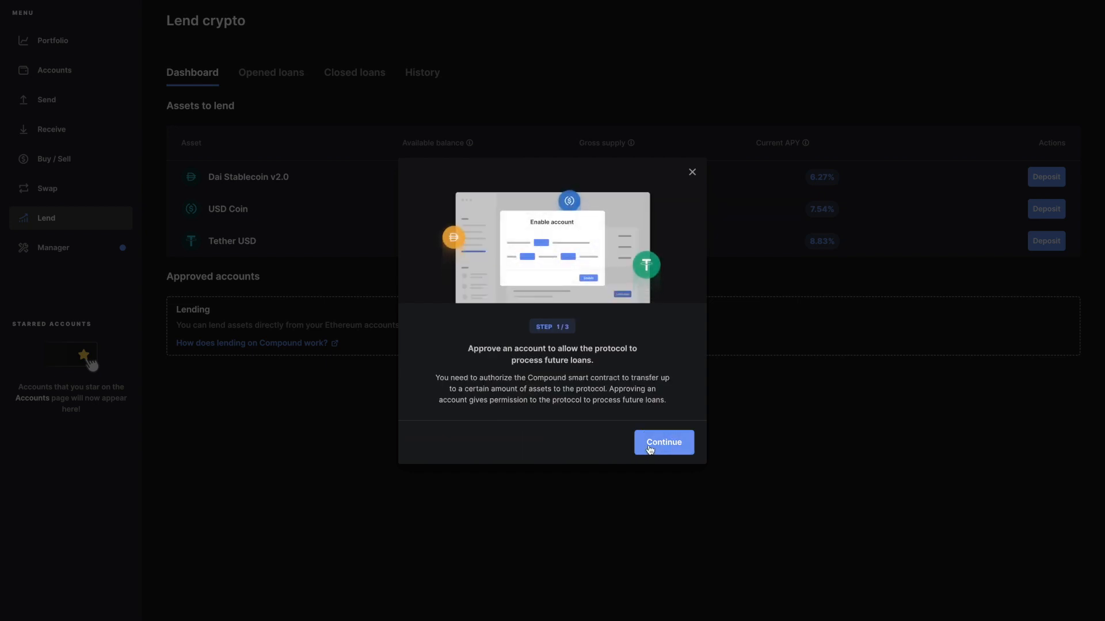
left_click(662, 442)
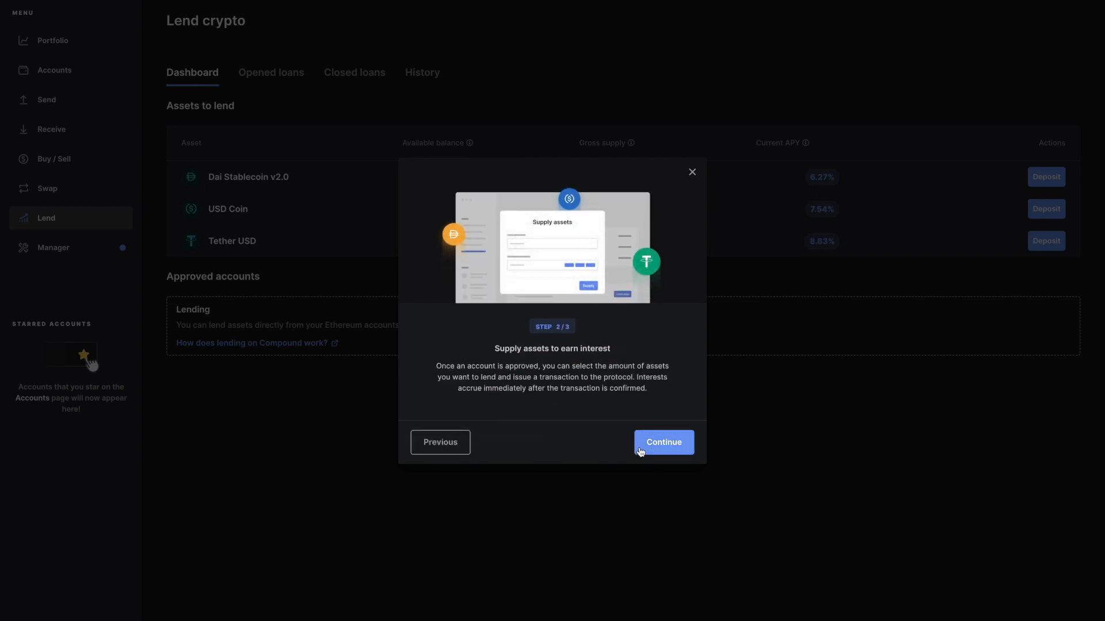
left_click(662, 442)
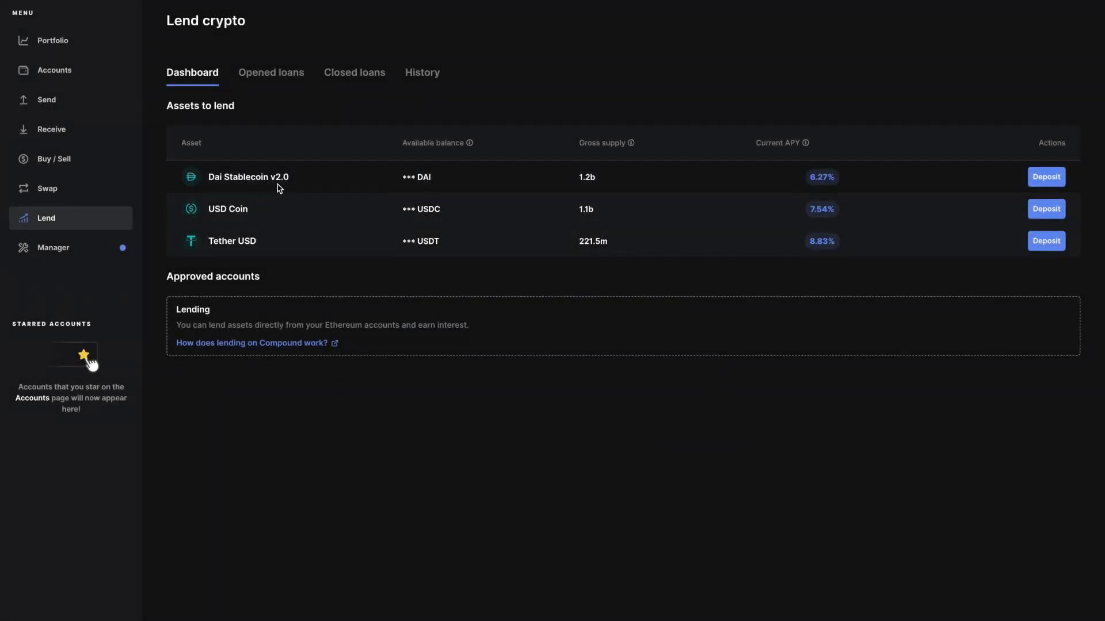
mouse_move(238, 259)
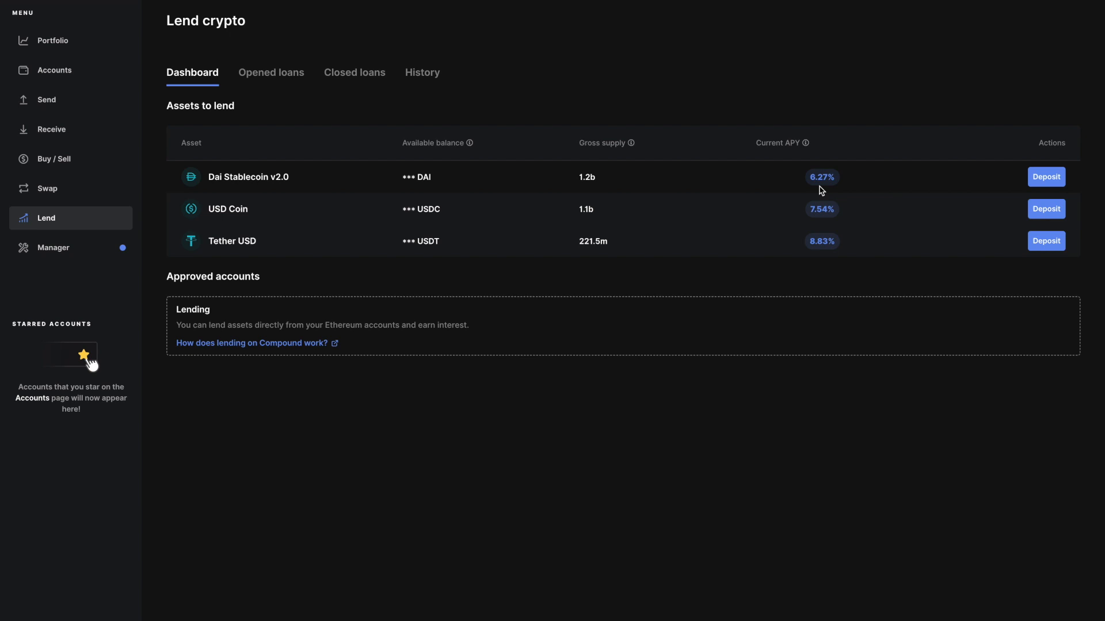
mouse_move(338, 114)
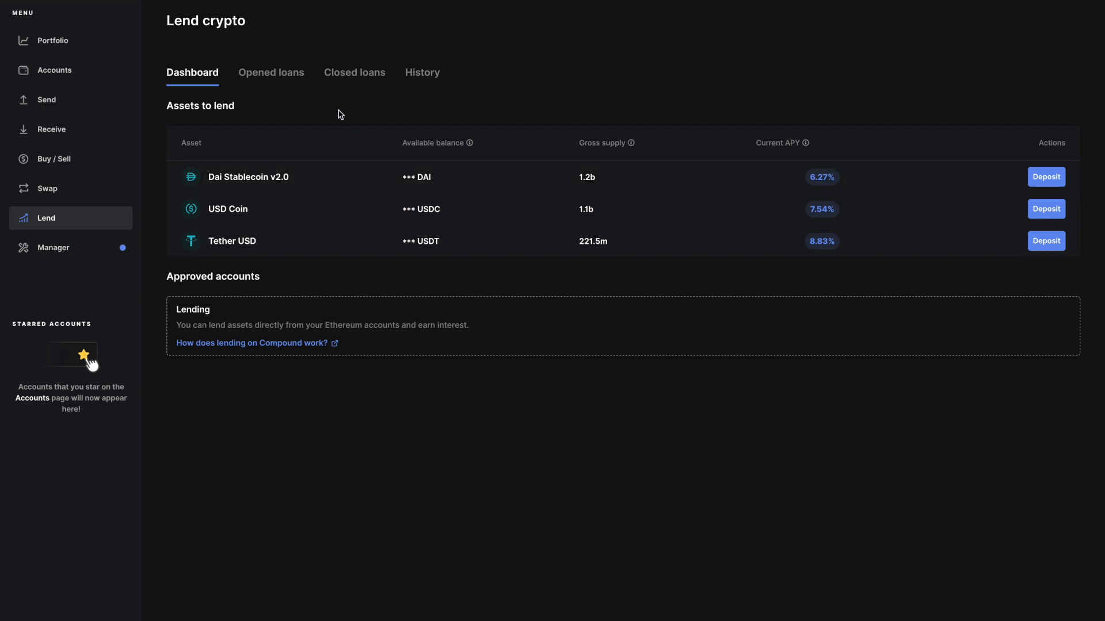
mouse_move(328, 114)
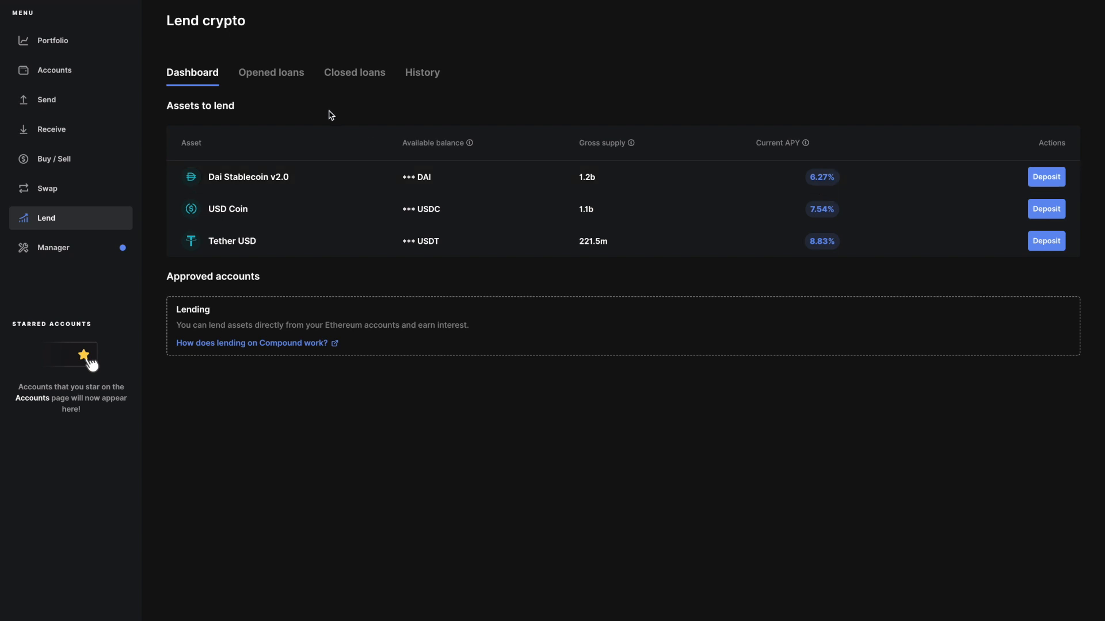
mouse_move(375, 181)
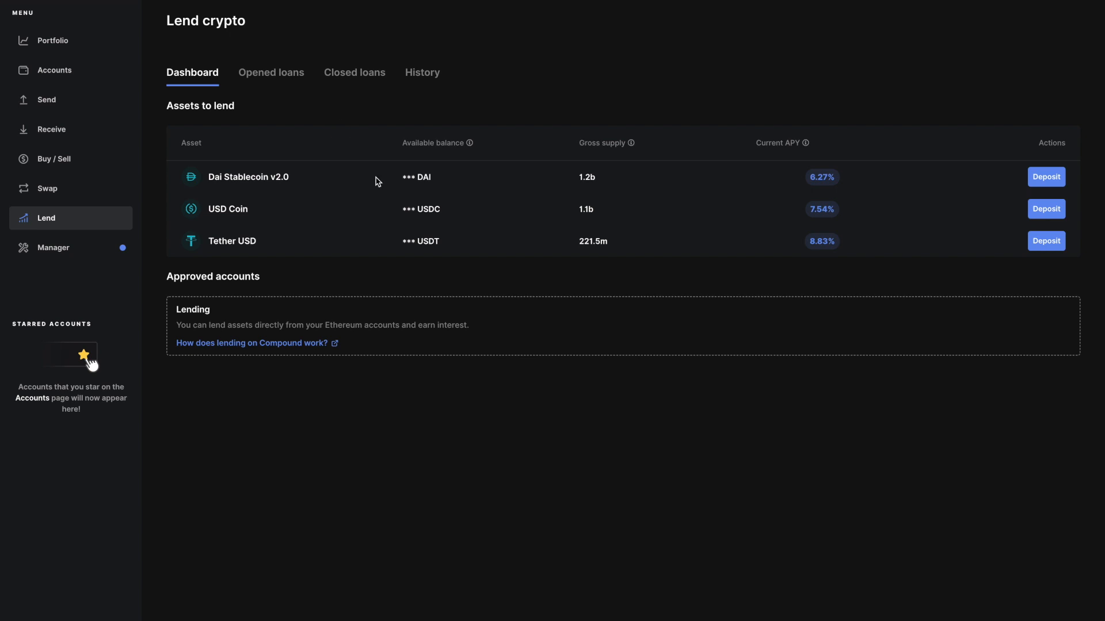
mouse_move(619, 277)
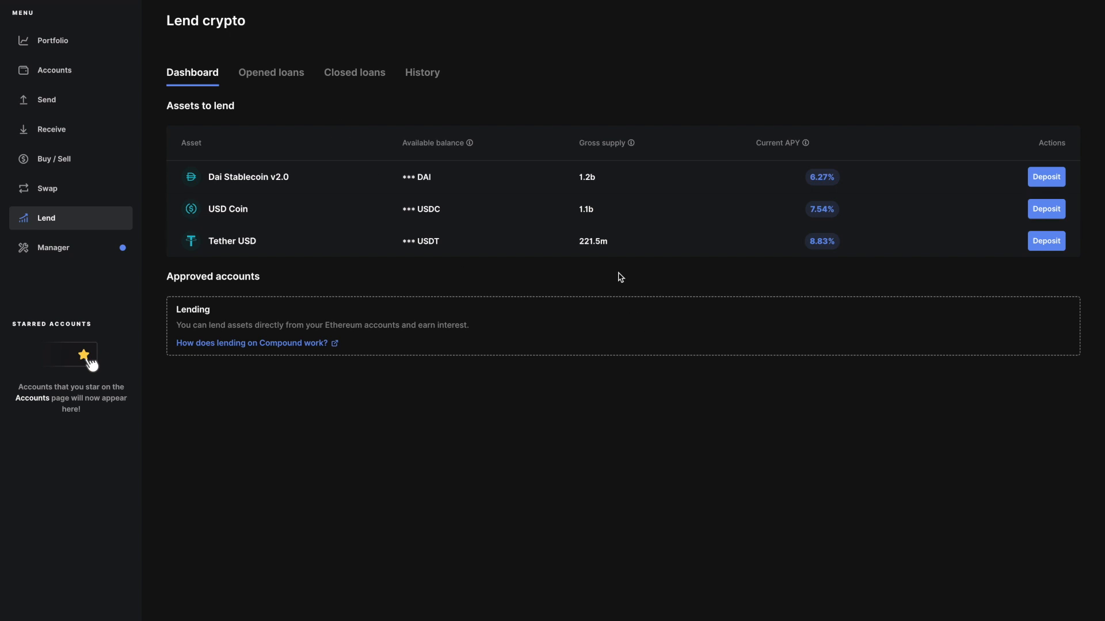
mouse_move(373, 162)
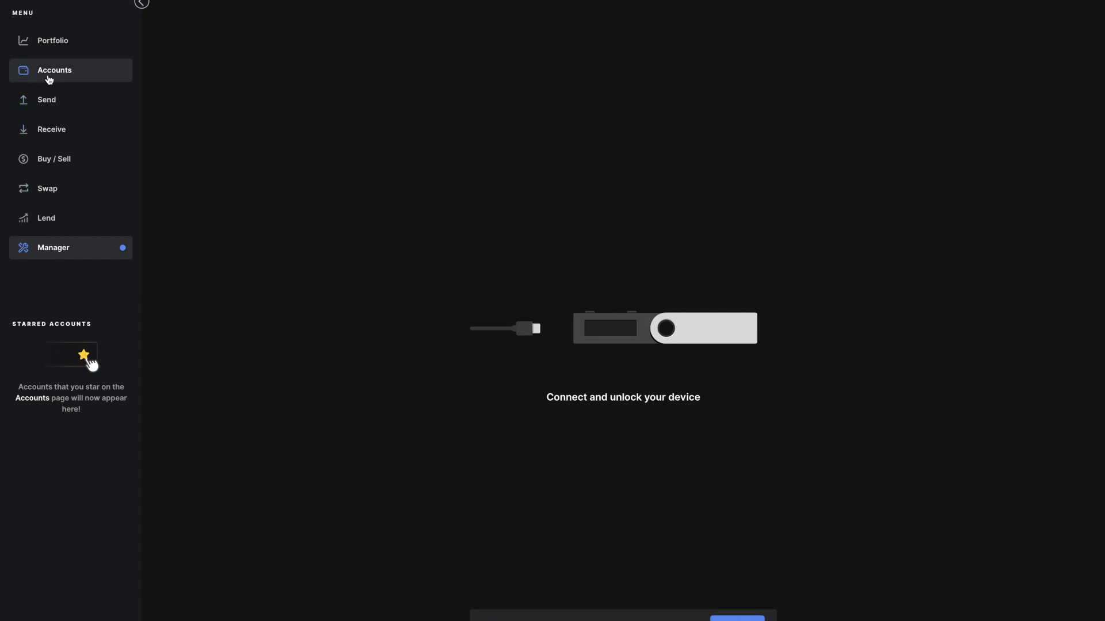
Go to the Ledger Live accounts page
left_click(53, 70)
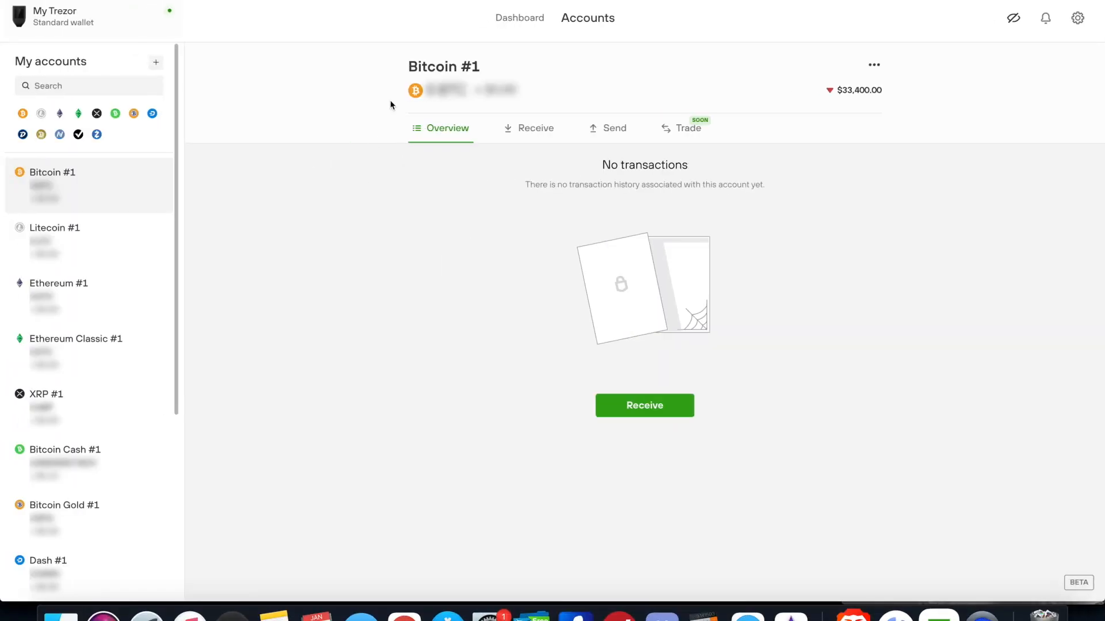
mouse_move(259, 278)
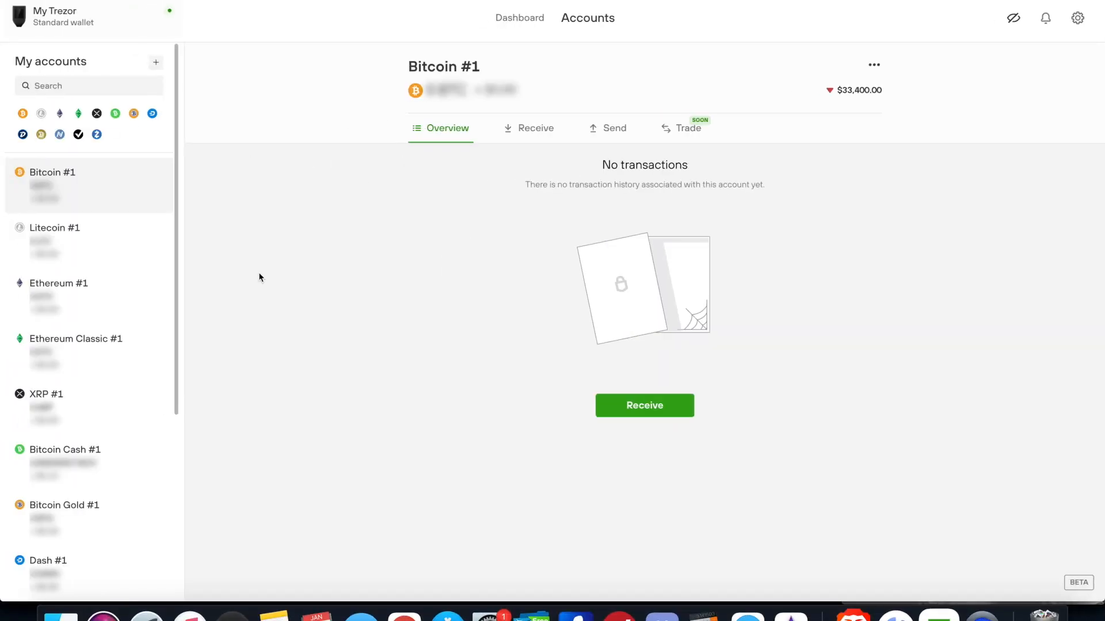
mouse_move(43, 372)
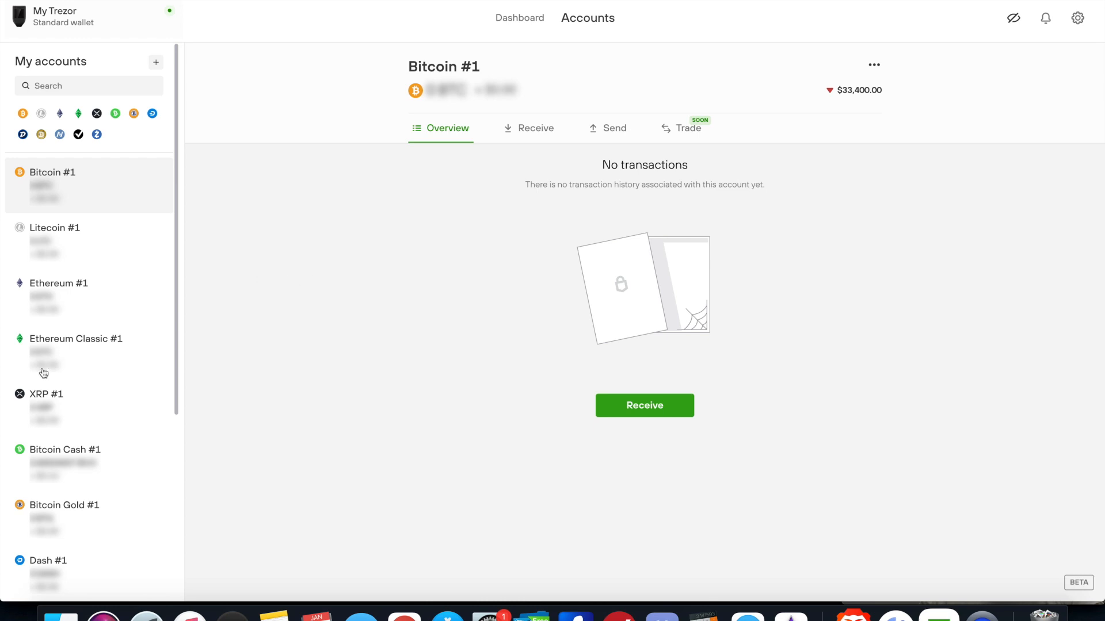
mouse_move(63, 358)
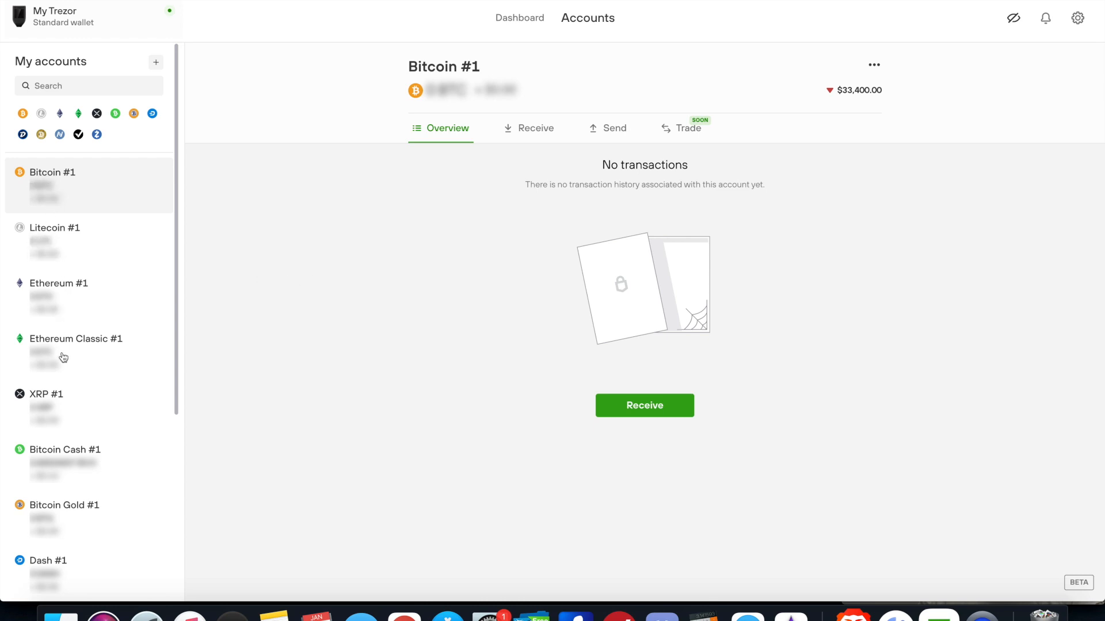
scroll("down", 3)
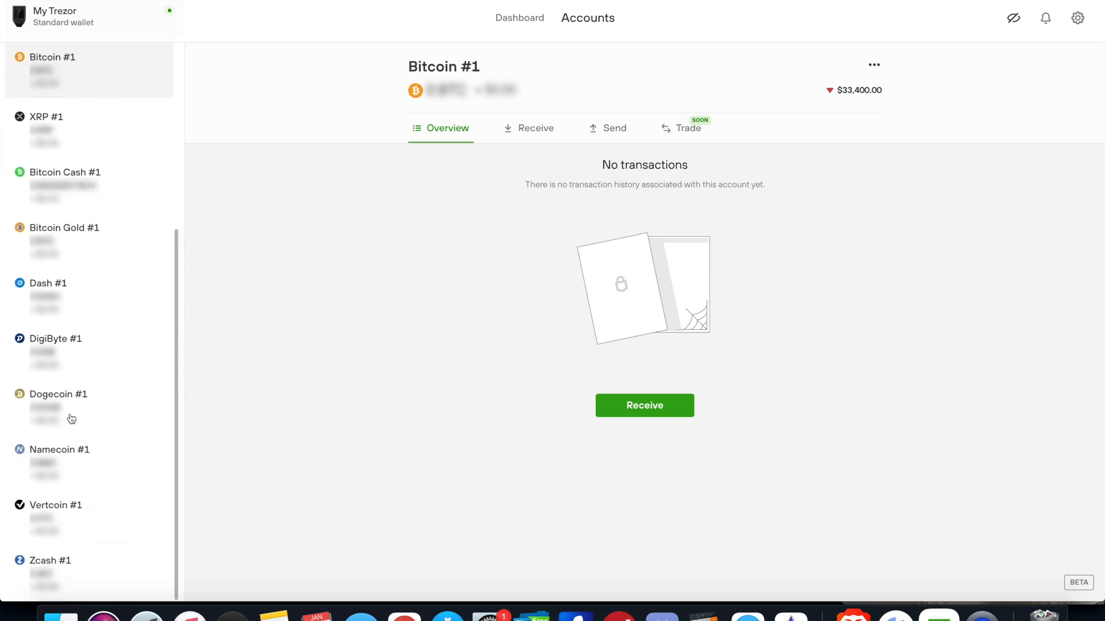
mouse_move(238, 329)
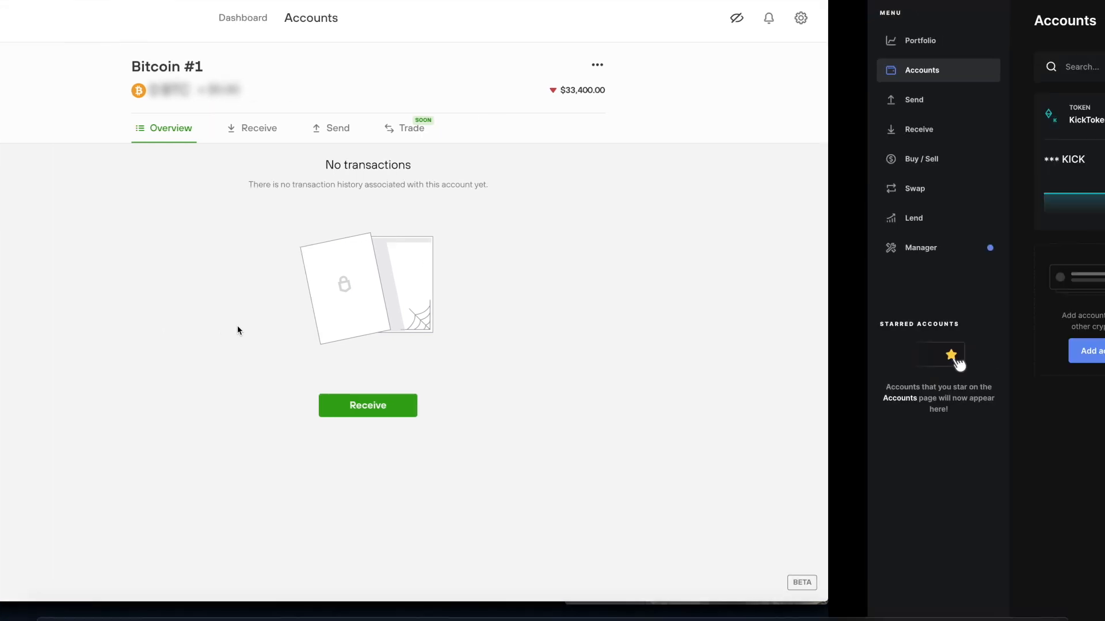
Briefly switch to Ledger Live's accounts window
left_click(921, 70)
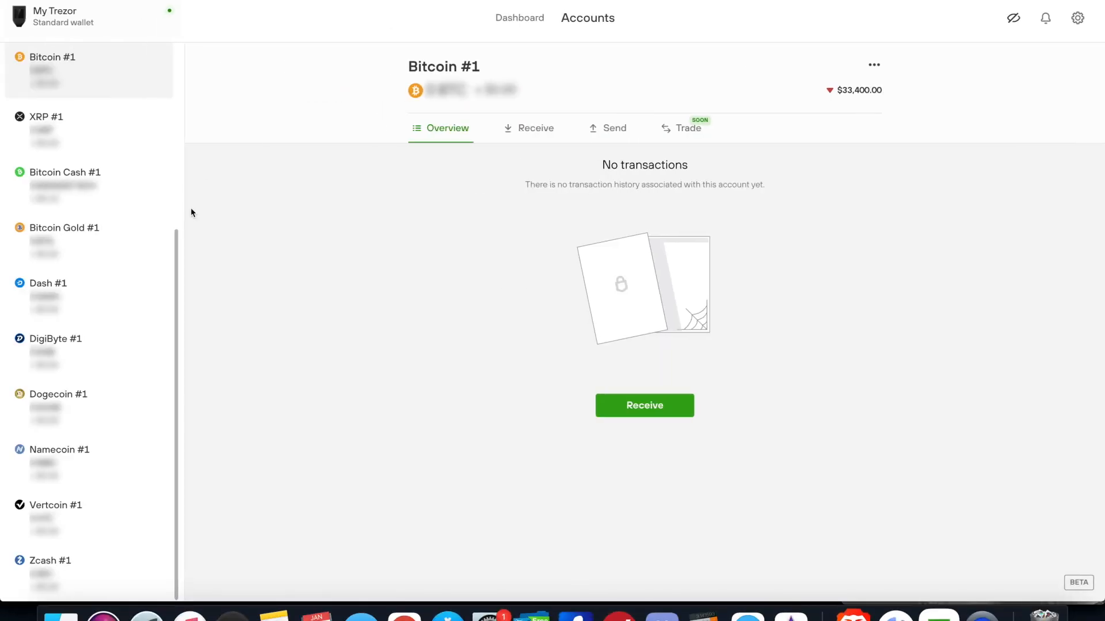
mouse_move(279, 276)
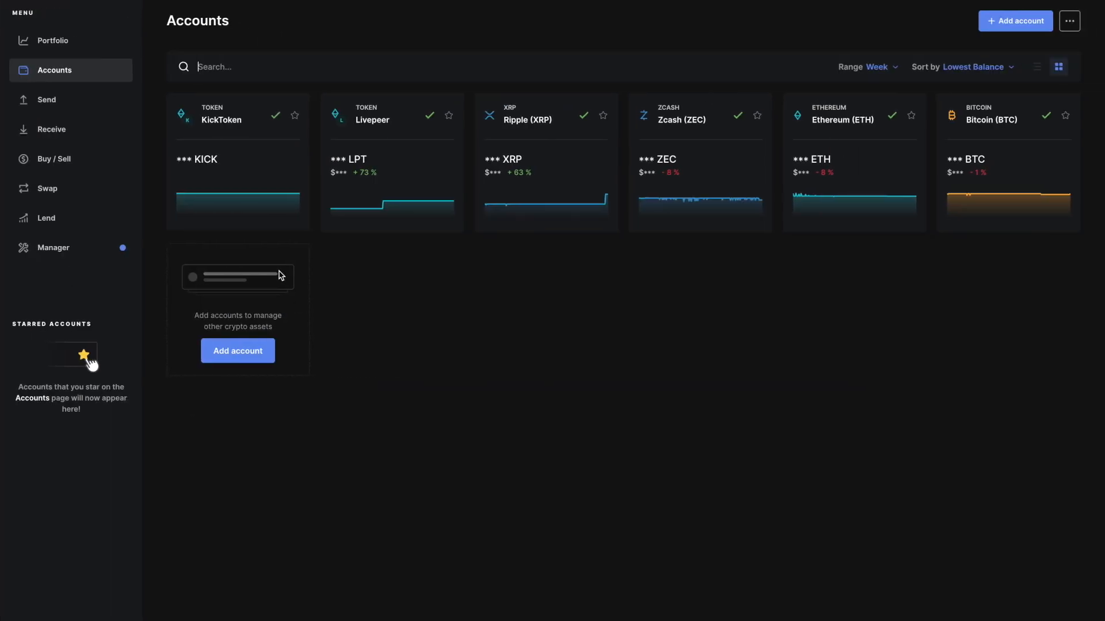
Scroll Ledger Live's portfolio through asset allocation and latest operations, then back up
left_click(52, 40)
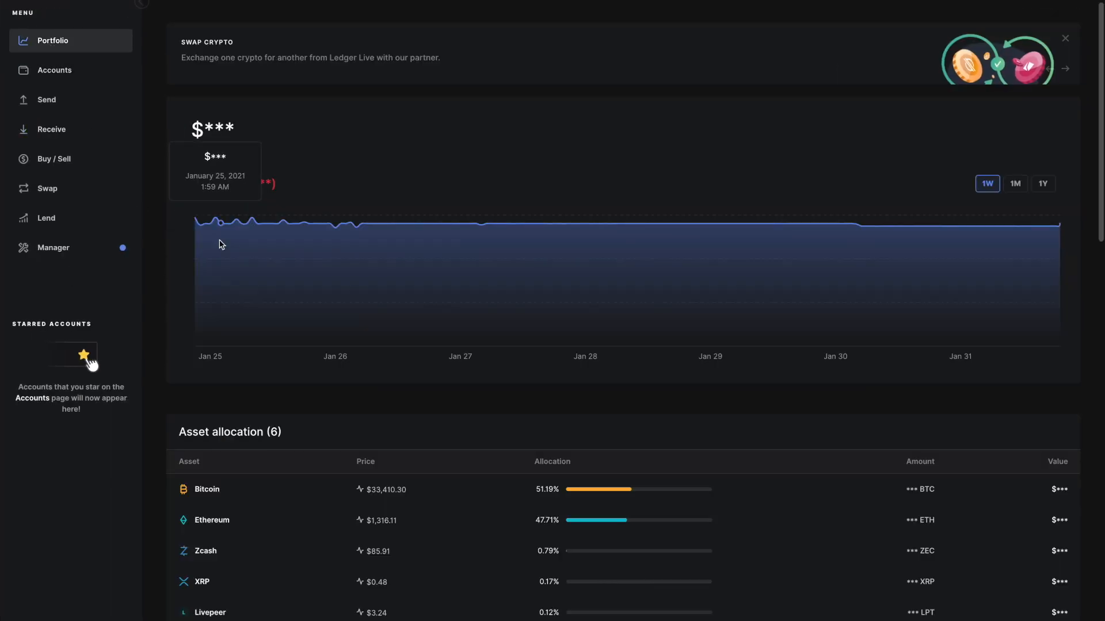
scroll("down", 3)
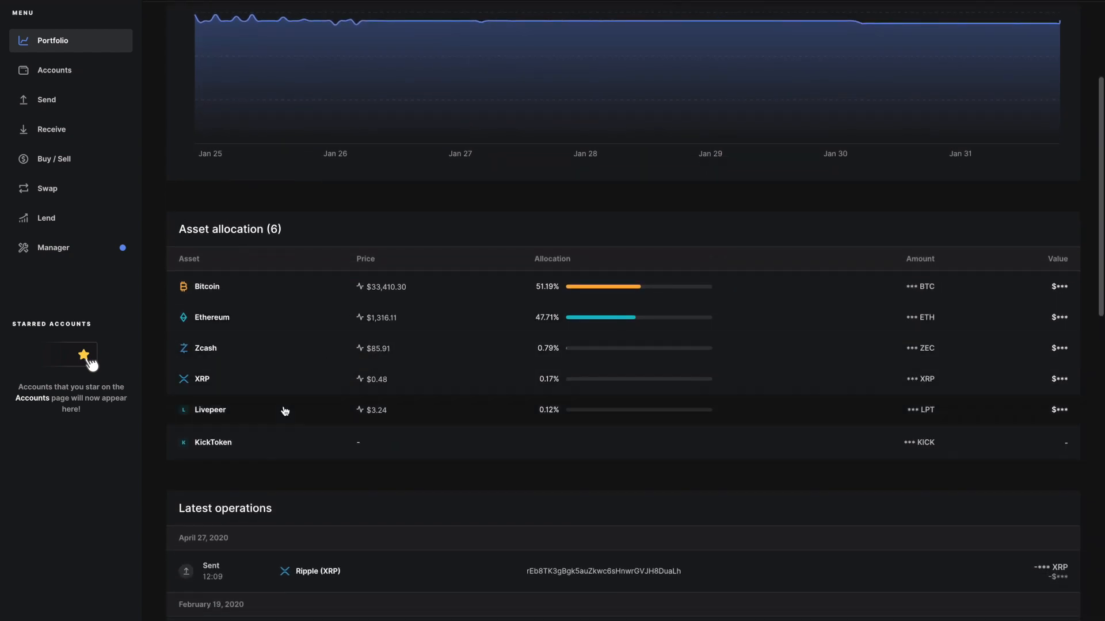
scroll("down", 3)
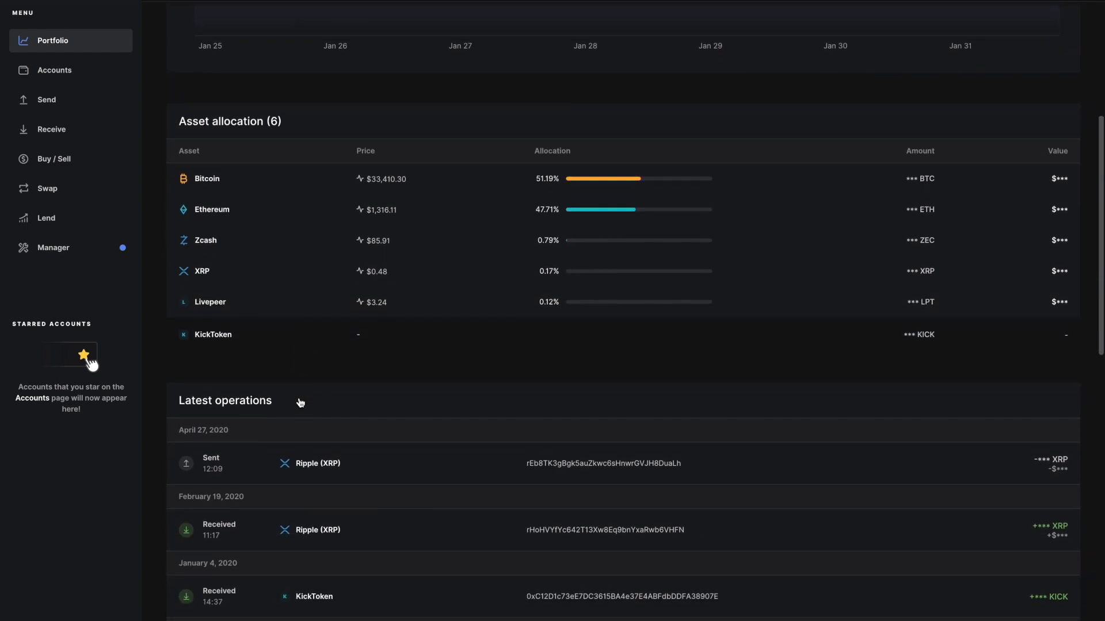
scroll("down", 3)
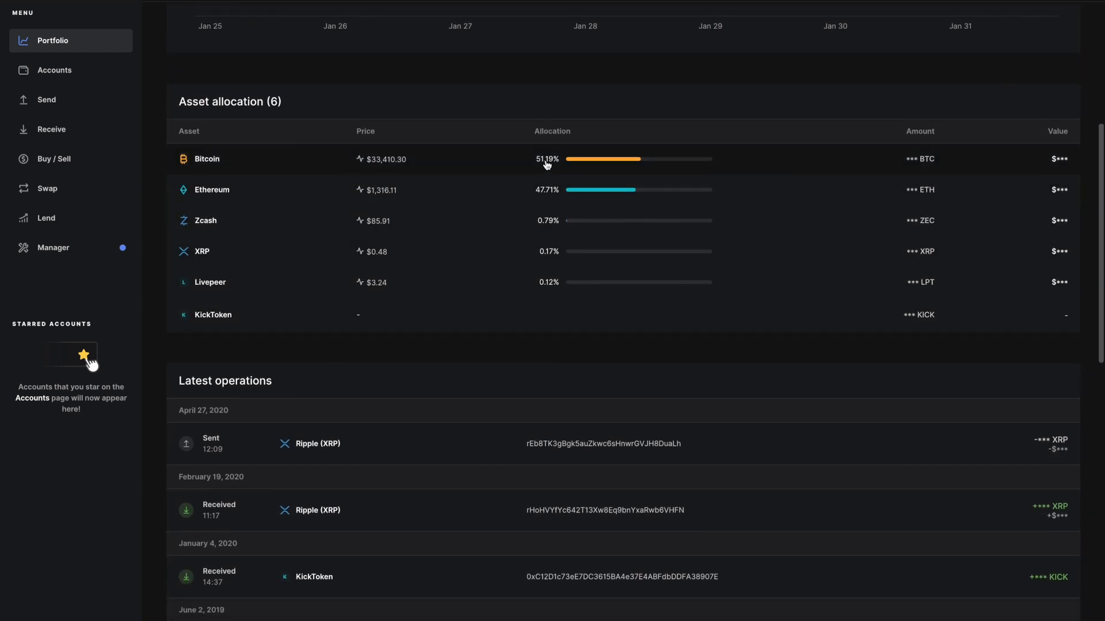
scroll("down", 3)
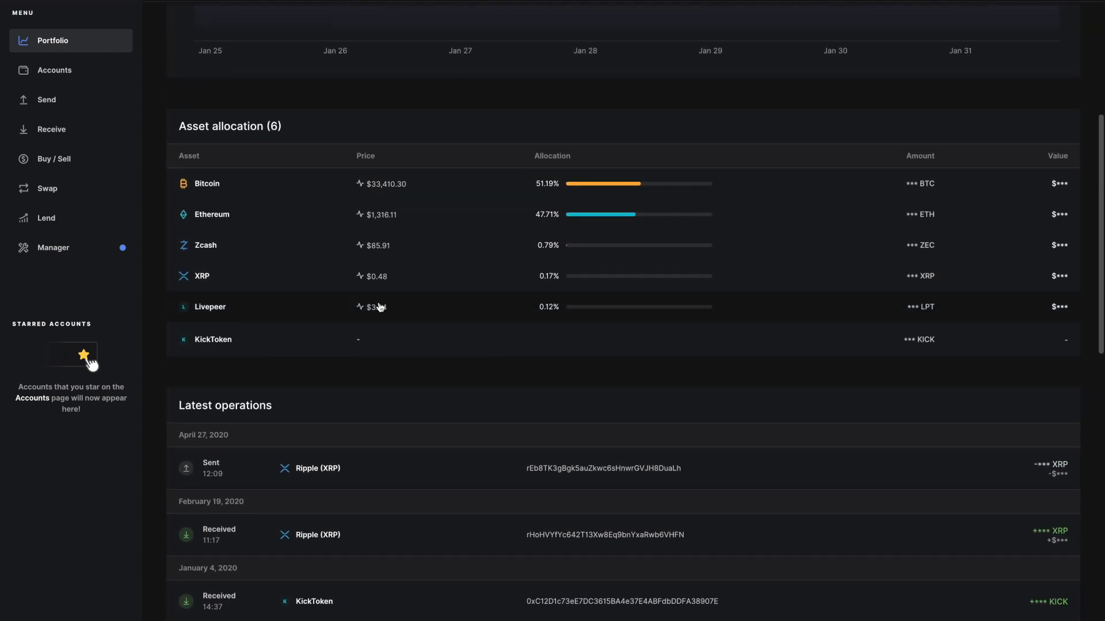
scroll("down", 3)
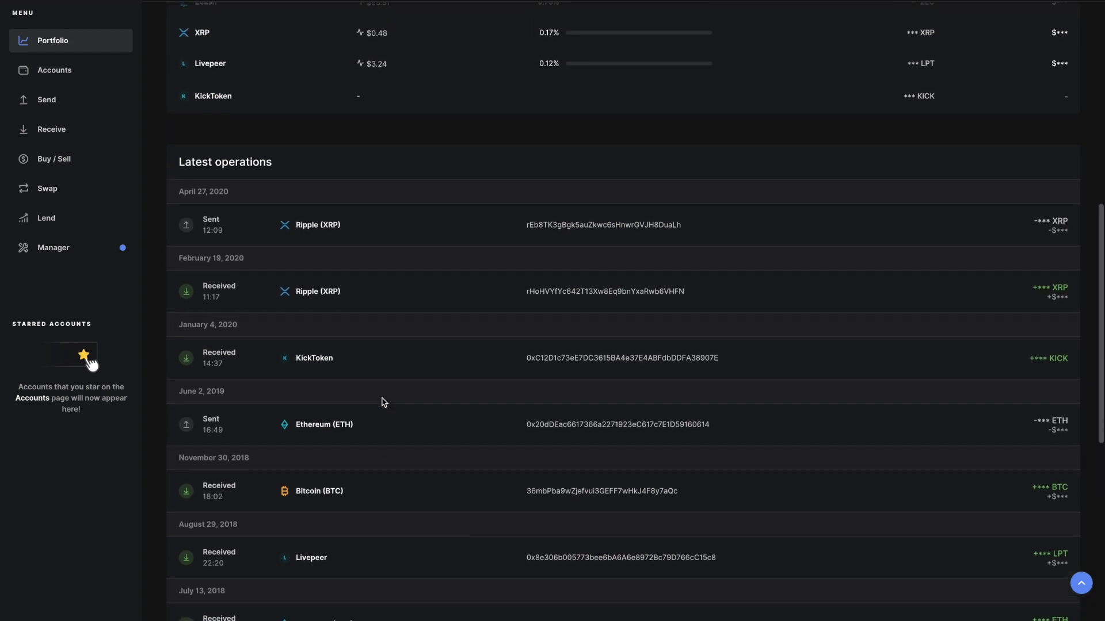
scroll("up", 3)
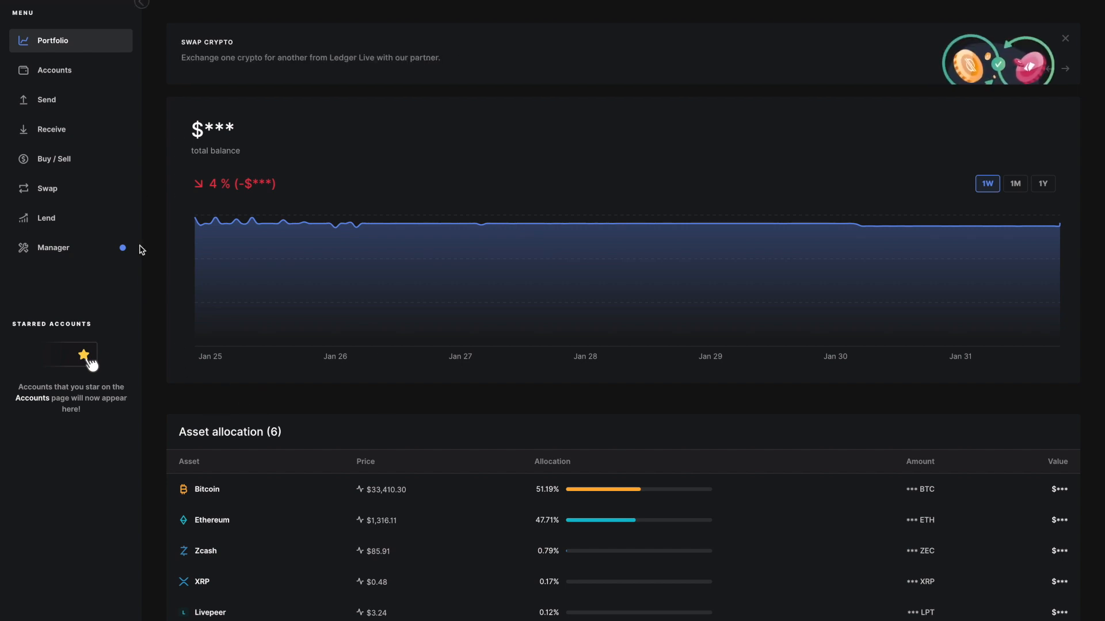
Return to Ledger Live's six-account overview and start adding a new account
left_click(54, 70)
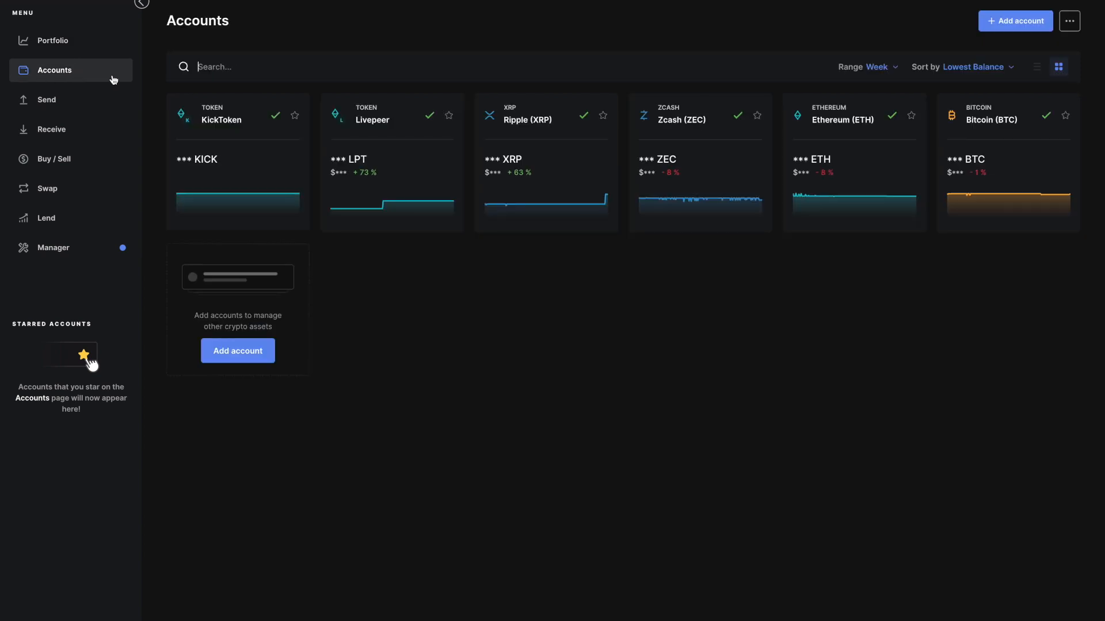
mouse_move(341, 238)
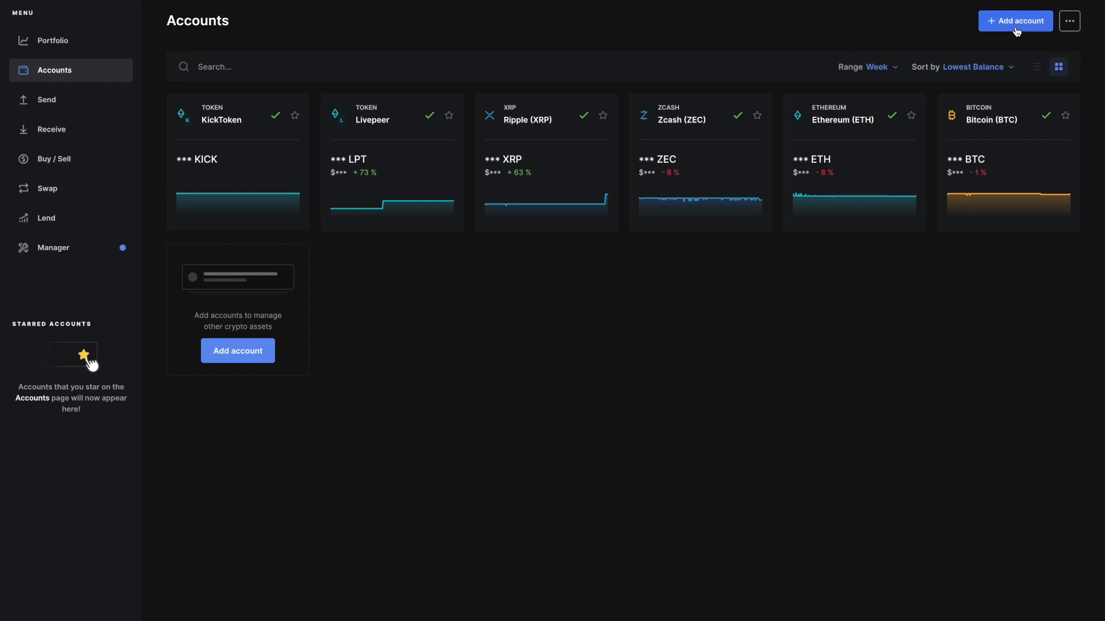
left_click(1014, 21)
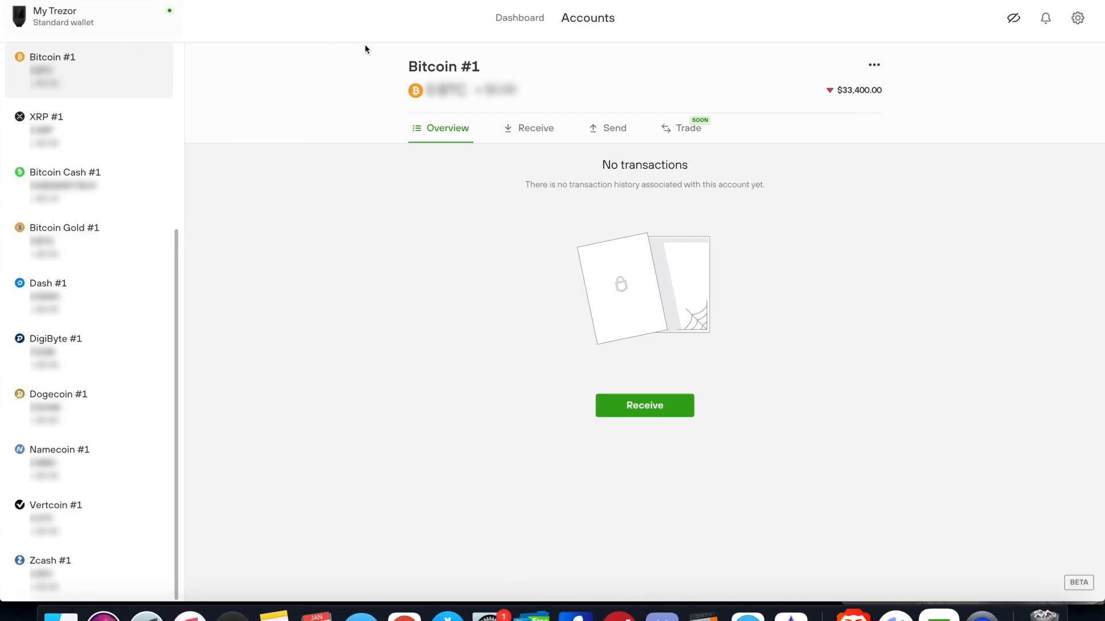
mouse_move(519, 18)
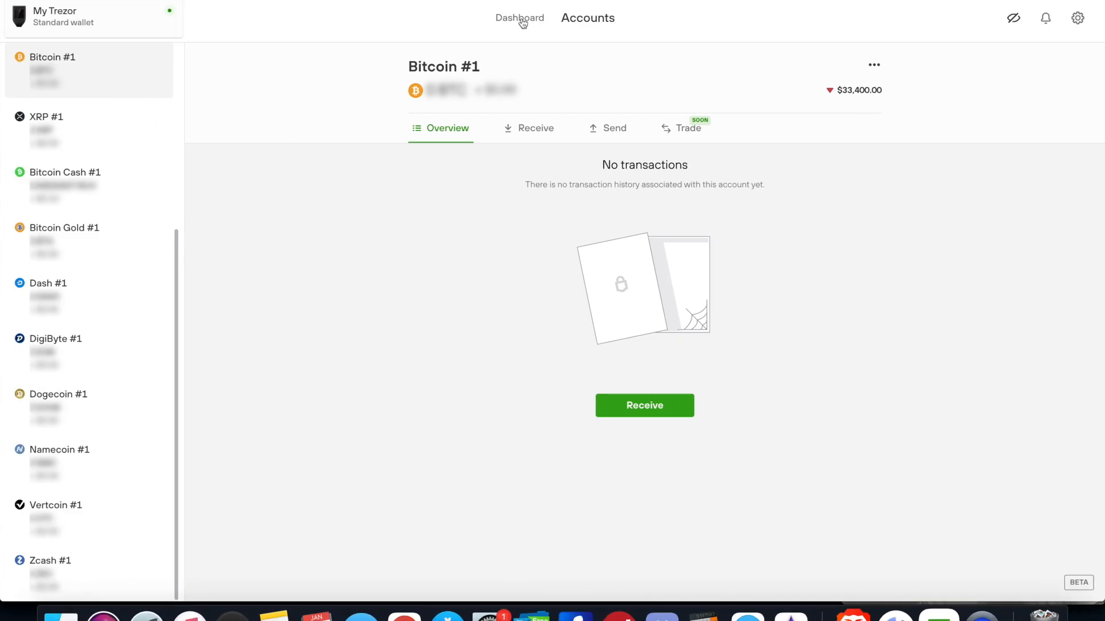
View Trezor Suite's portfolio dashboard, then show a fresh bc1q receive address for Bitcoin #1
left_click(519, 18)
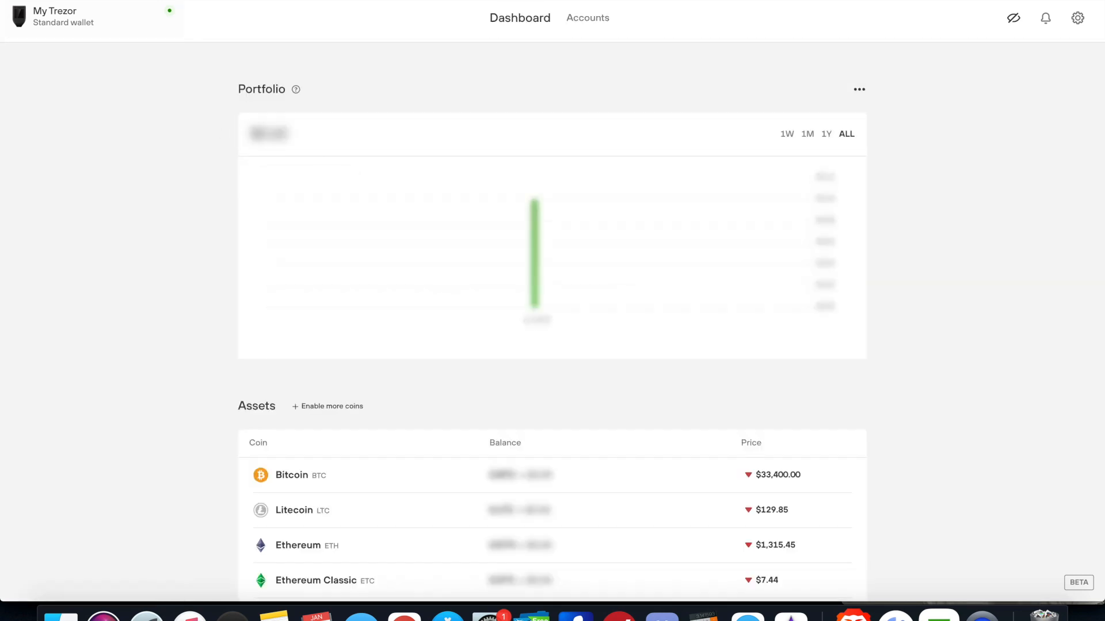
mouse_move(717, 423)
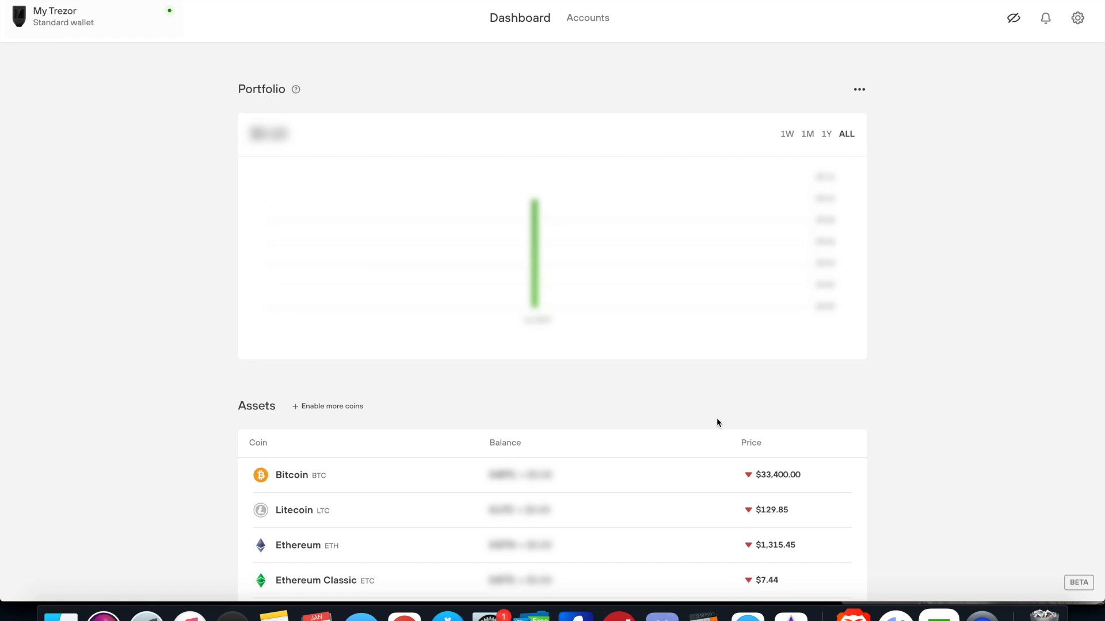
mouse_move(483, 204)
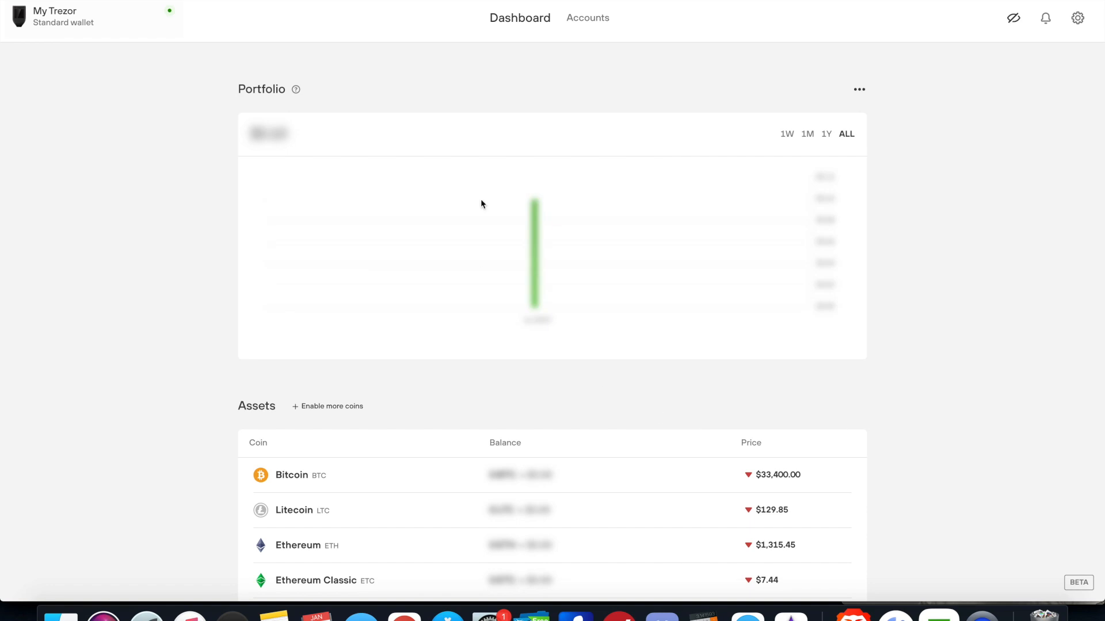
left_click(587, 18)
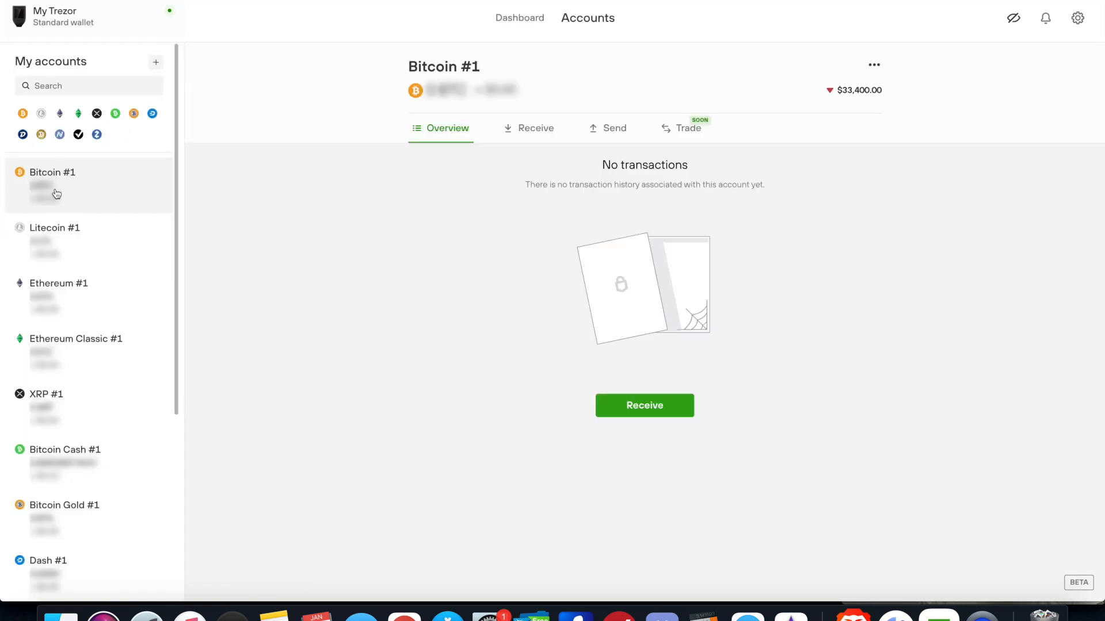
left_click(535, 128)
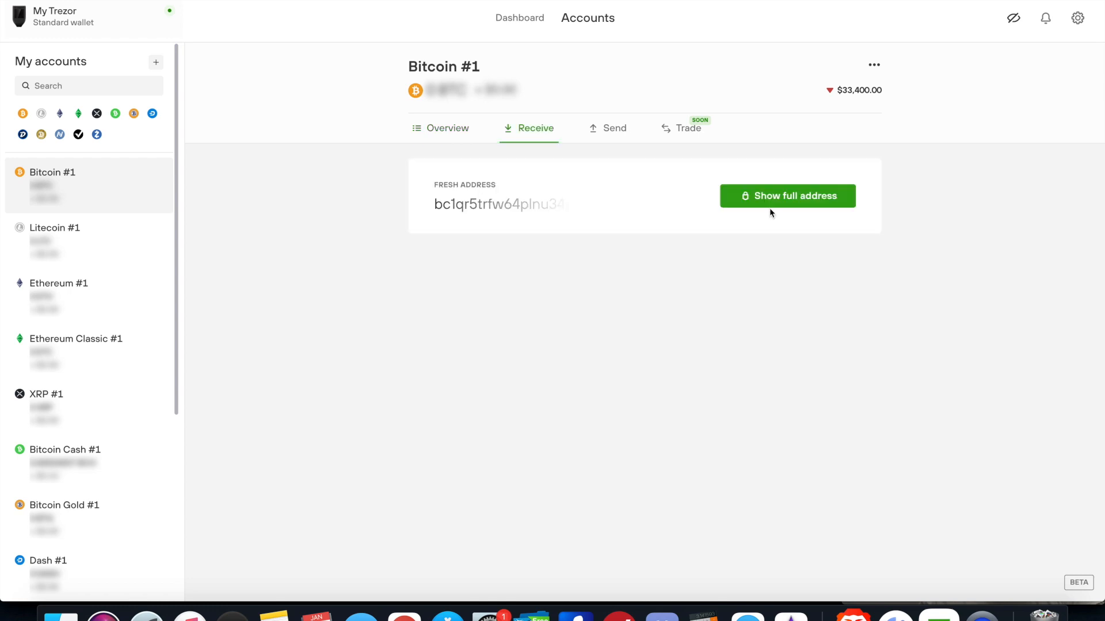
mouse_move(582, 258)
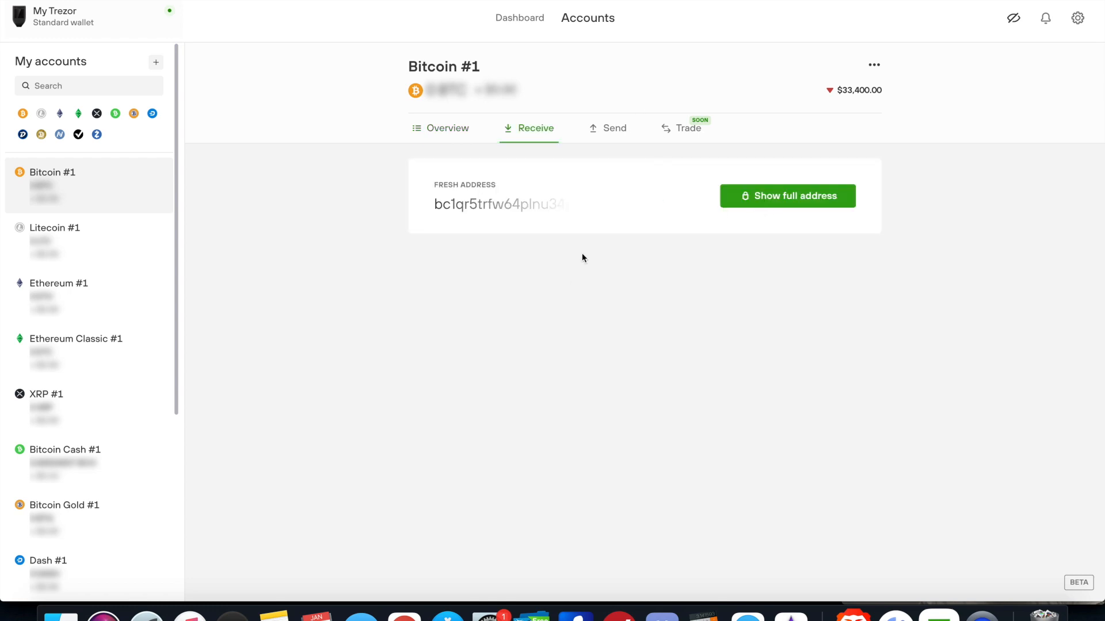
mouse_move(617, 224)
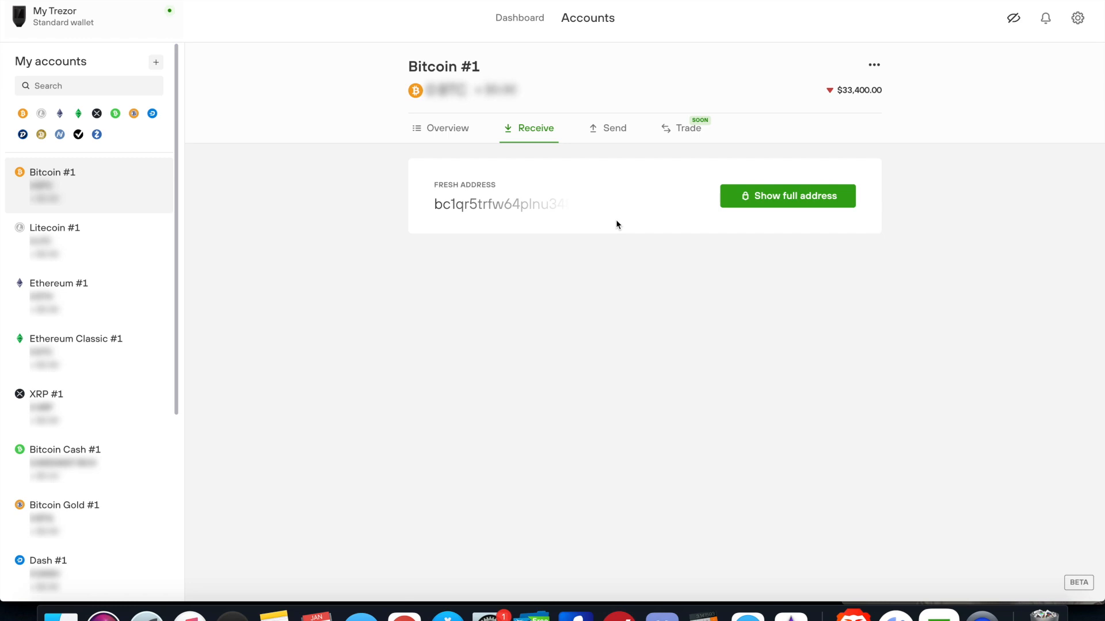
mouse_move(665, 298)
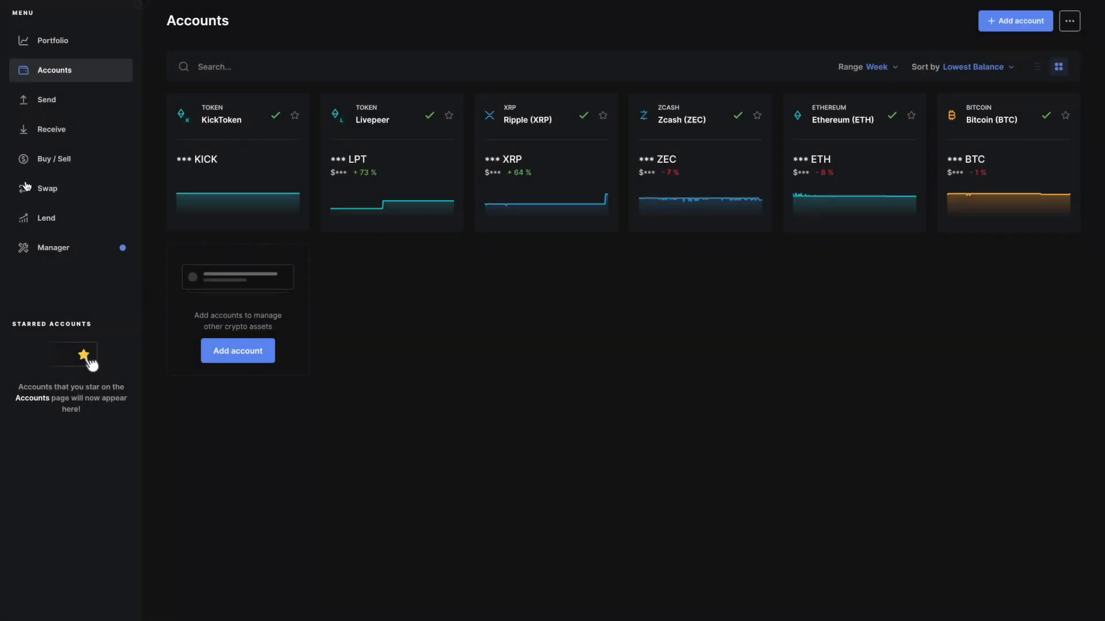
Open Ledger Live's Buy / Sell page and browse the crypto assets available to buy
left_click(54, 159)
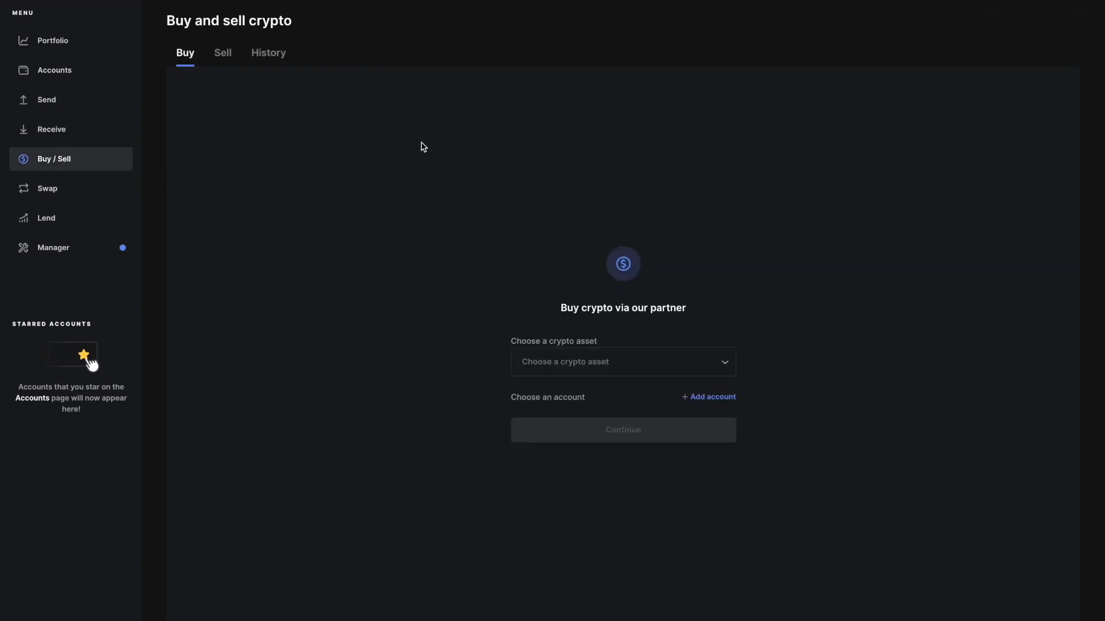
left_click(622, 361)
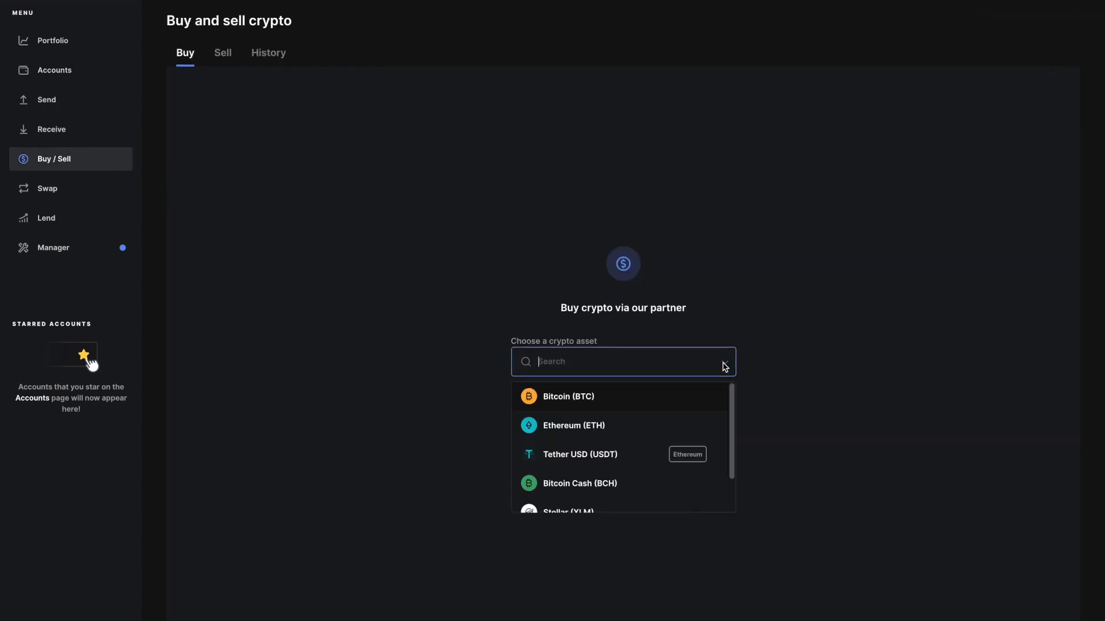
scroll("down", 3)
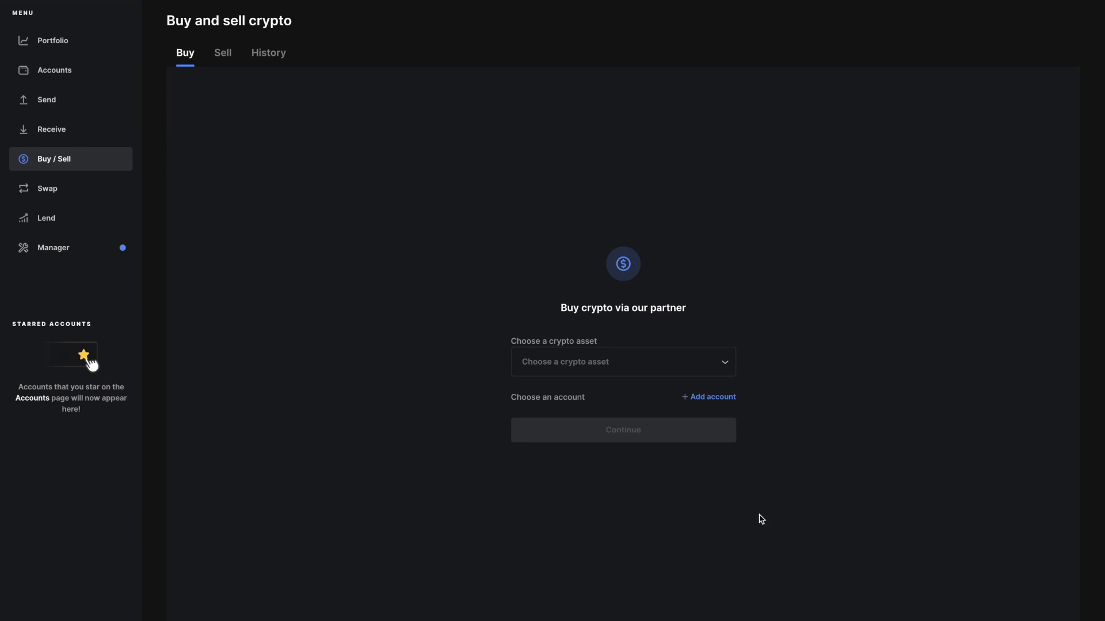
mouse_move(469, 314)
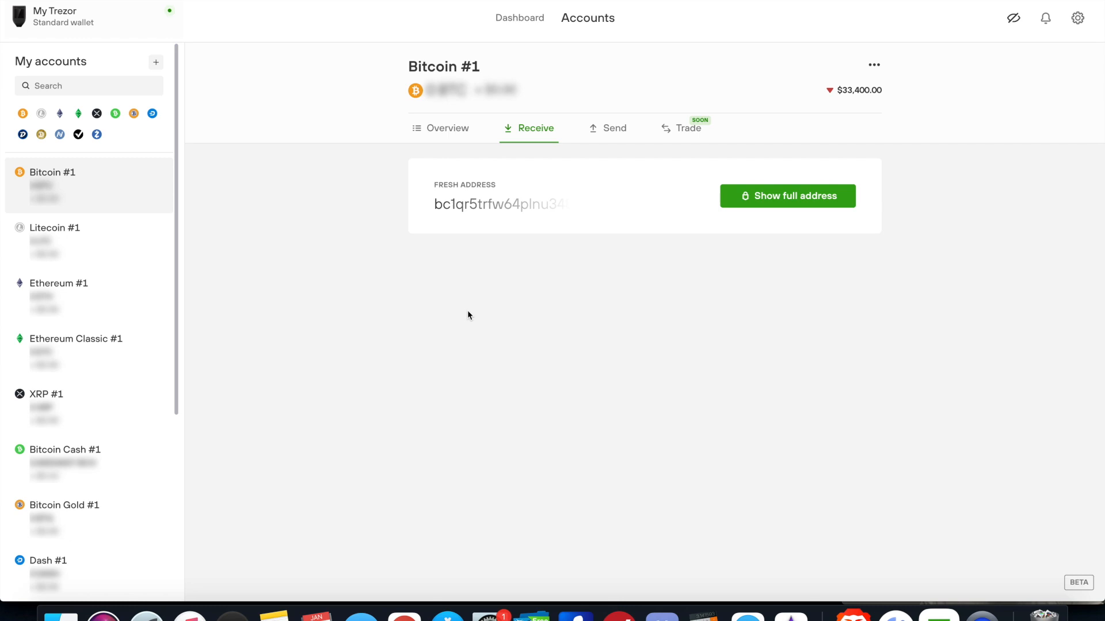
mouse_move(685, 141)
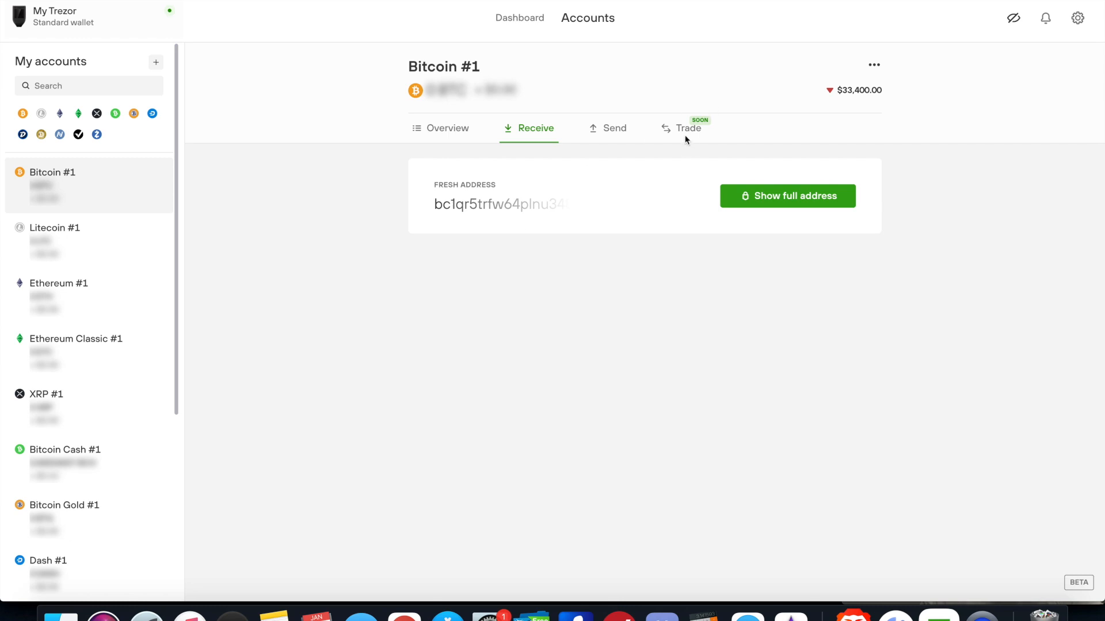
mouse_move(655, 154)
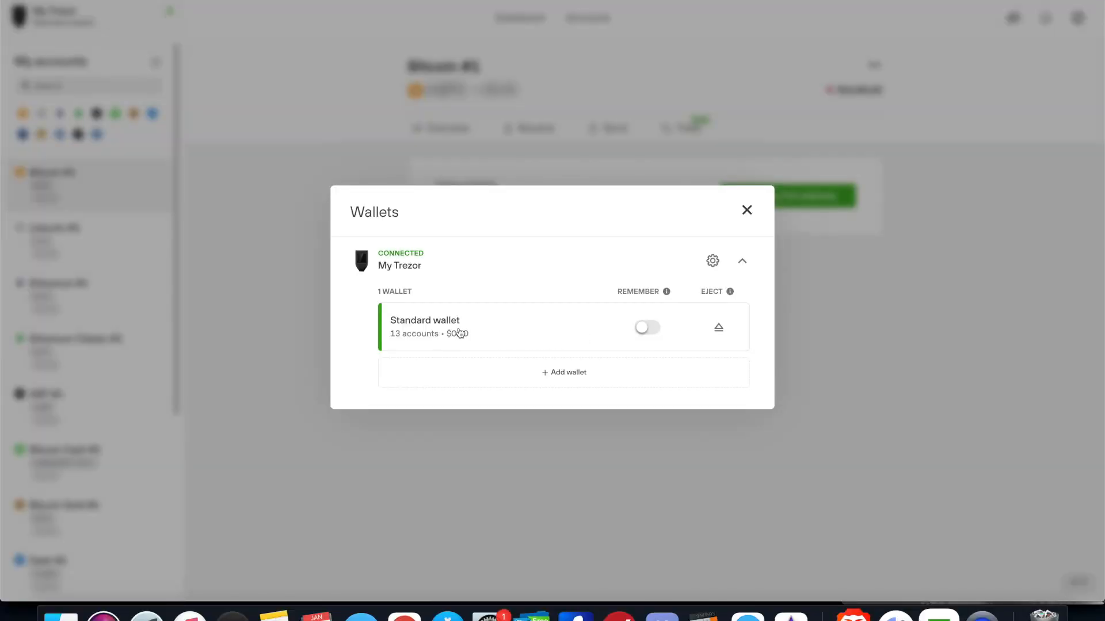
left_click(646, 327)
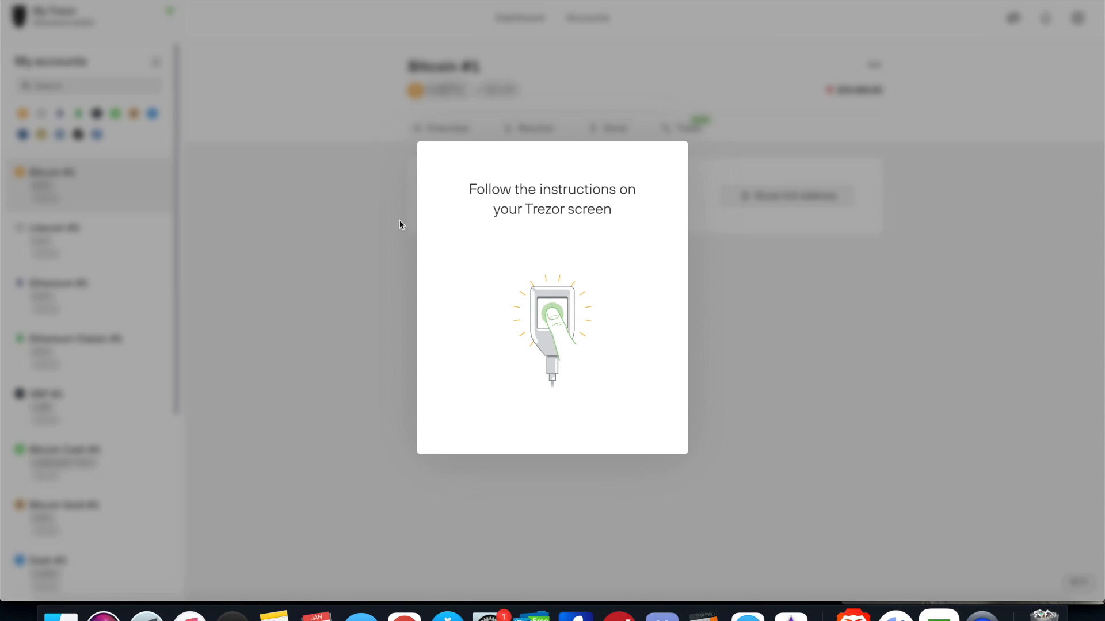
mouse_move(472, 415)
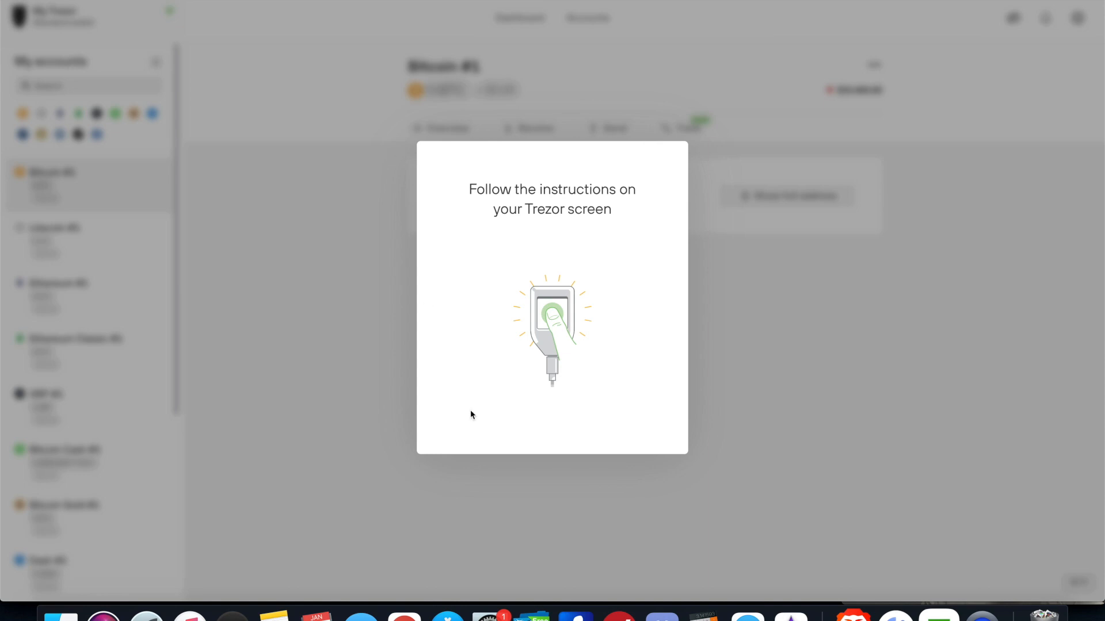
mouse_move(404, 365)
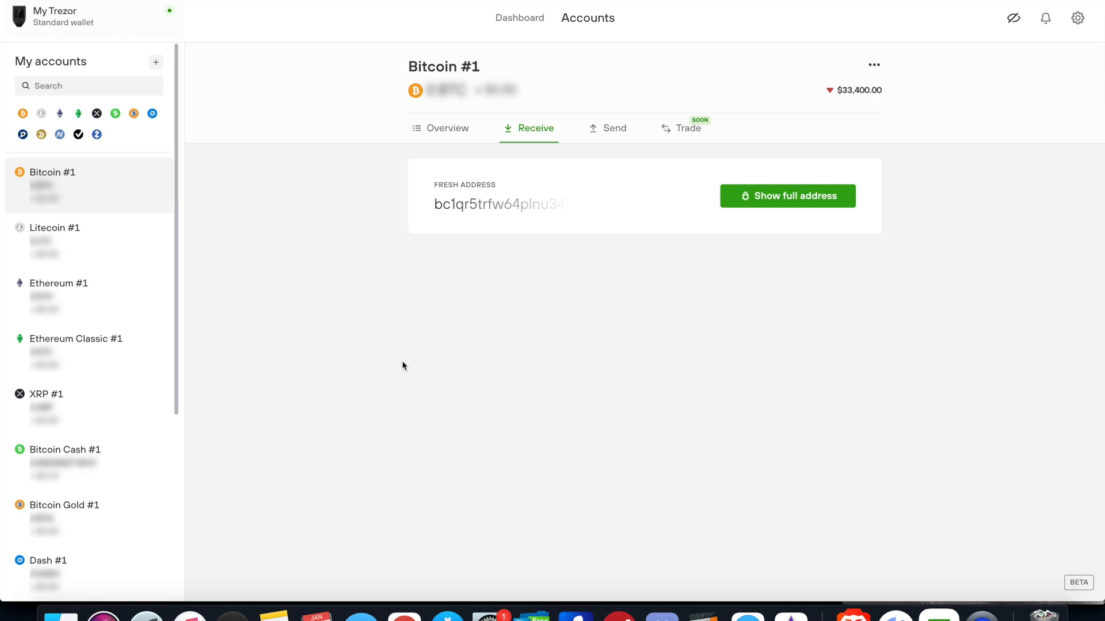
Show Ledger Live's Buy / Sell page with the unfilled partner purchase form
left_click(84, 159)
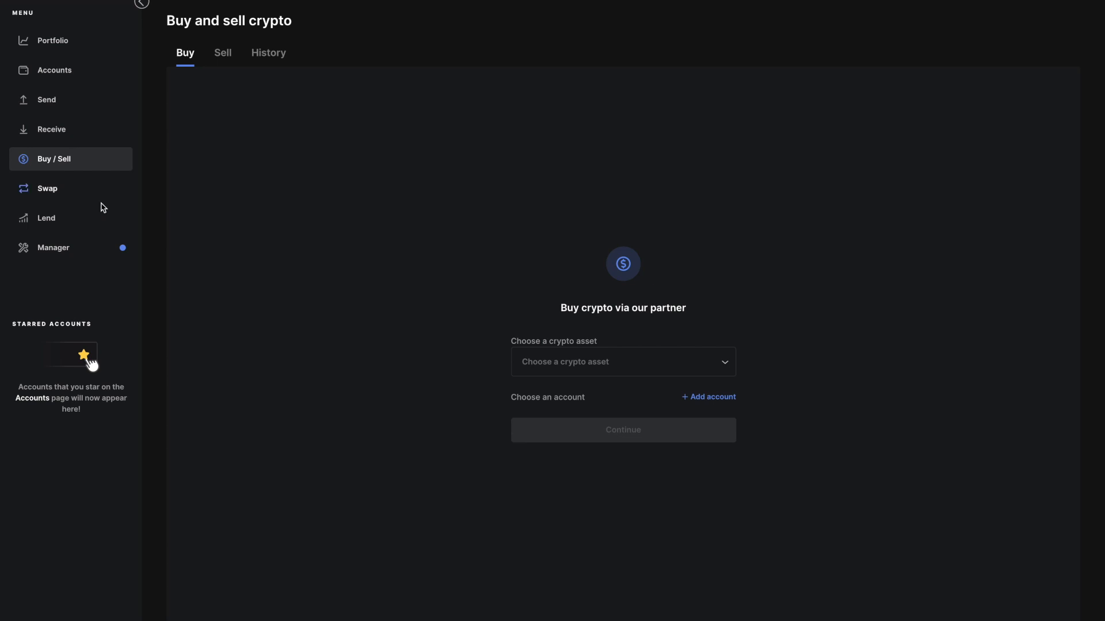
mouse_move(90, 216)
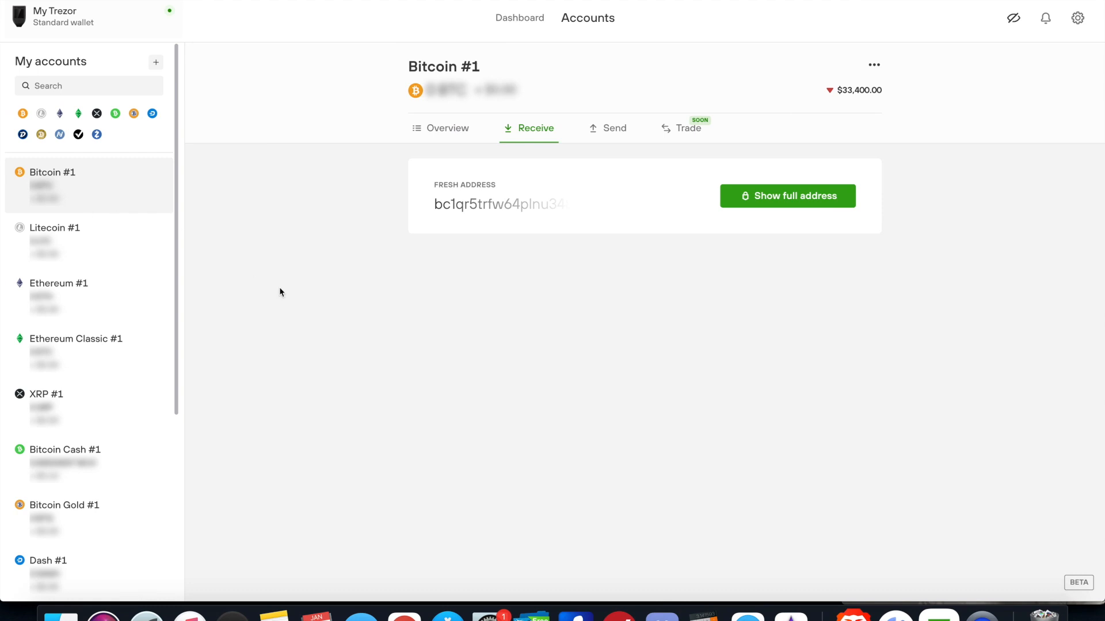
left_click(54, 159)
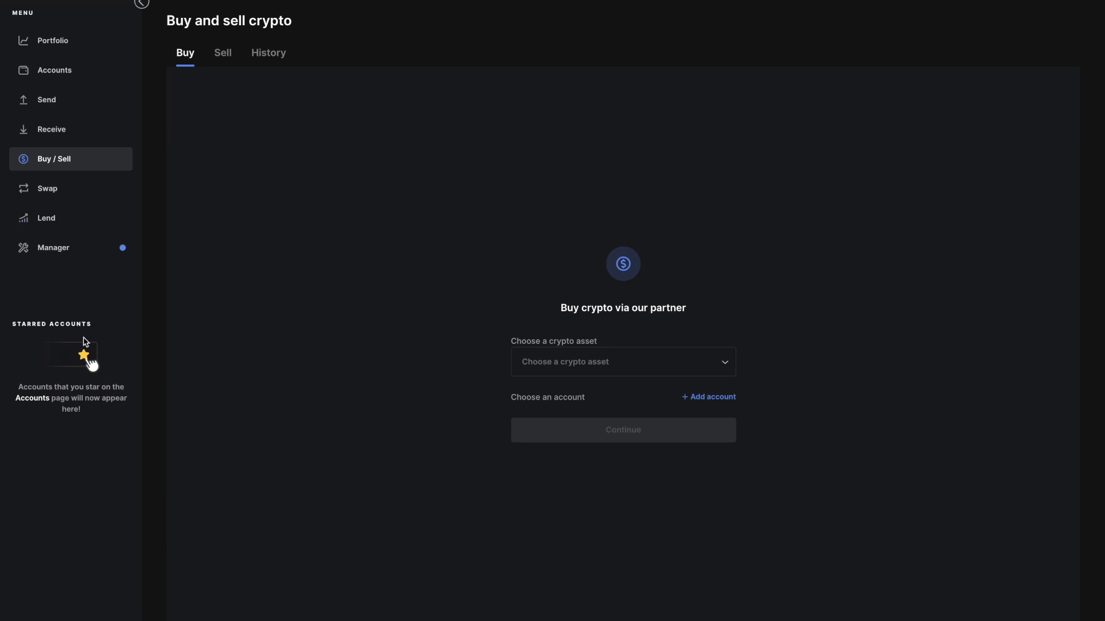
mouse_move(355, 450)
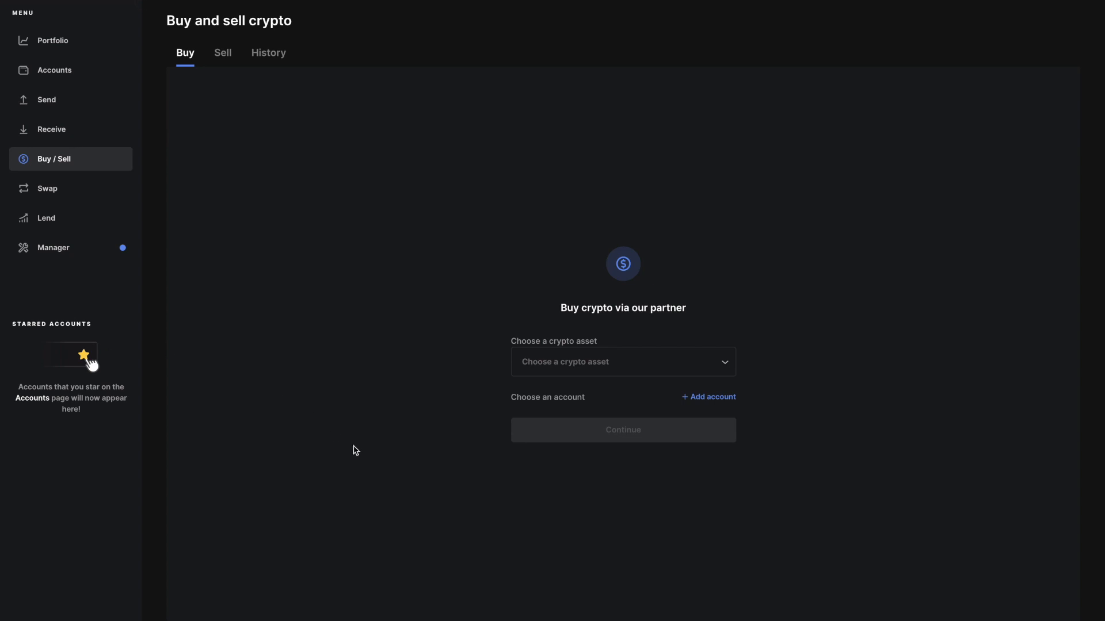
mouse_move(284, 283)
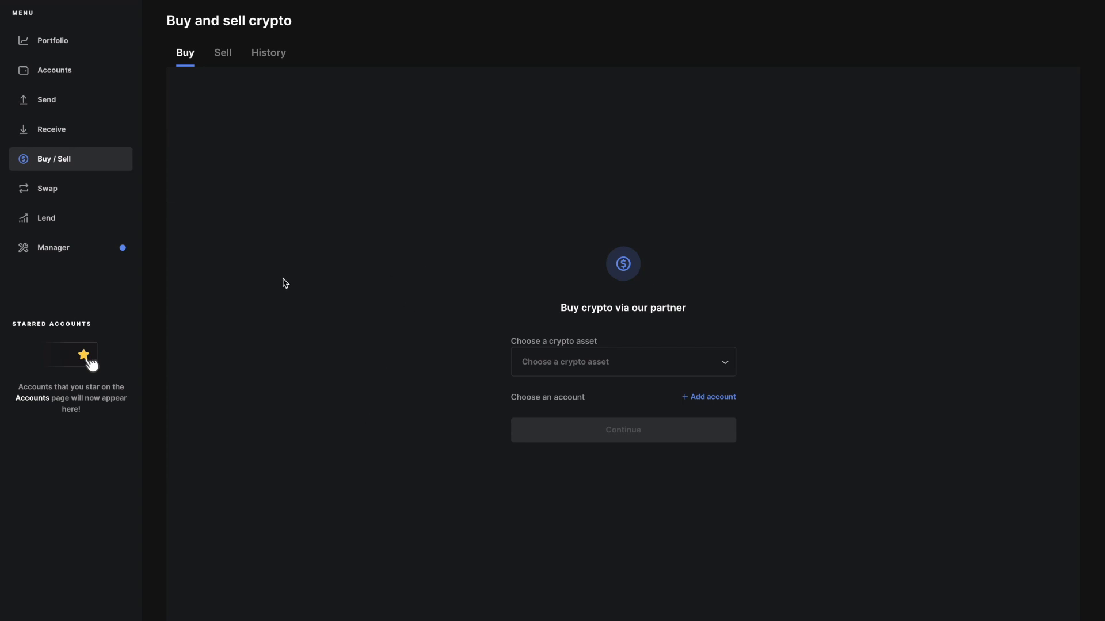